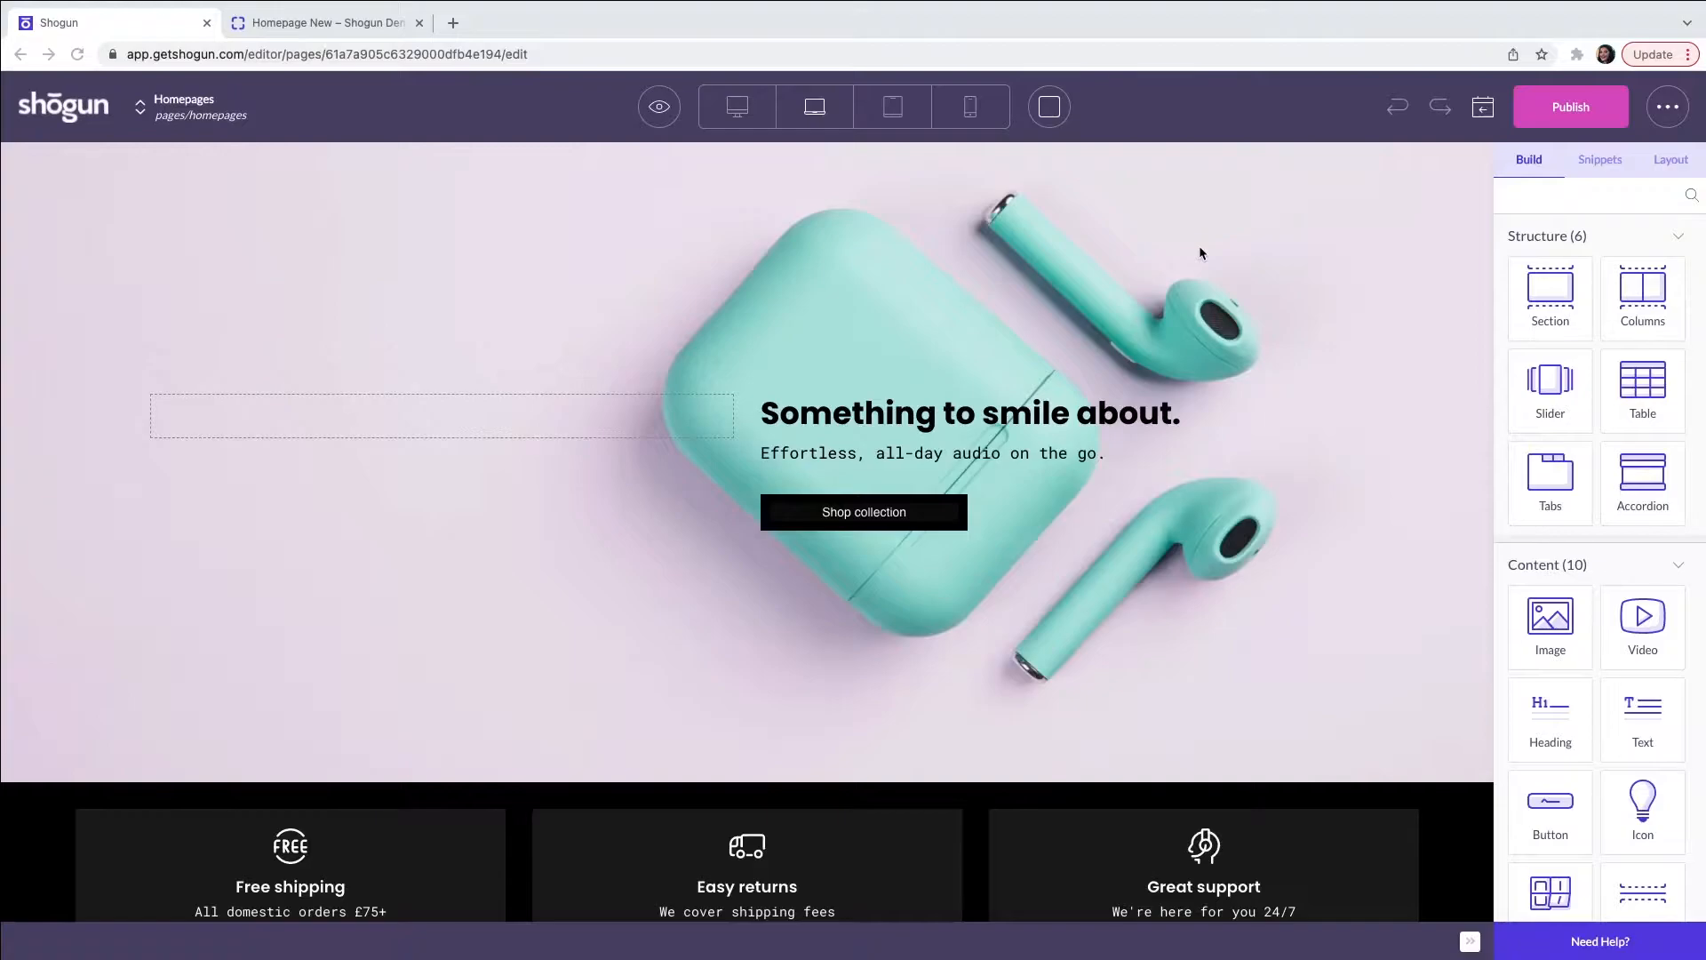
mouse_move(1164, 308)
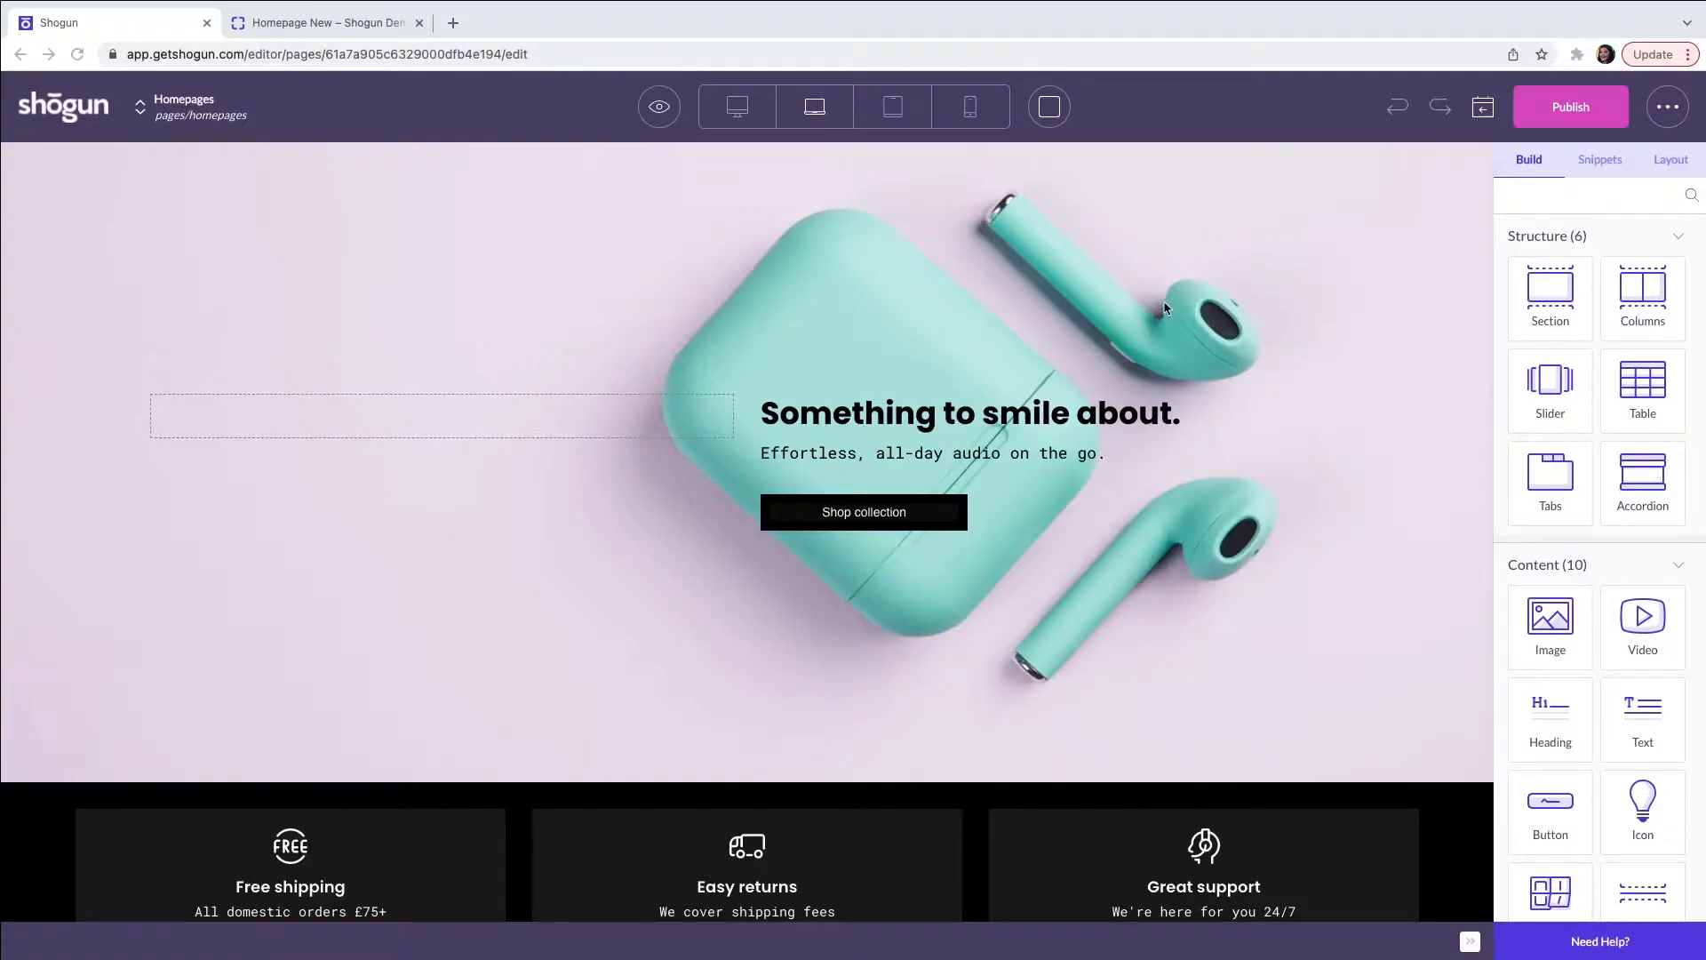
mouse_move(1096, 306)
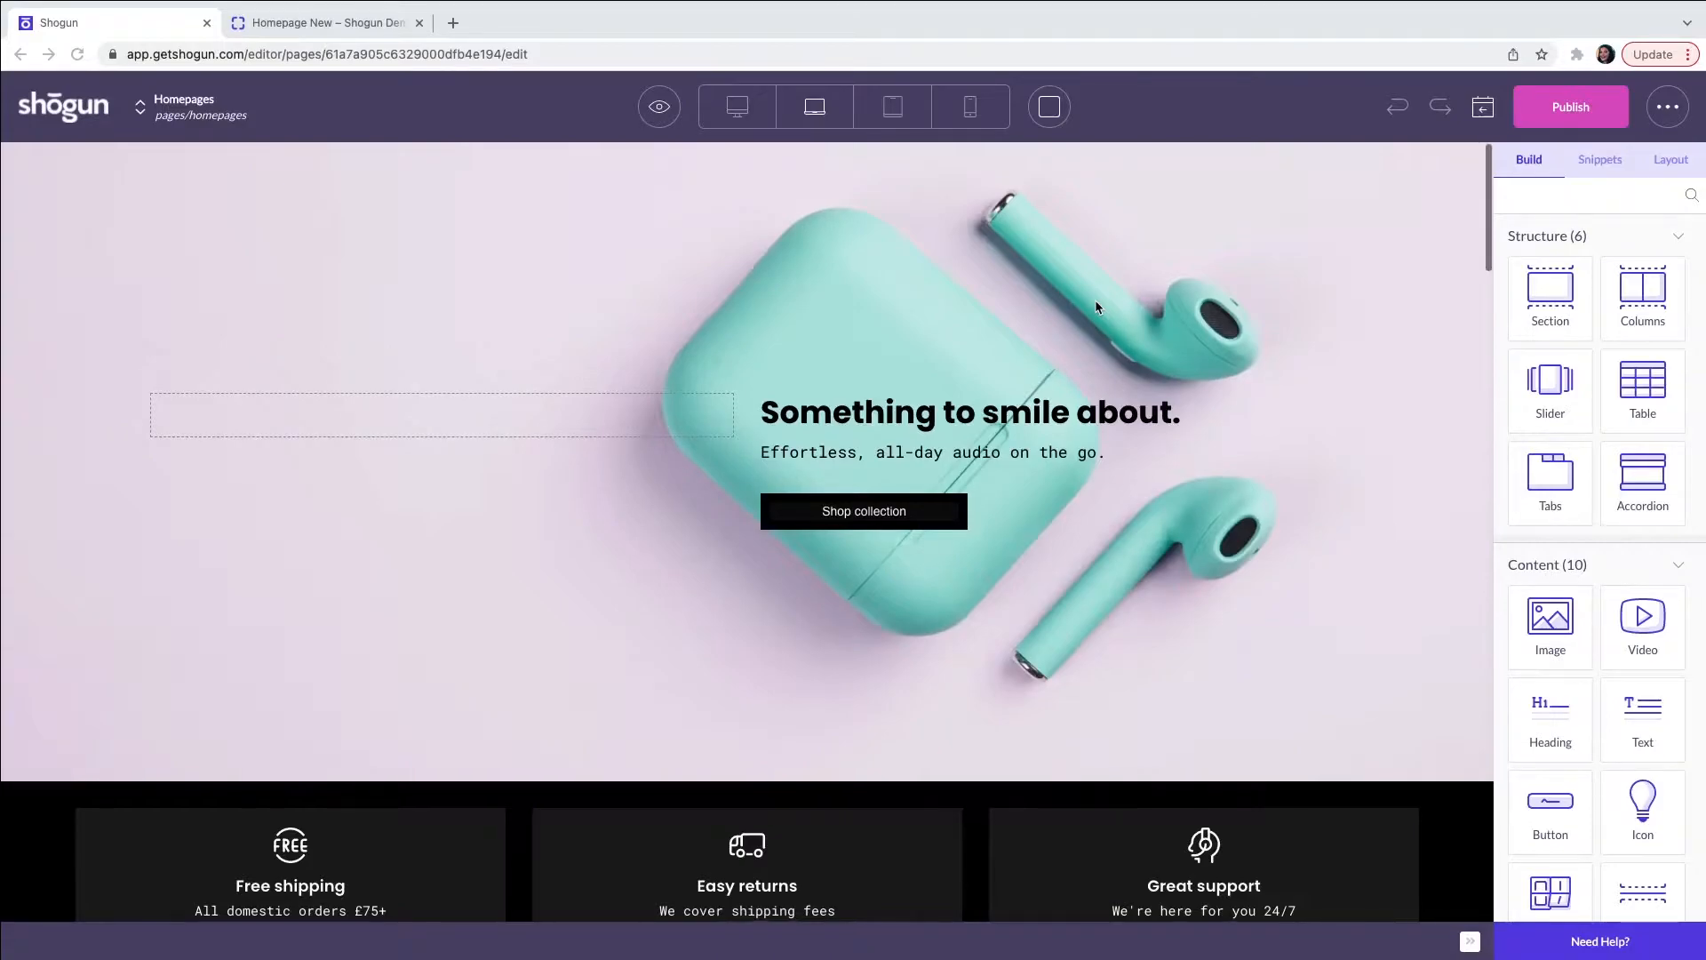
mouse_move(938, 382)
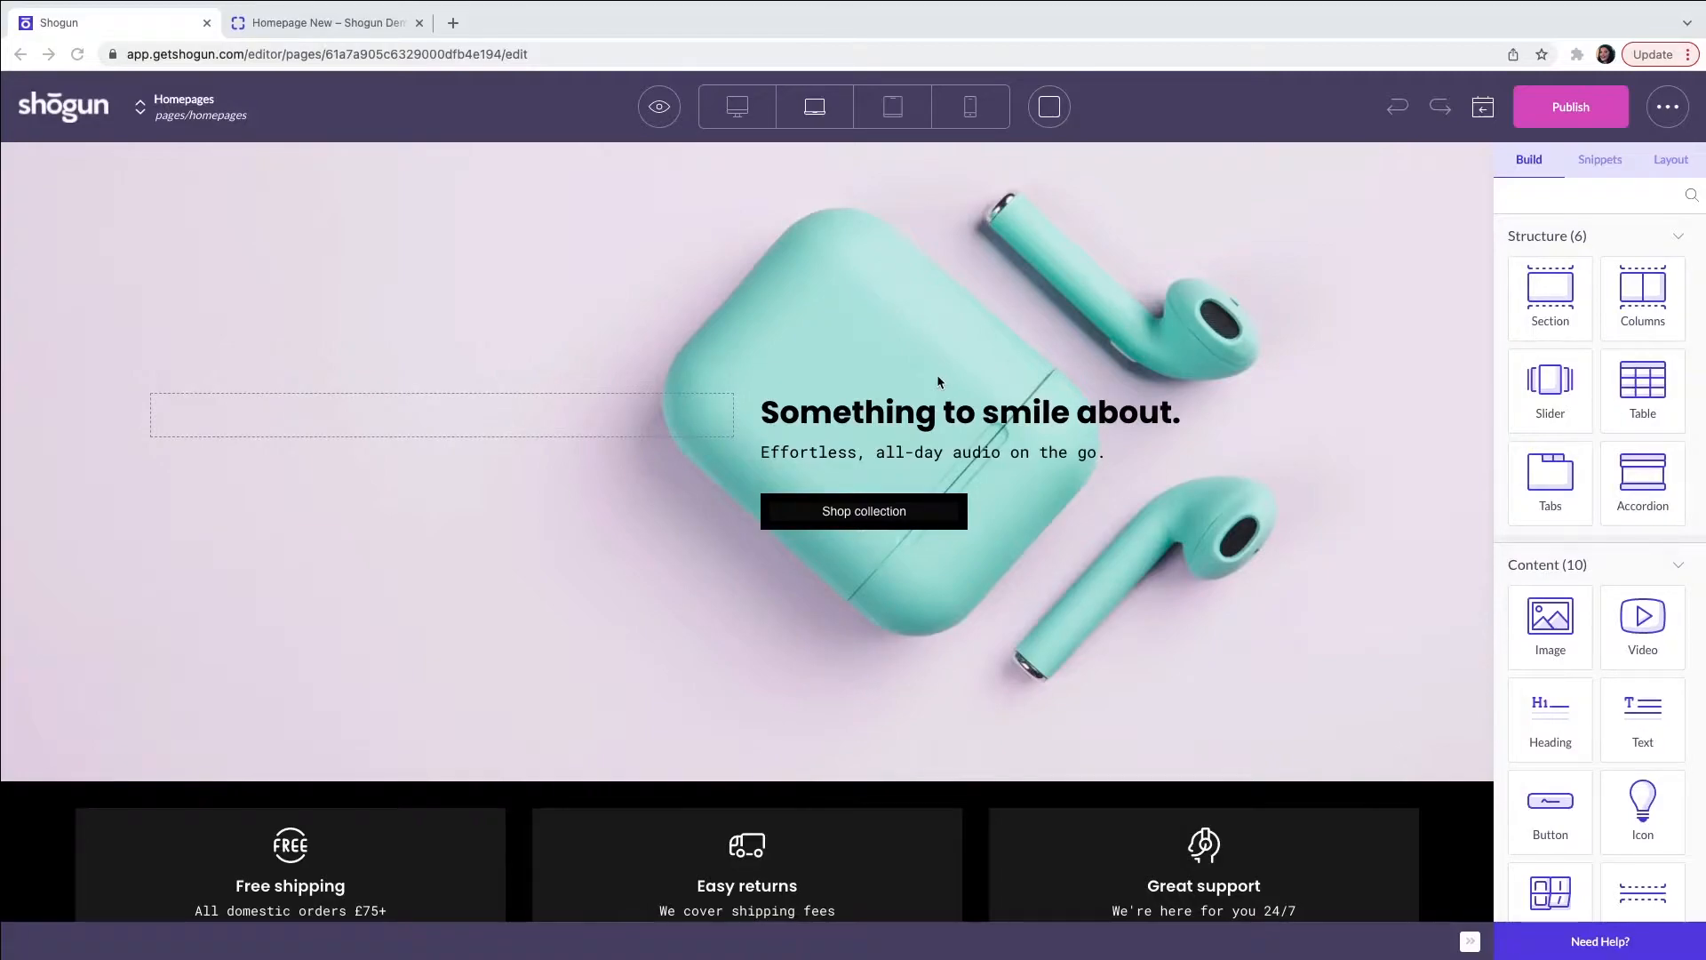
- Scroll through the page around the hero subheading "Our bestselling design on the go"
scroll("down", 3)
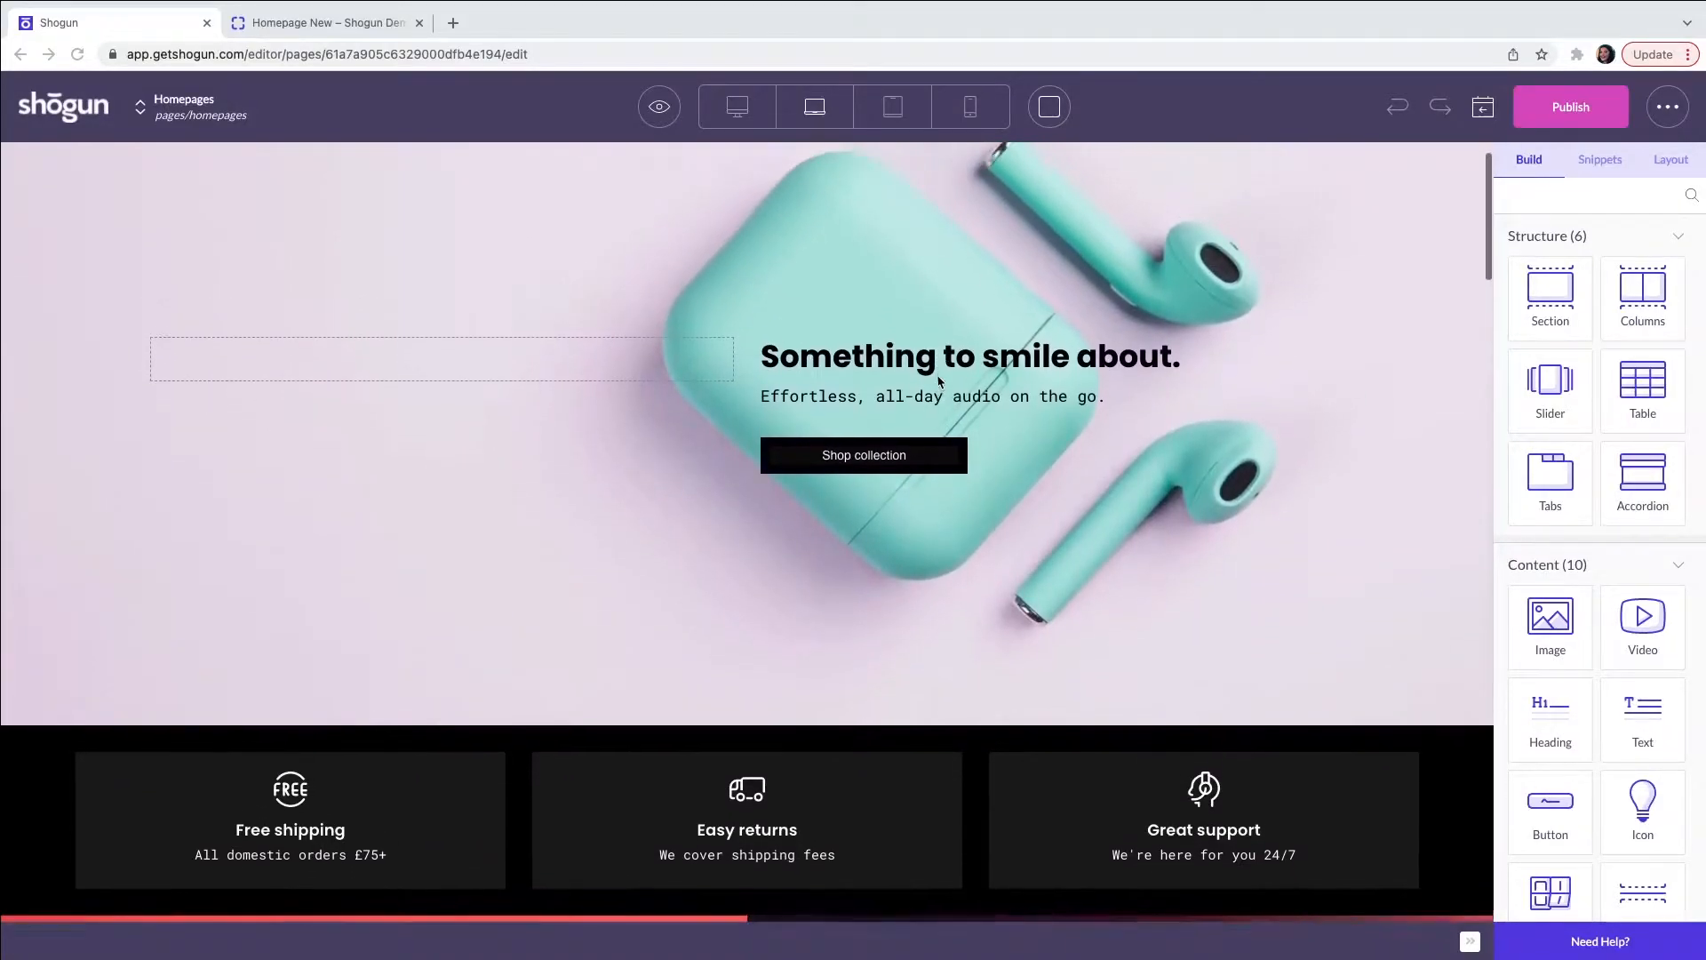
scroll("up", 3)
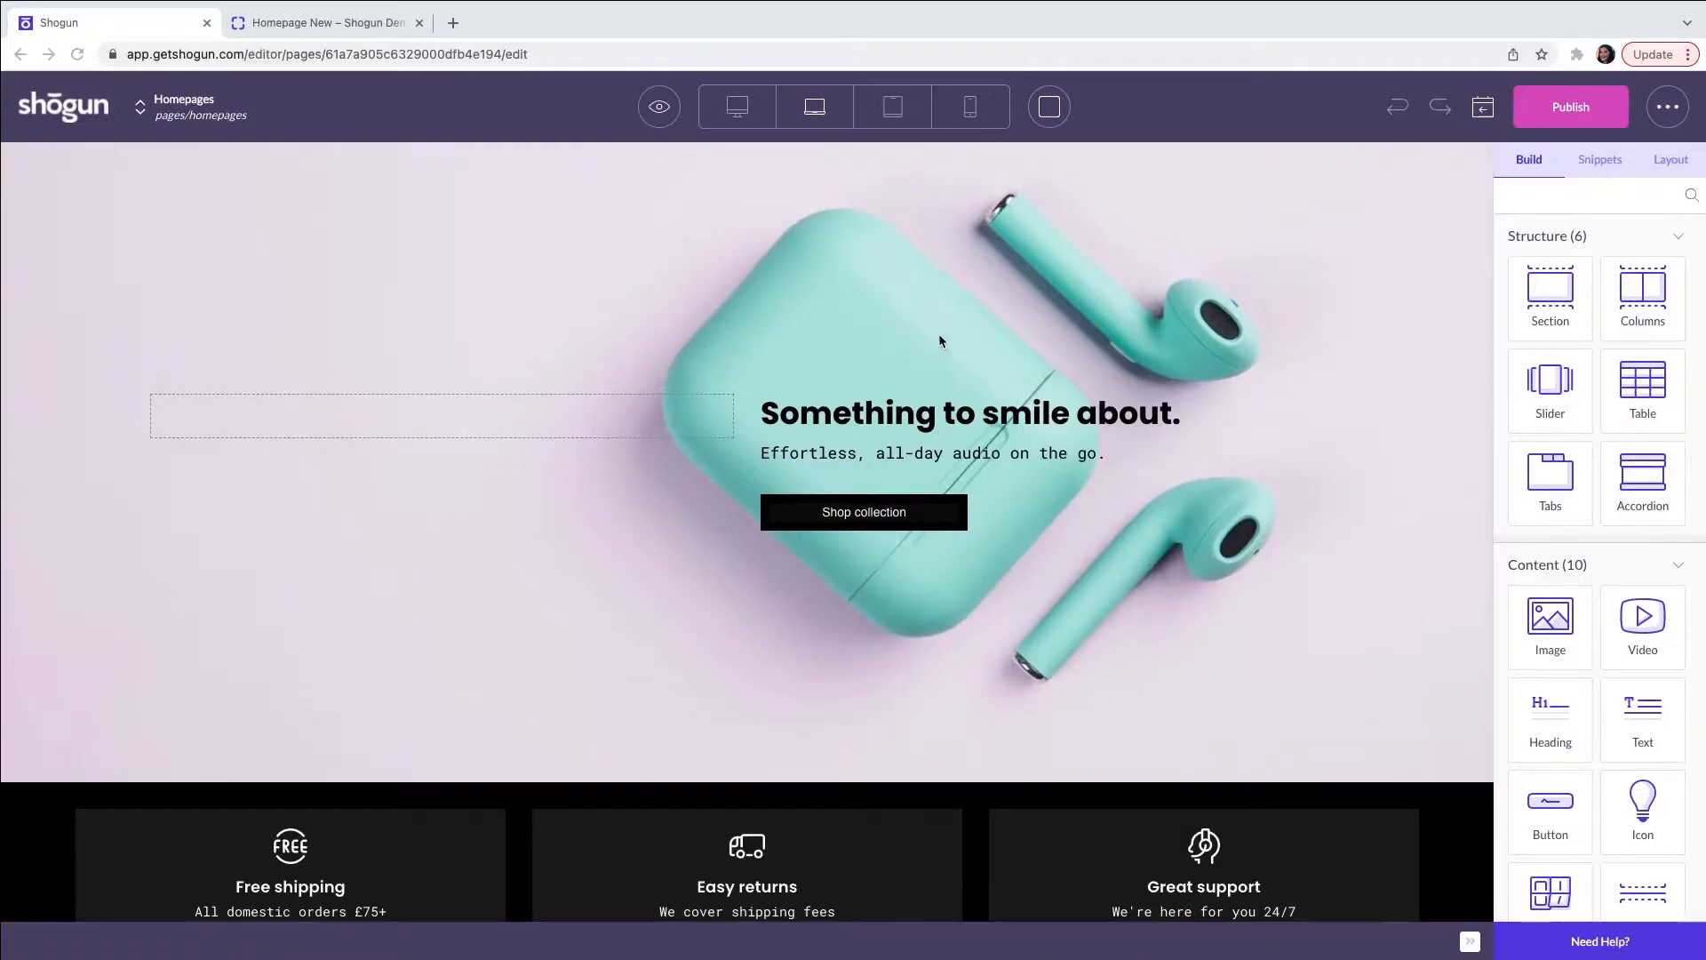
mouse_move(882, 428)
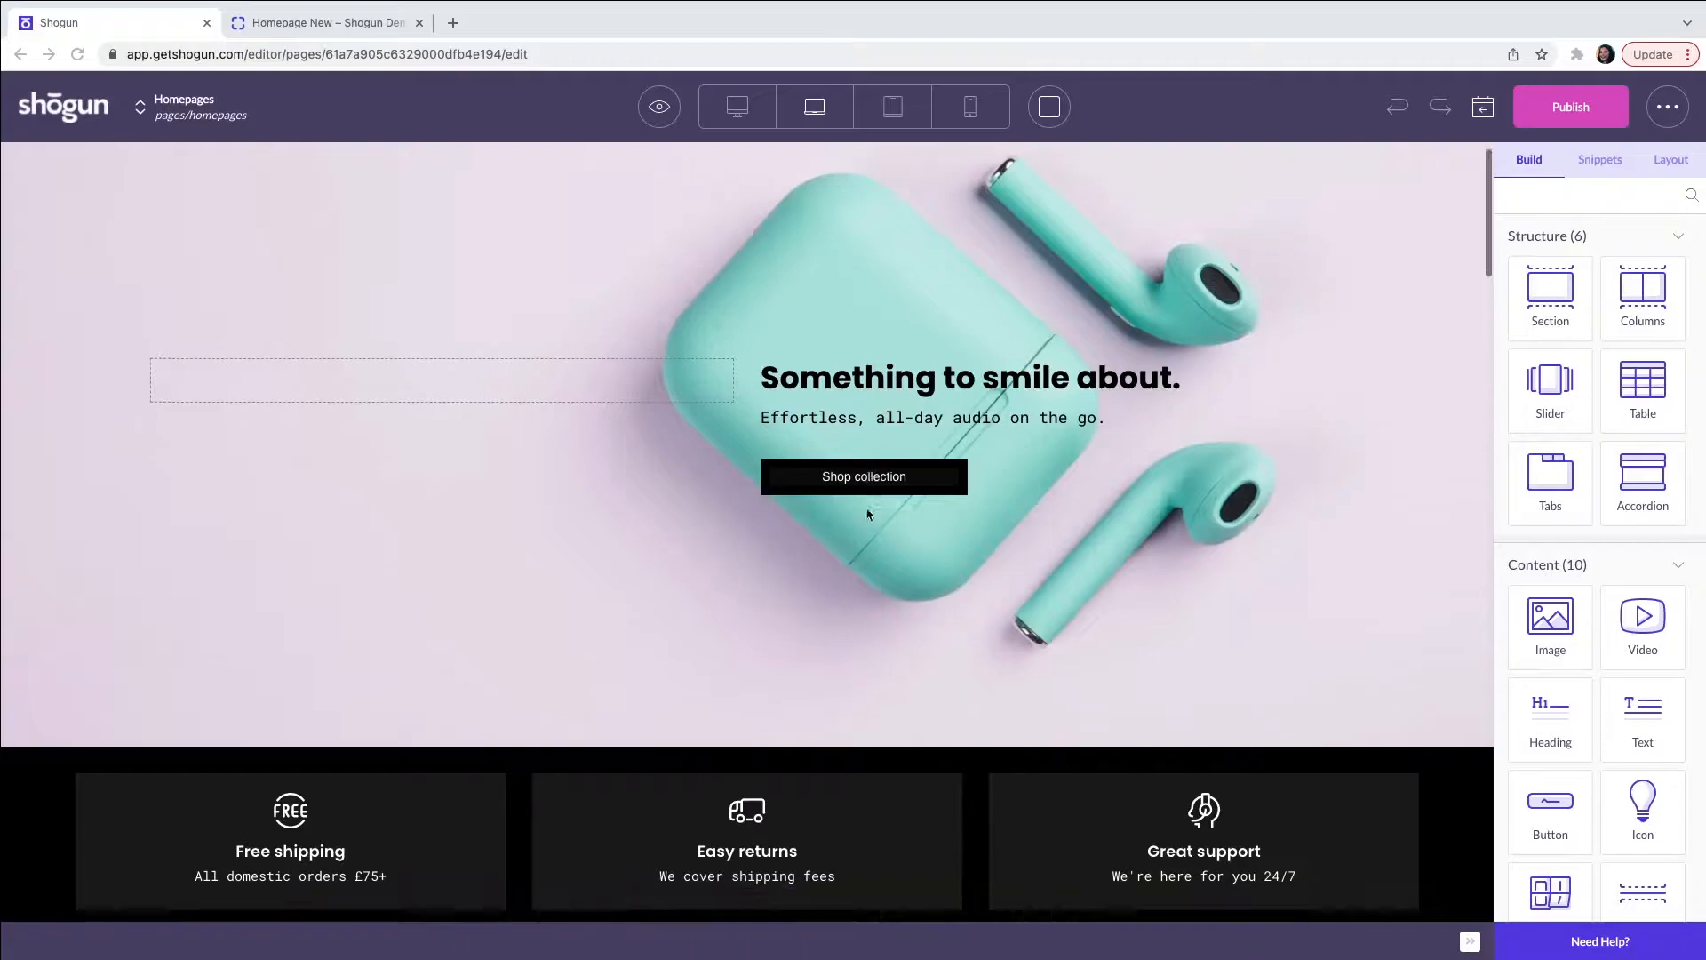
scroll("down", 3)
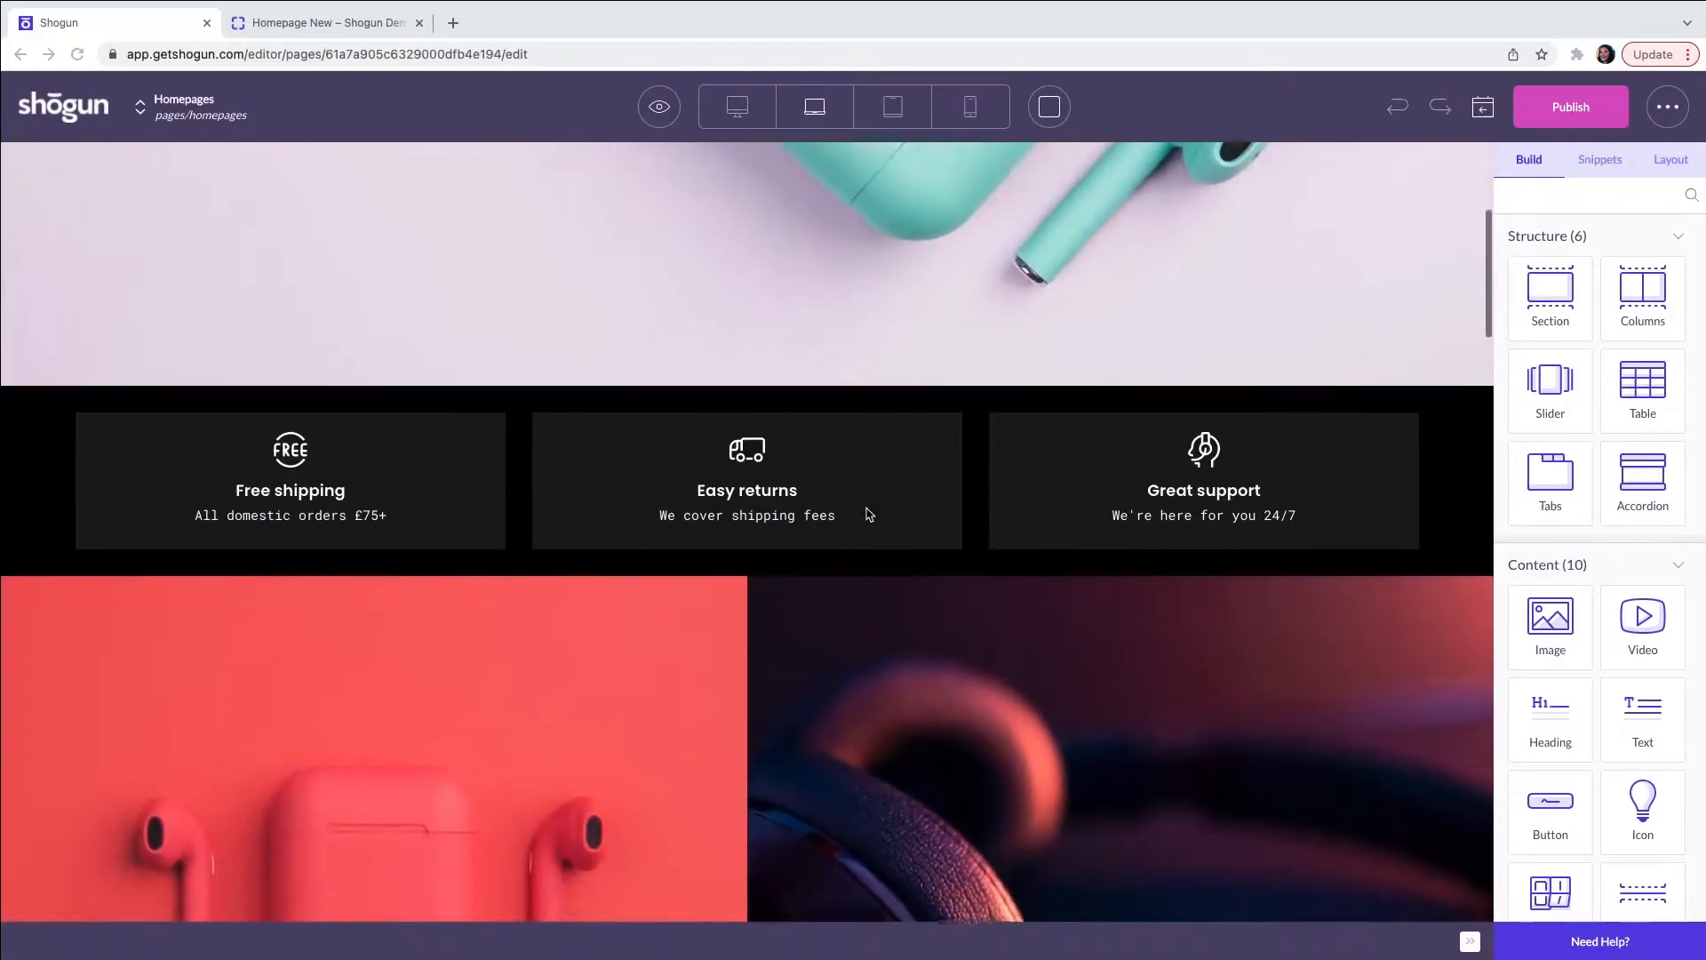
scroll("down", 3)
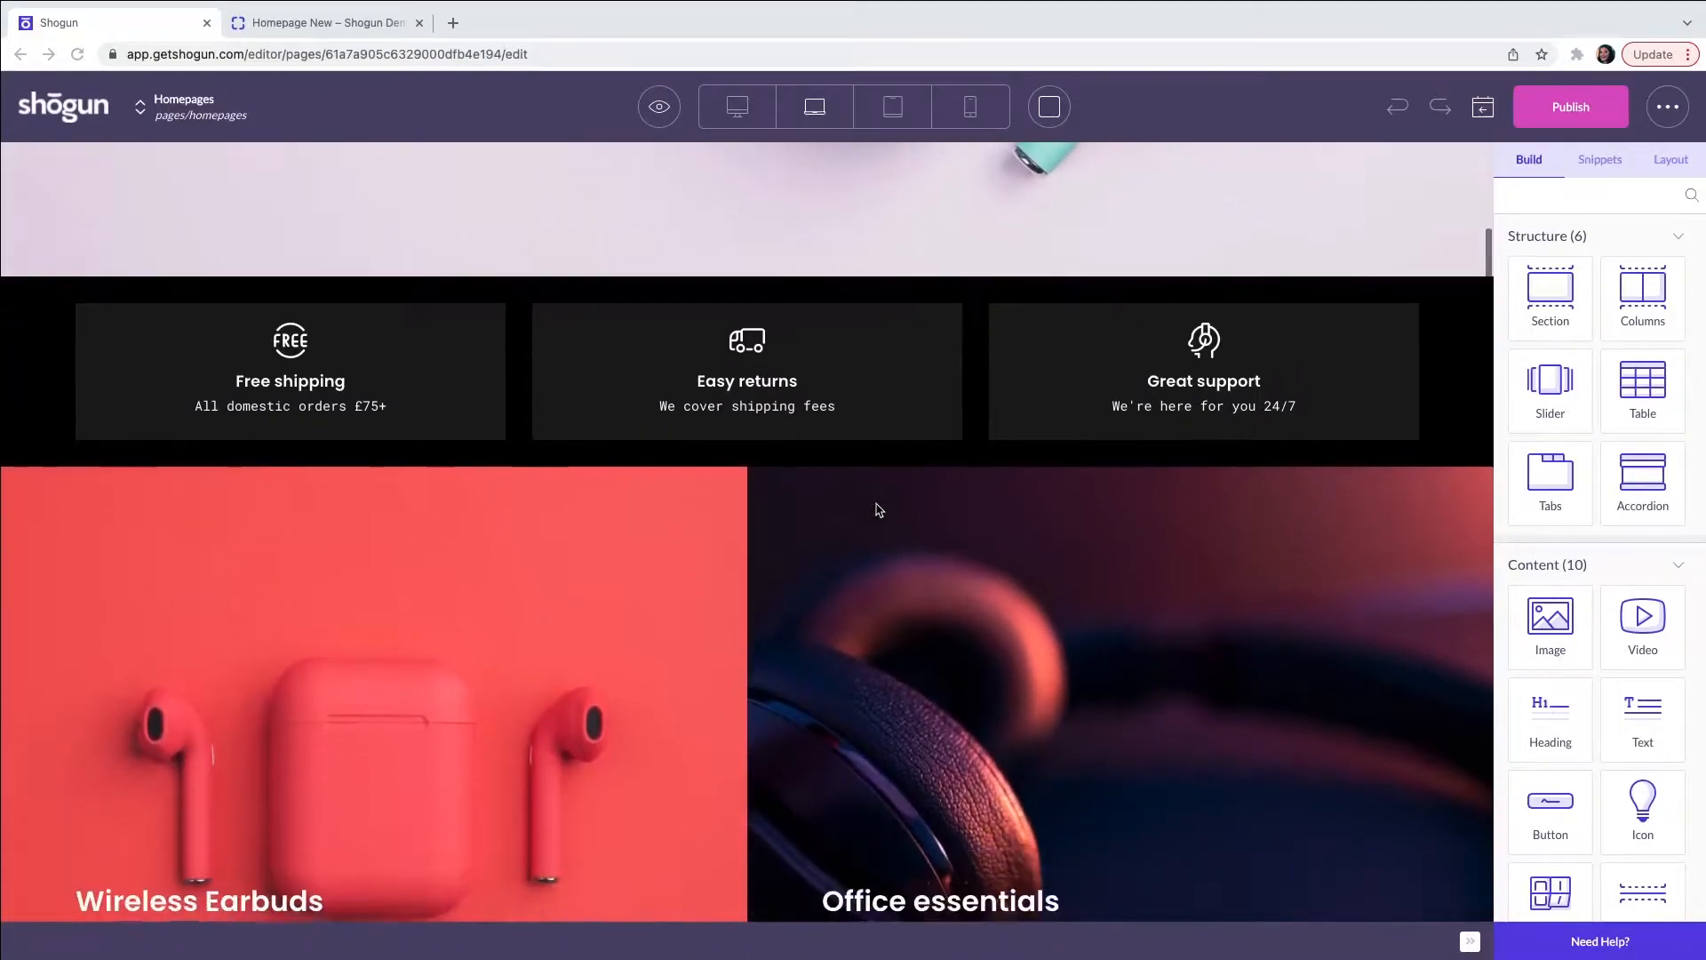
scroll("down", 3)
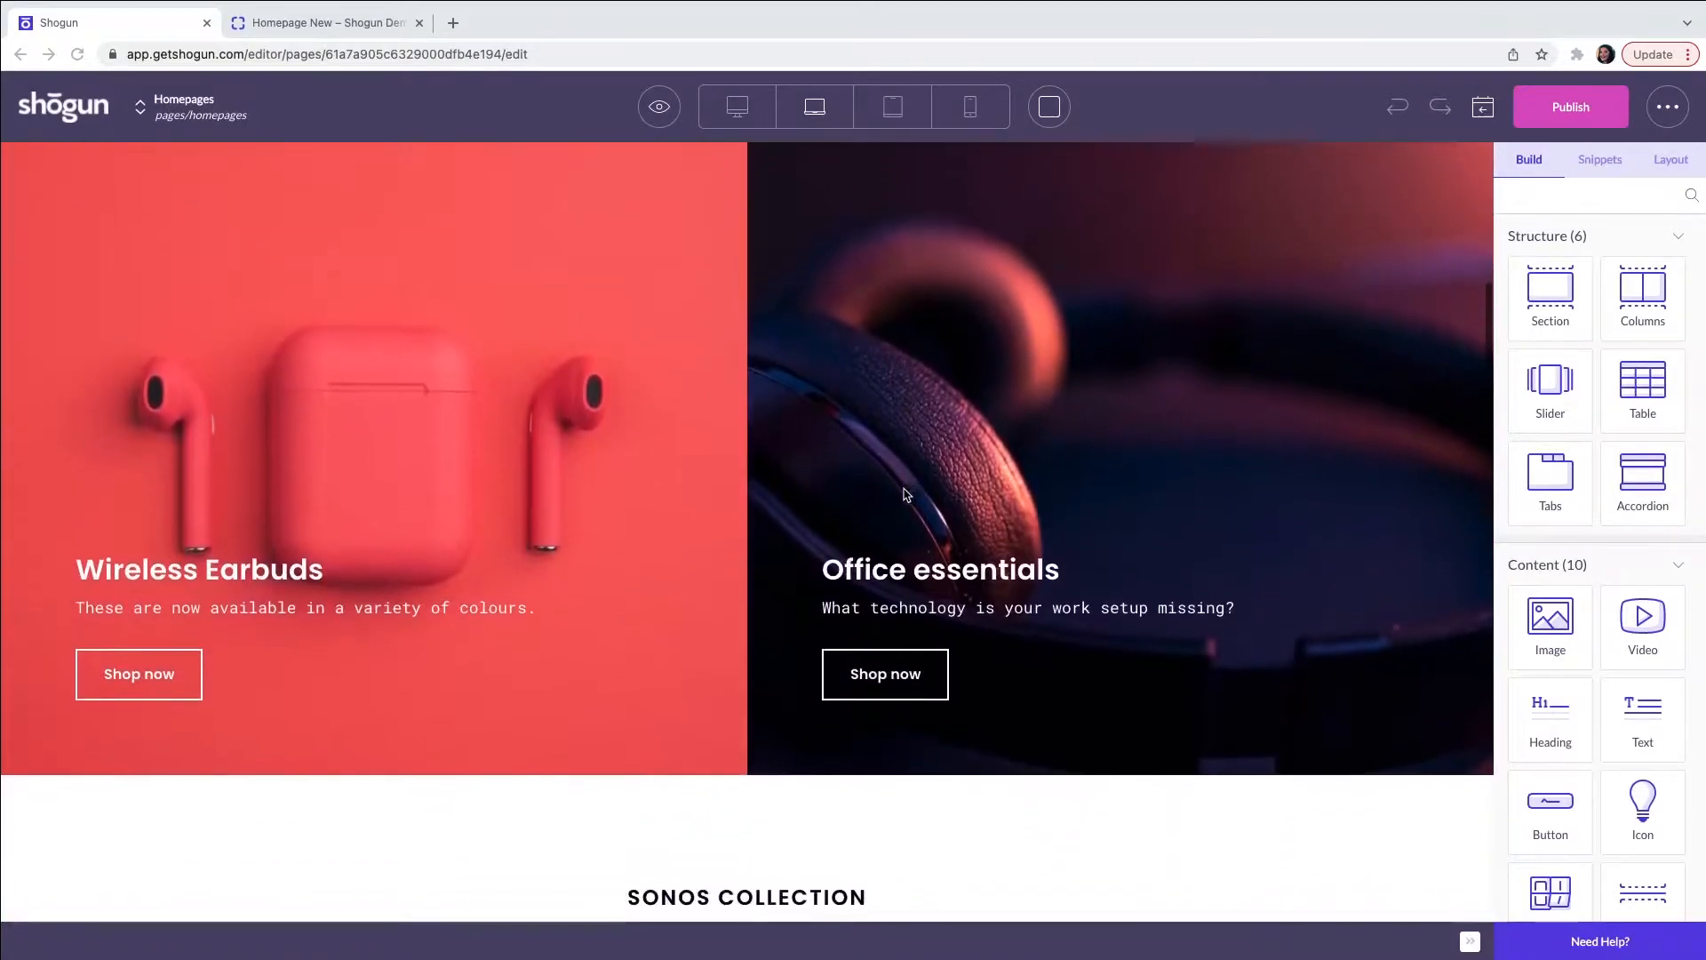
scroll("down", 3)
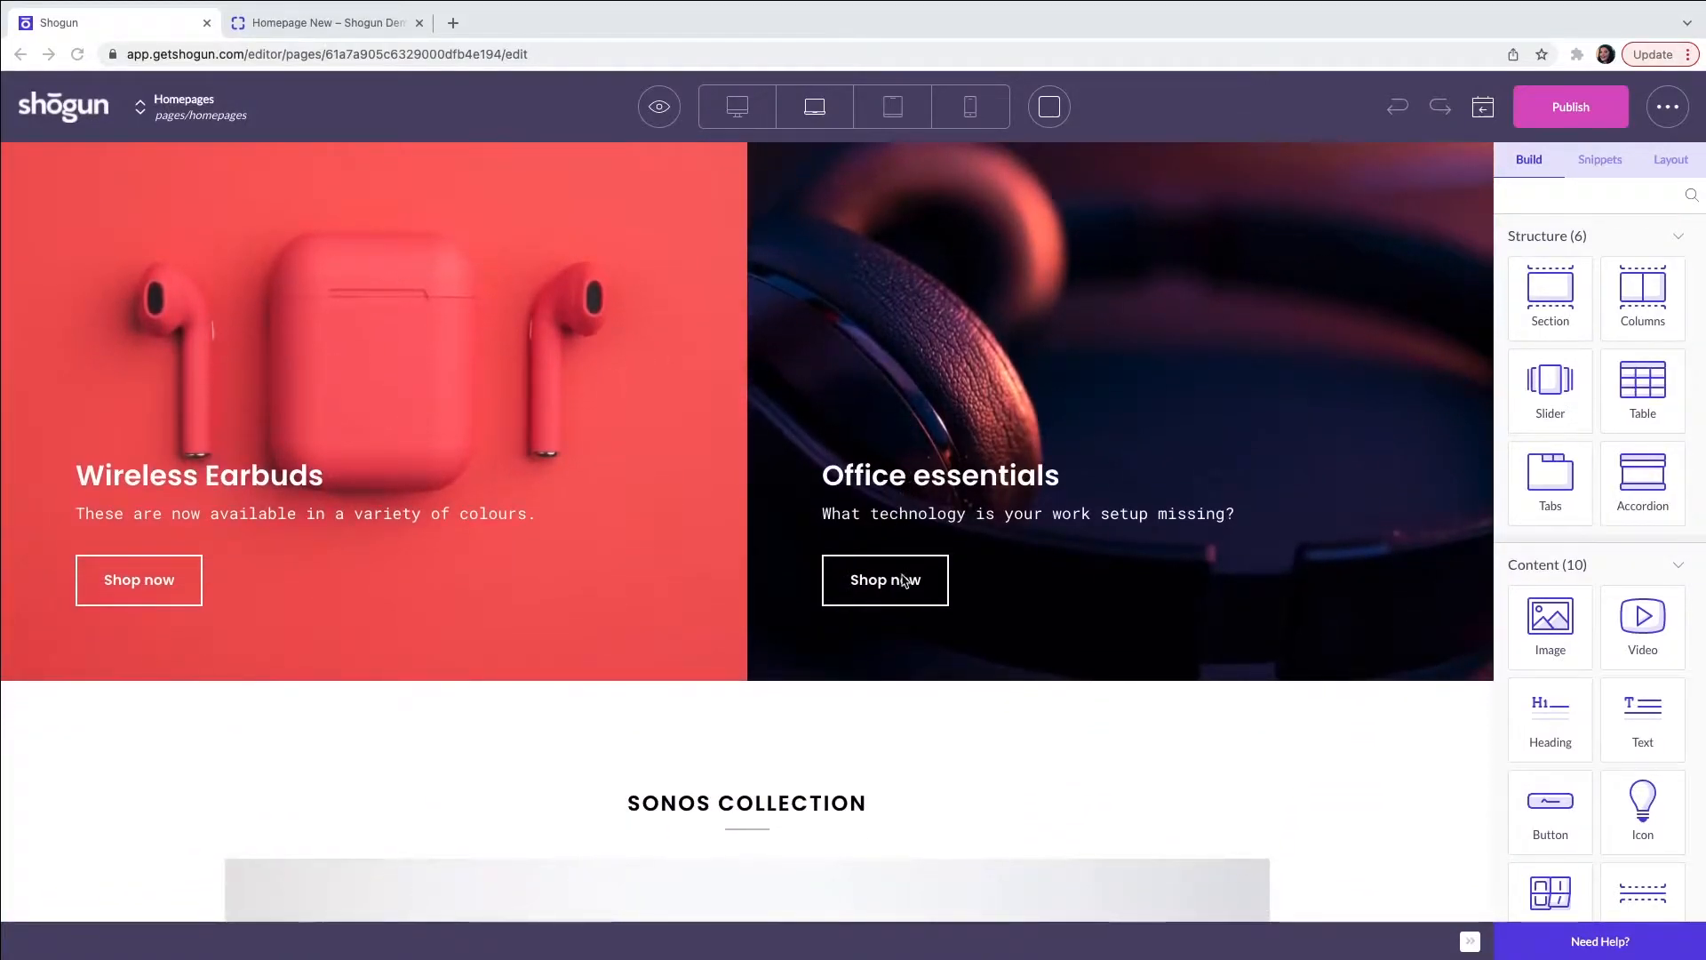
scroll("down", 3)
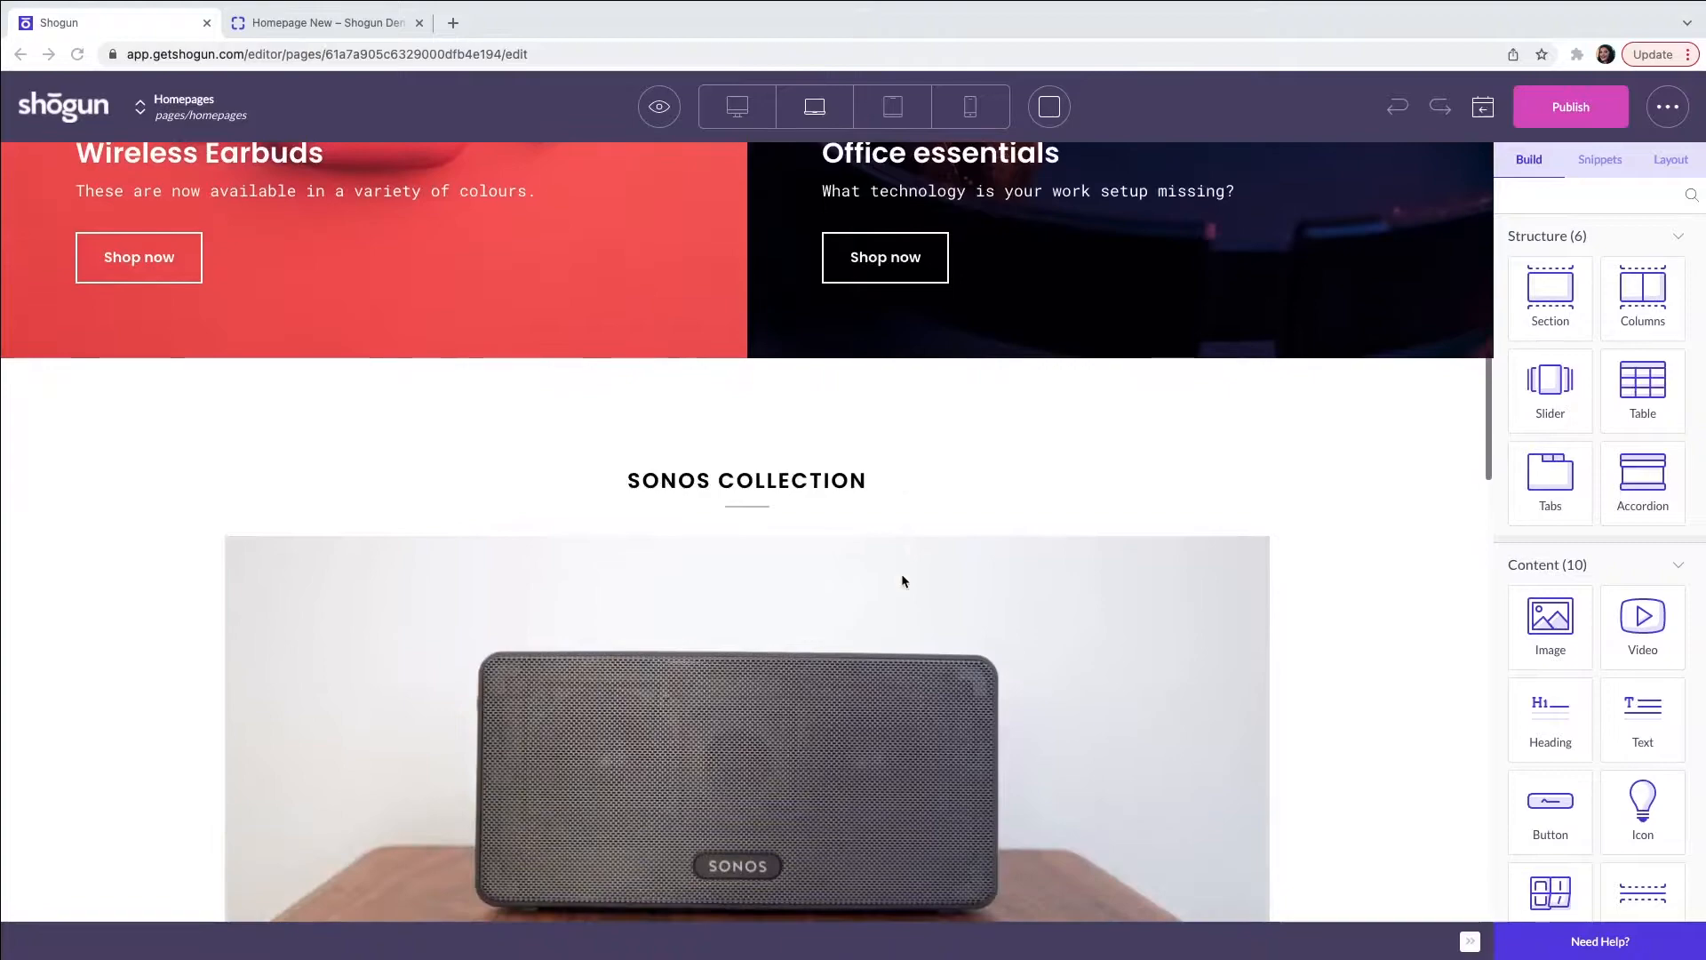
scroll("down", 3)
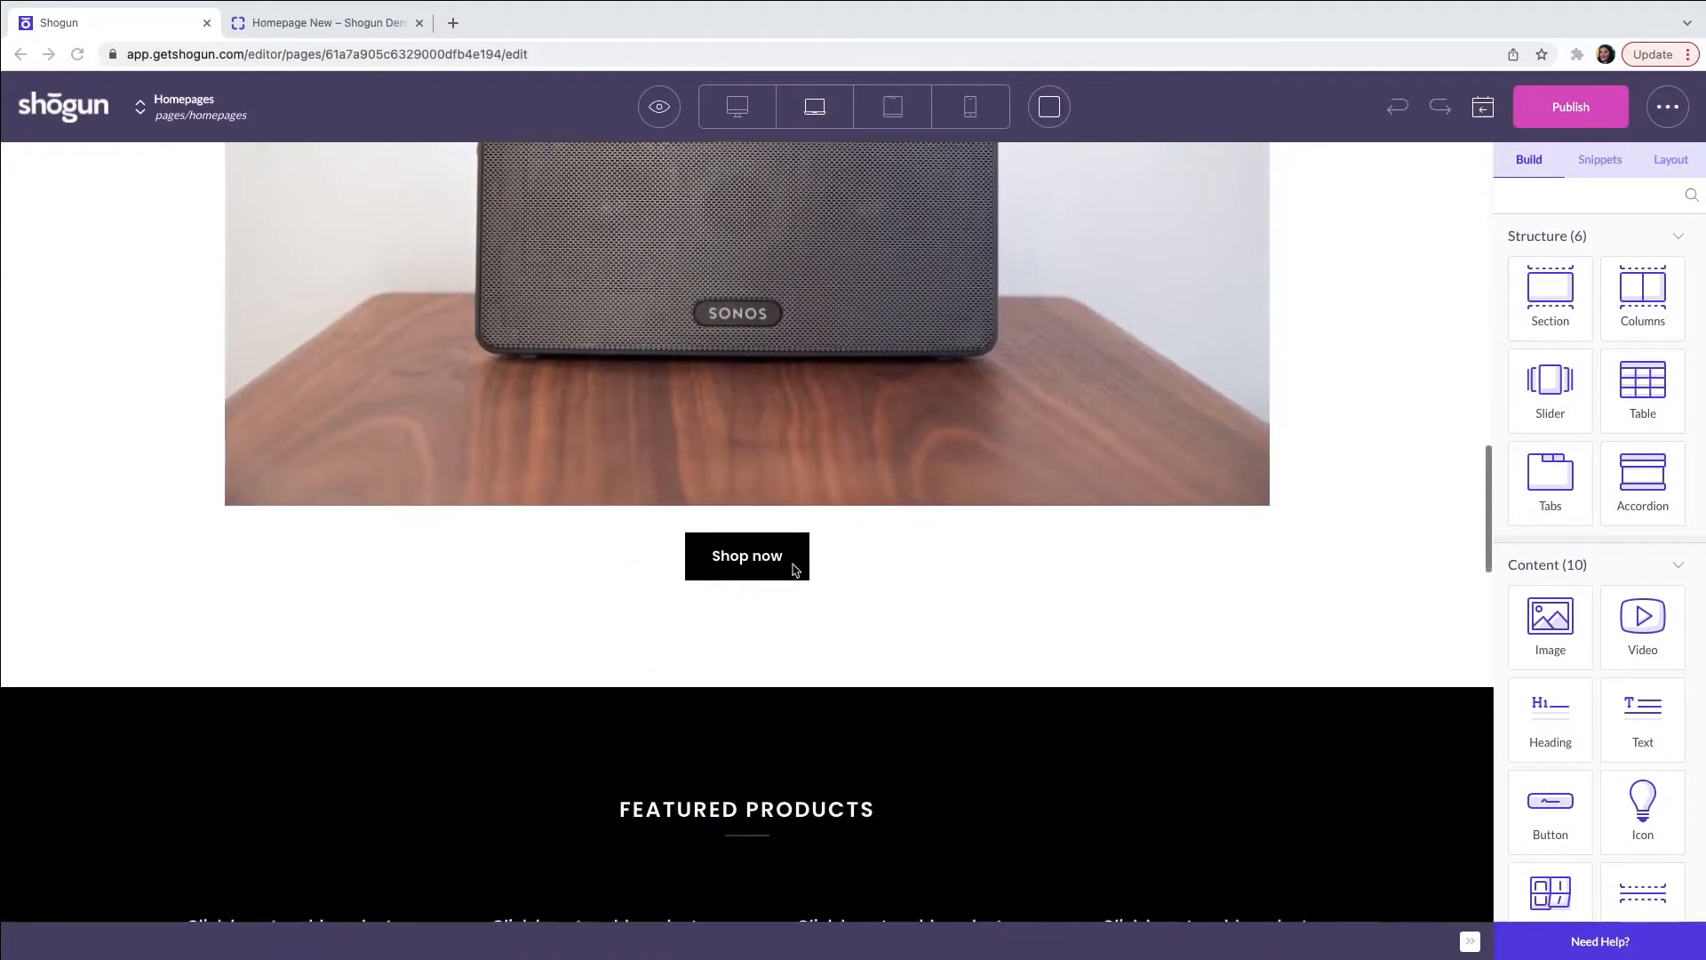
scroll("down", 3)
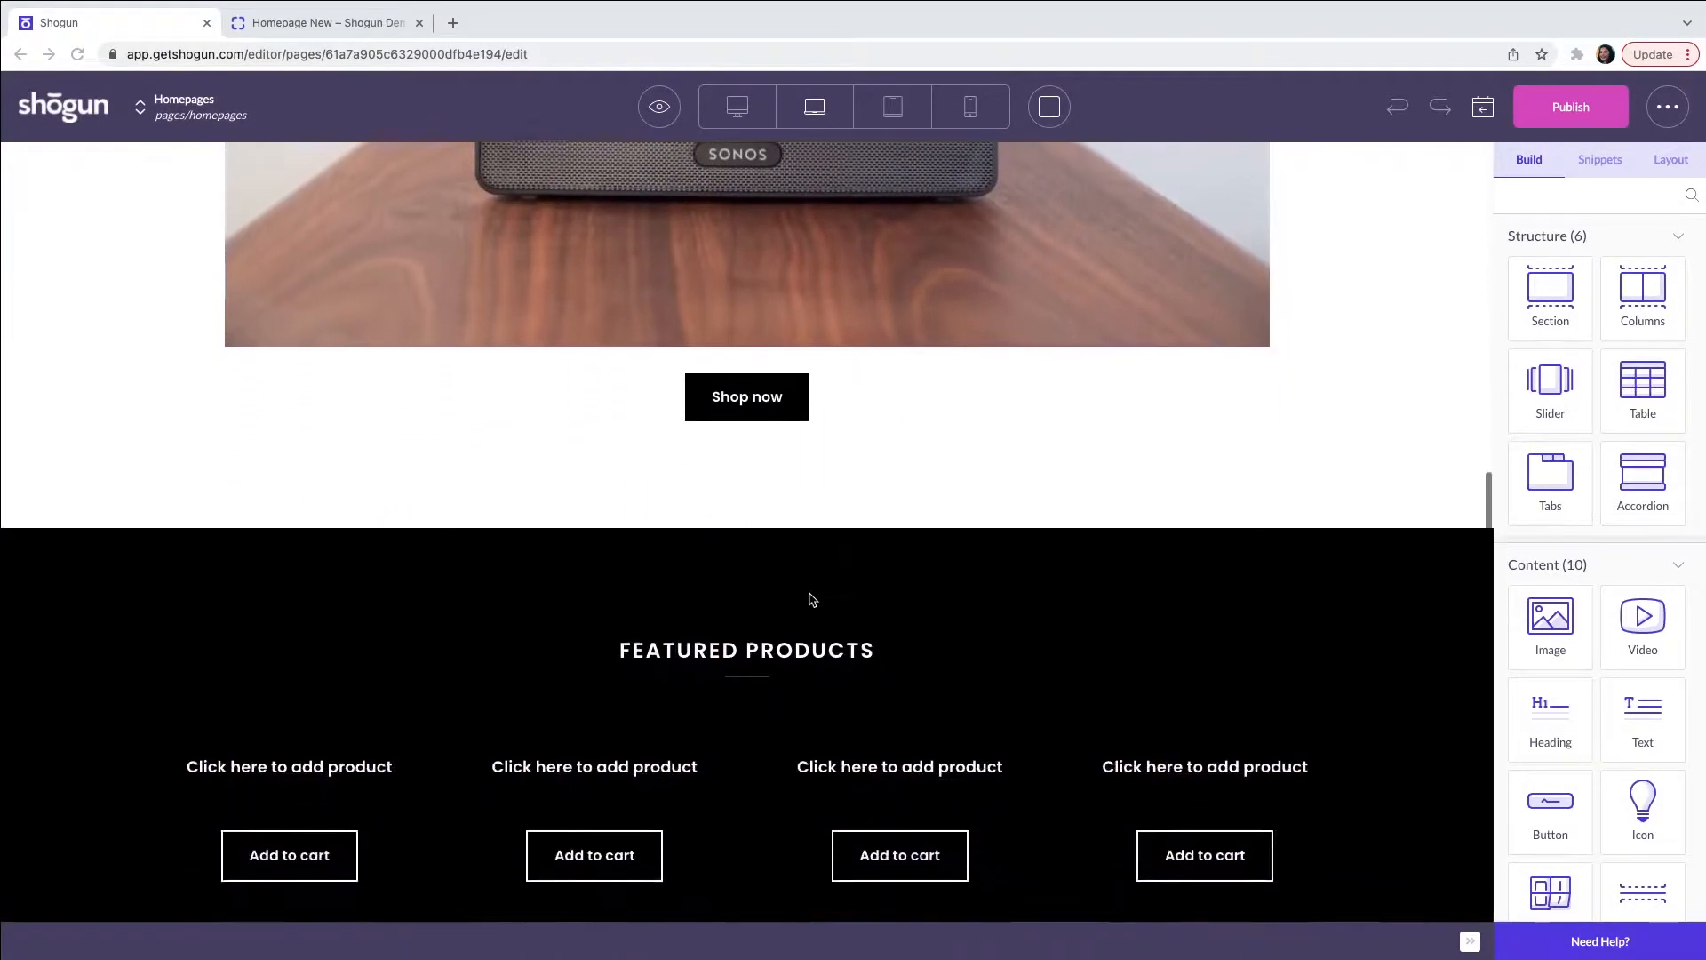
scroll("down", 3)
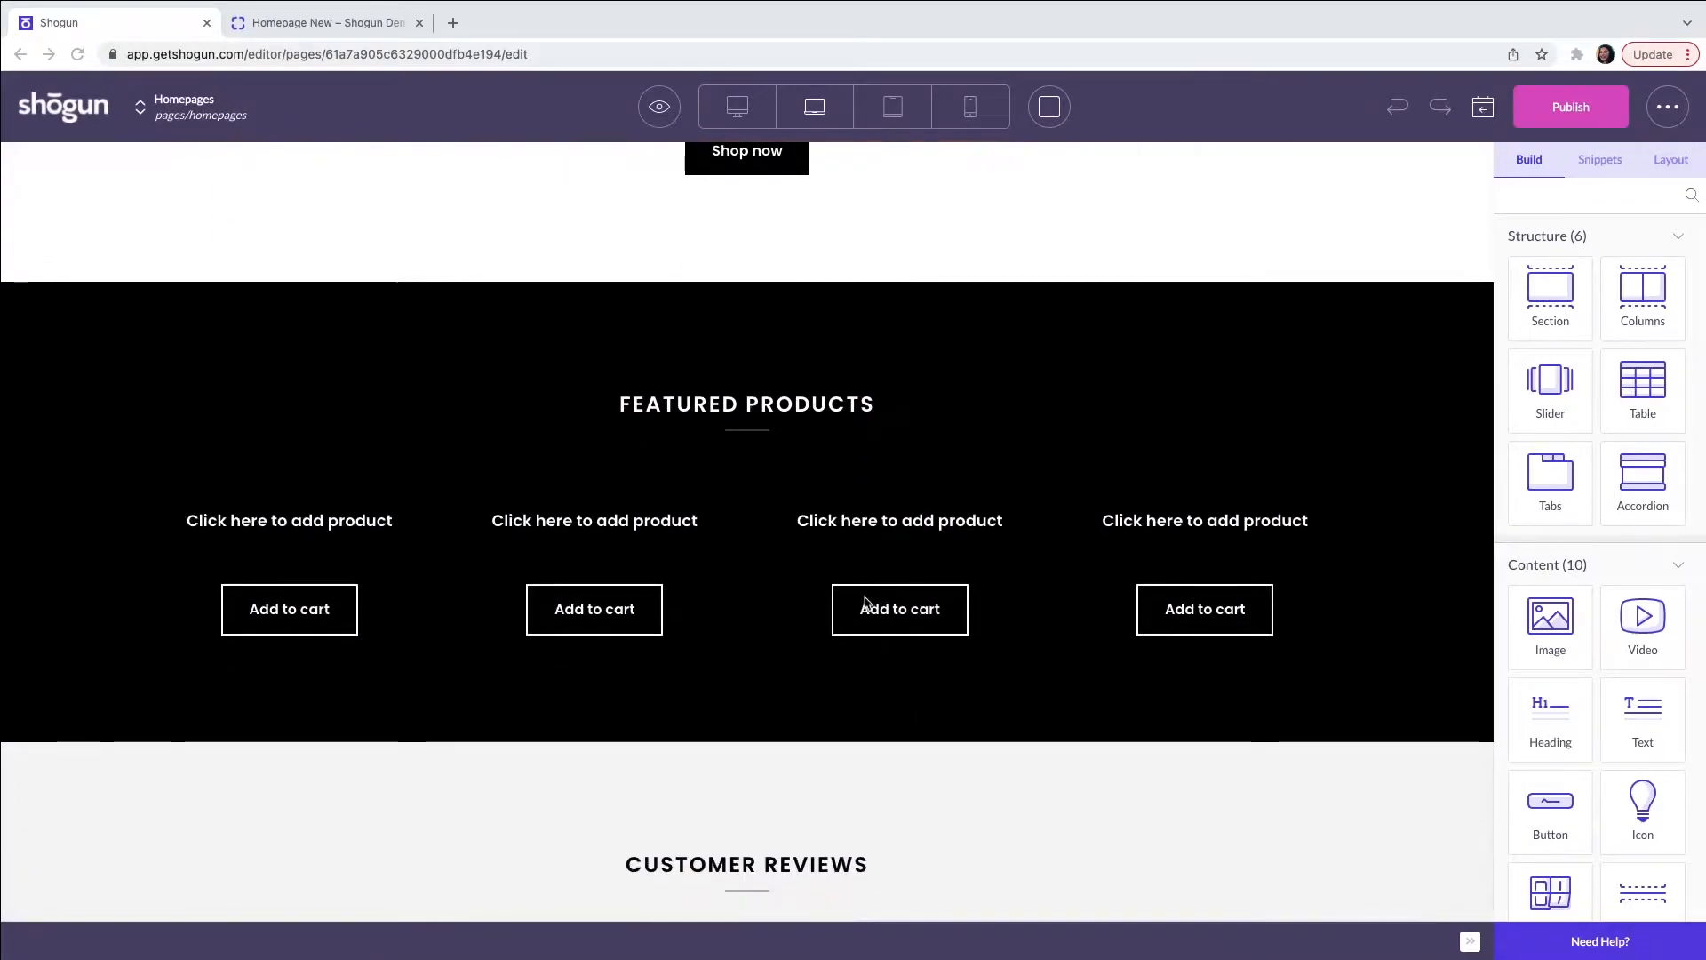
scroll("down", 3)
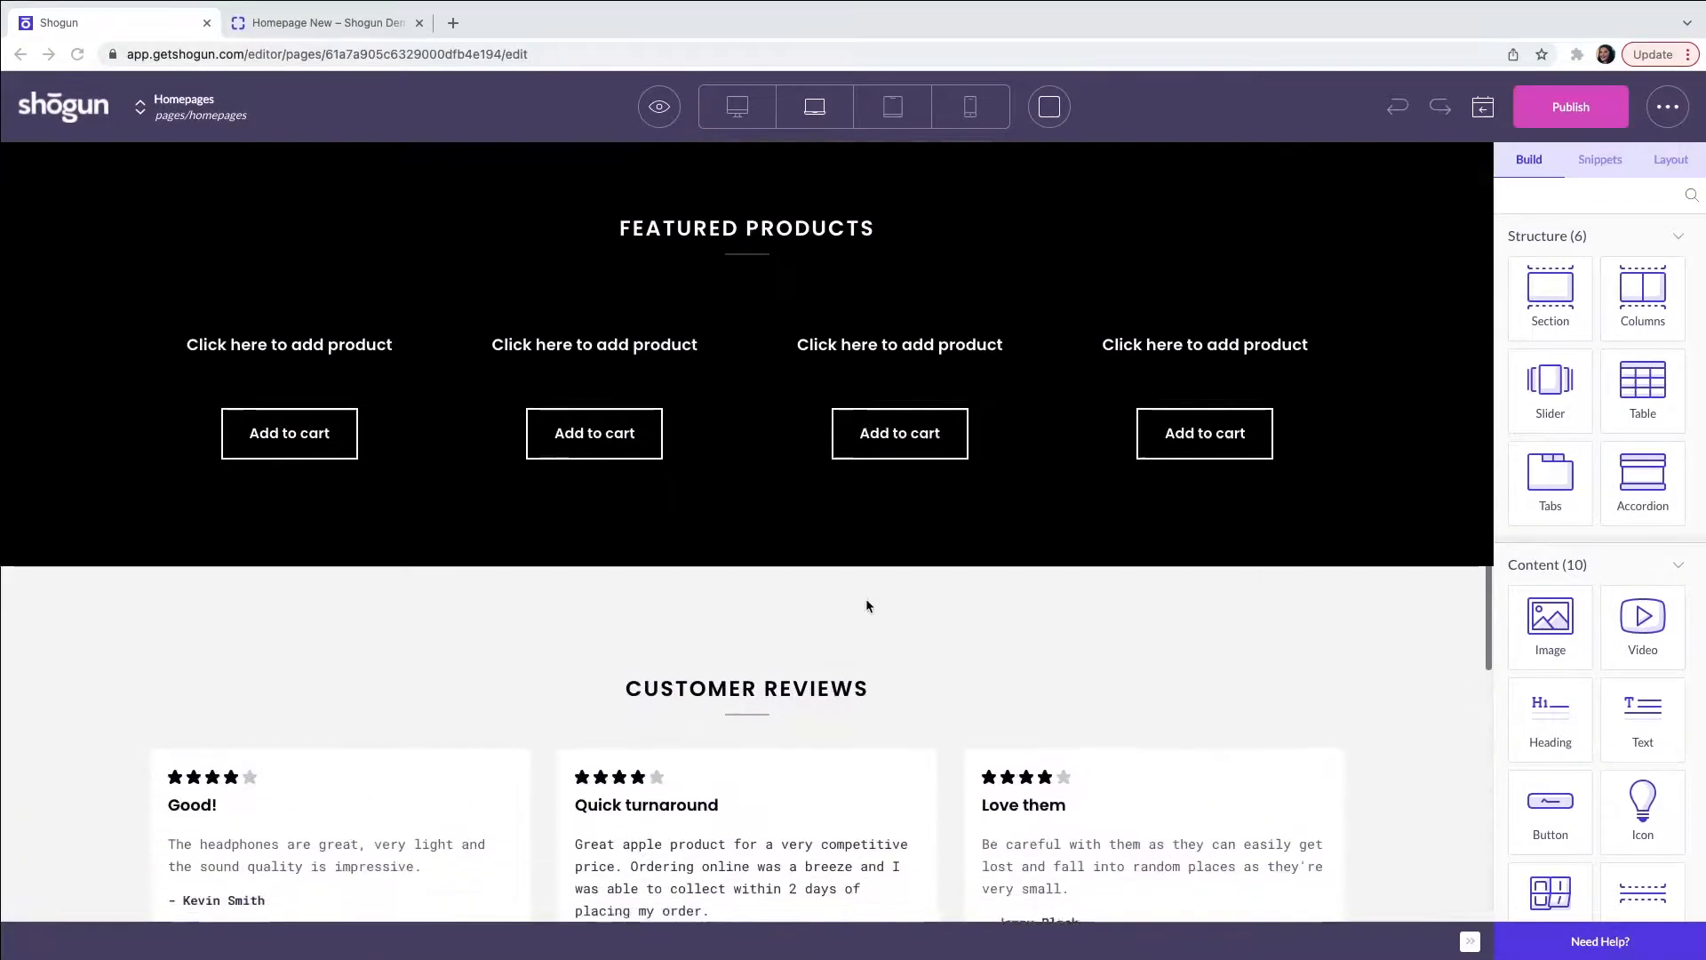
scroll("down", 3)
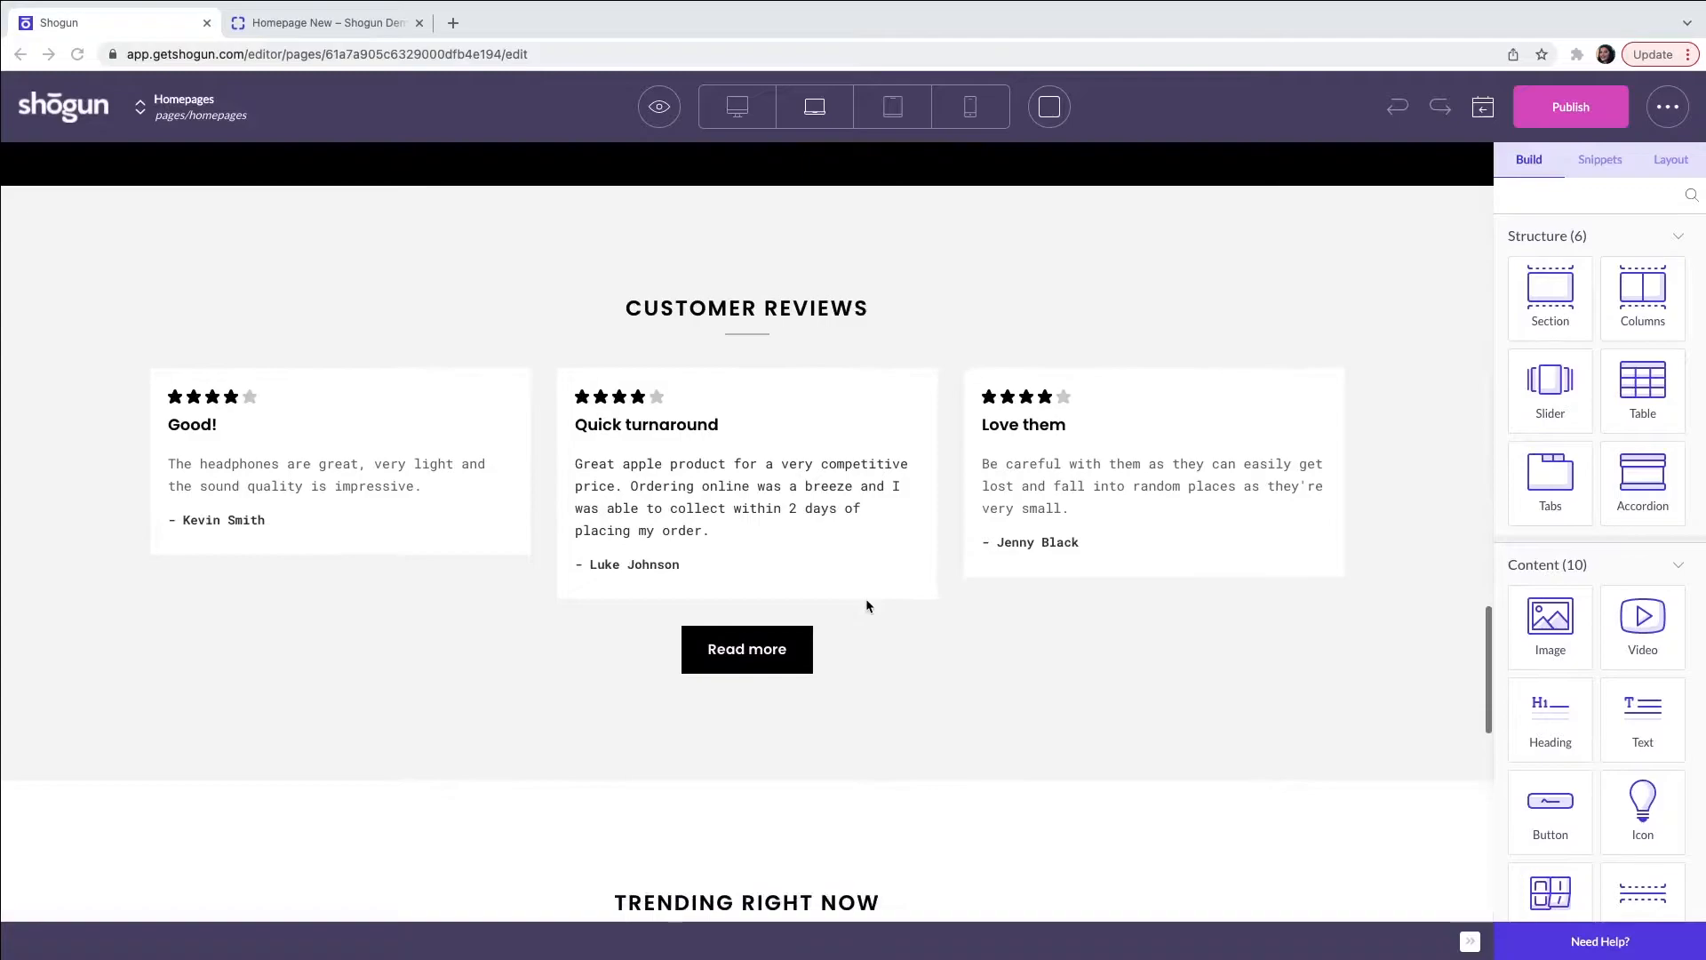
scroll("down", 3)
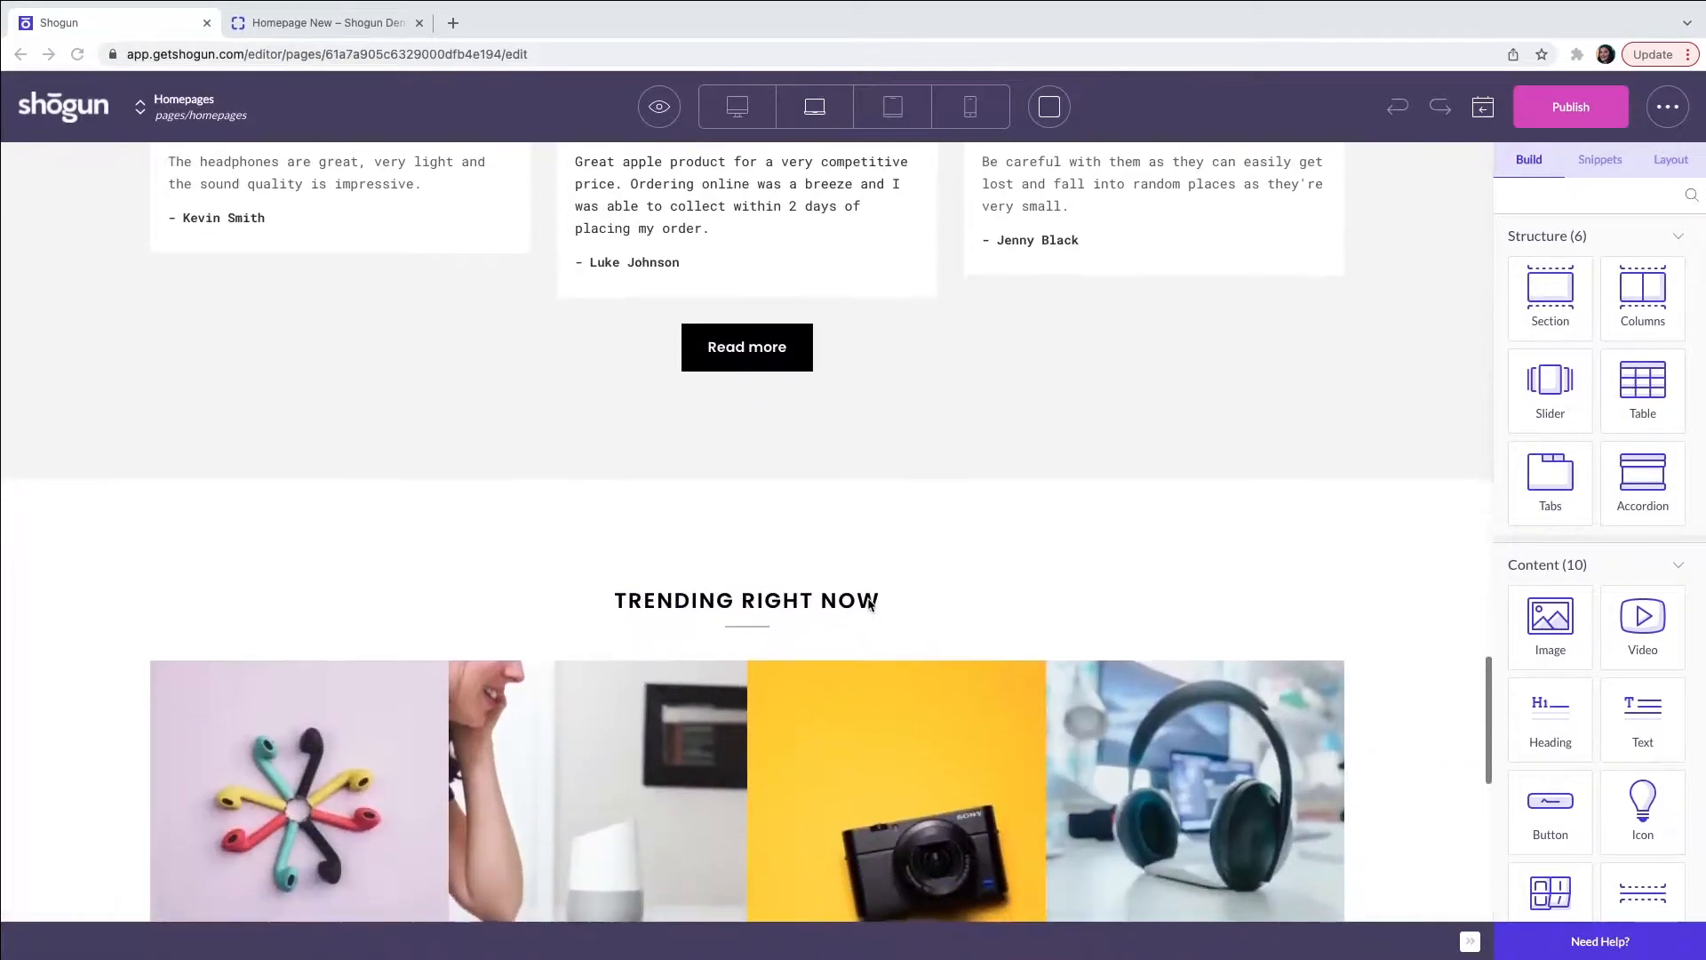
scroll("down", 3)
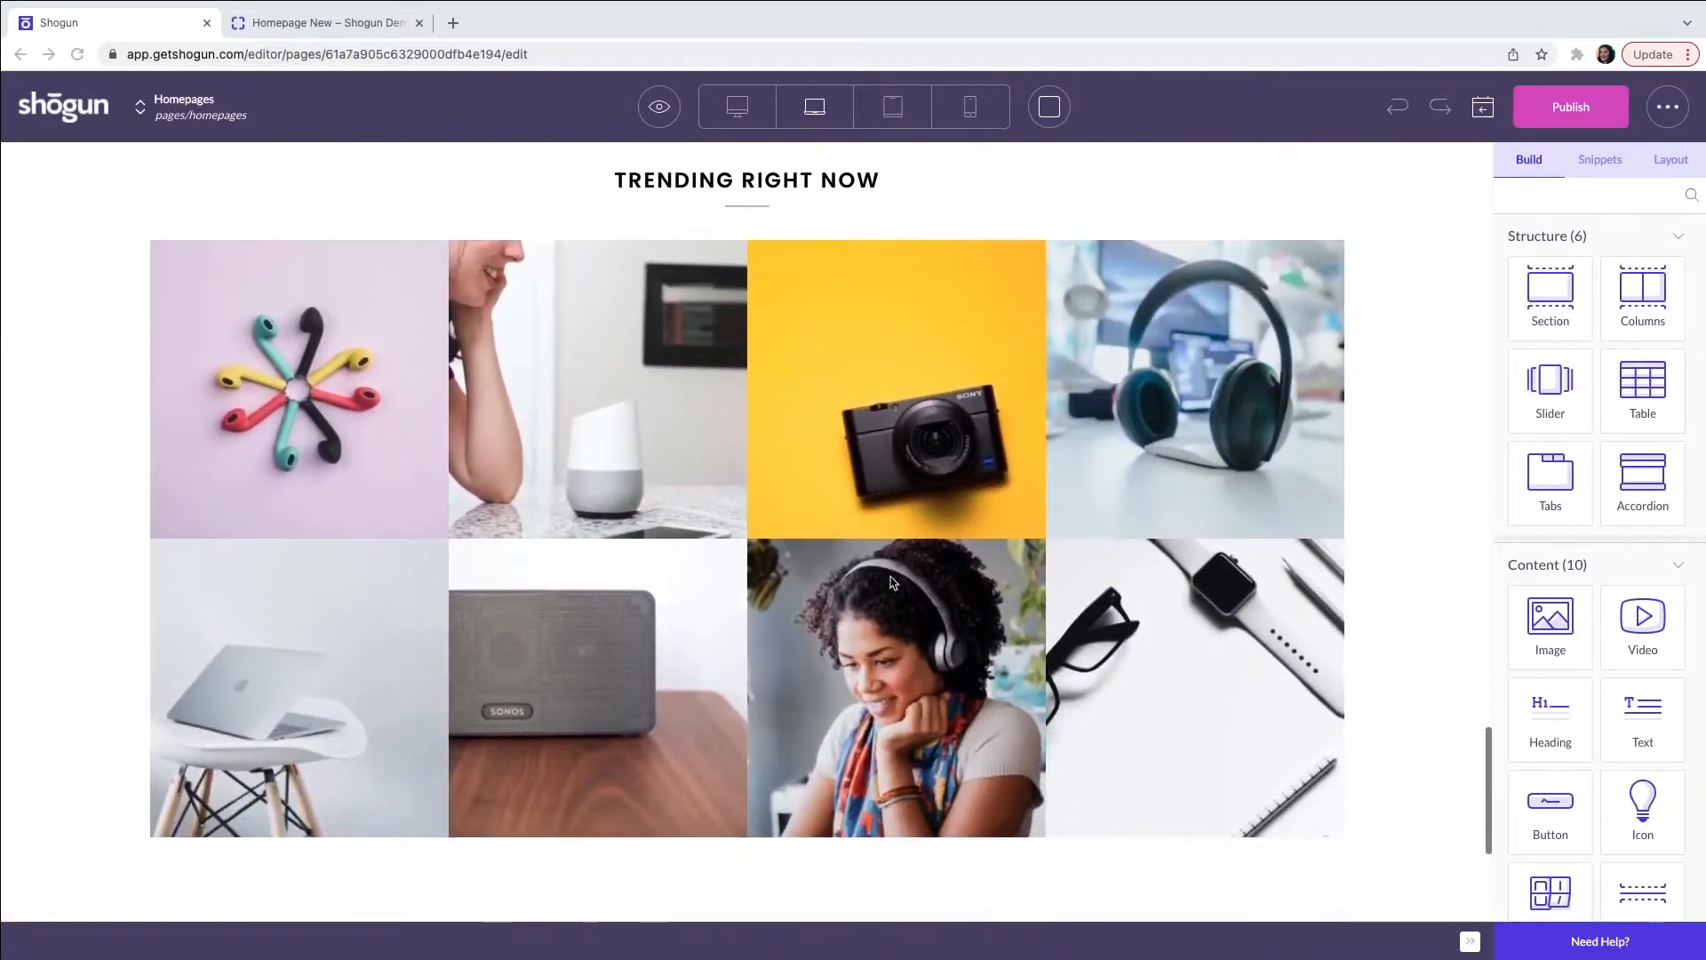
scroll("up", 3)
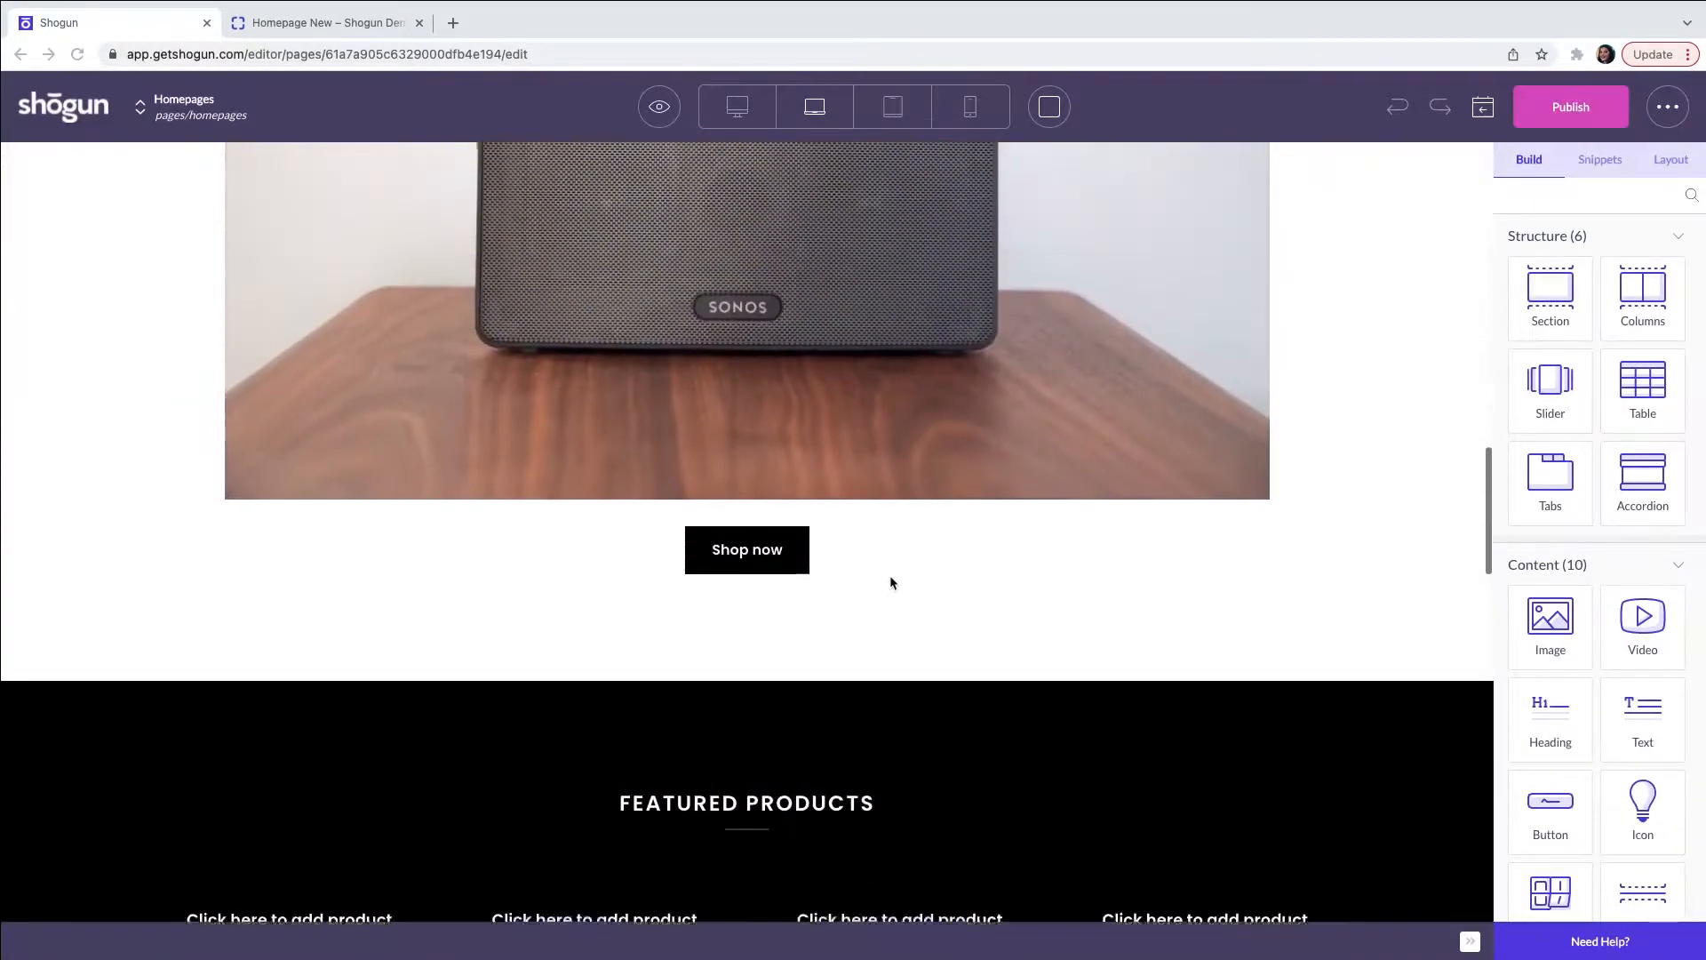
scroll("down", 3)
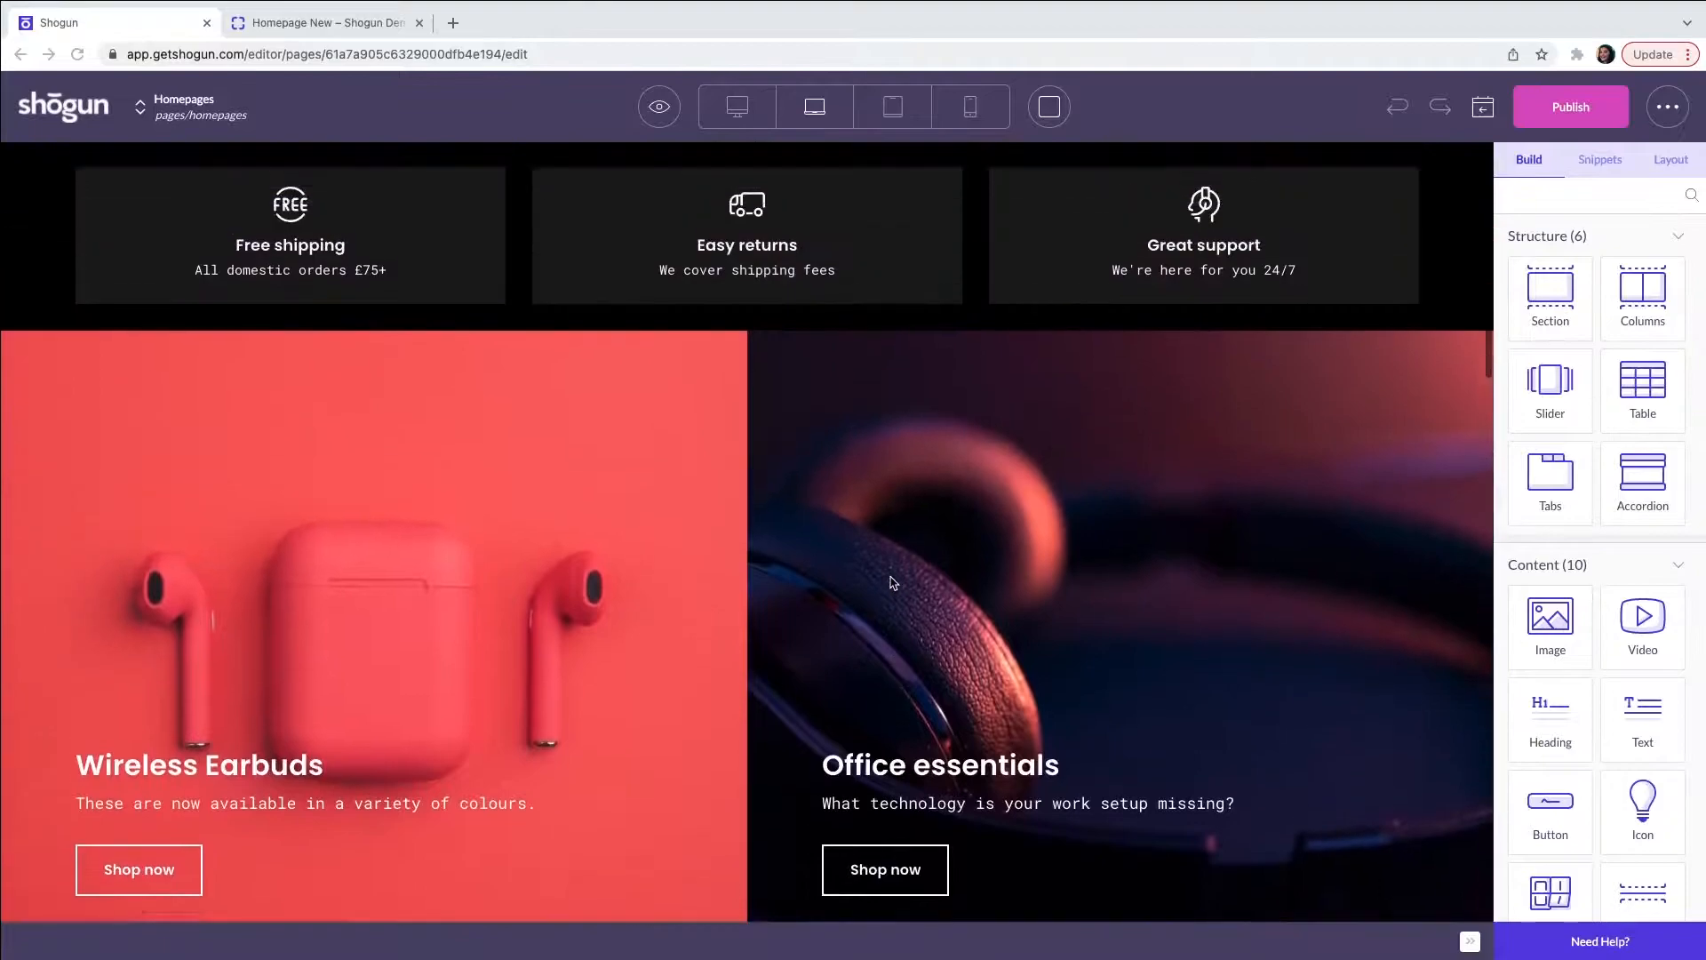
scroll("up", 3)
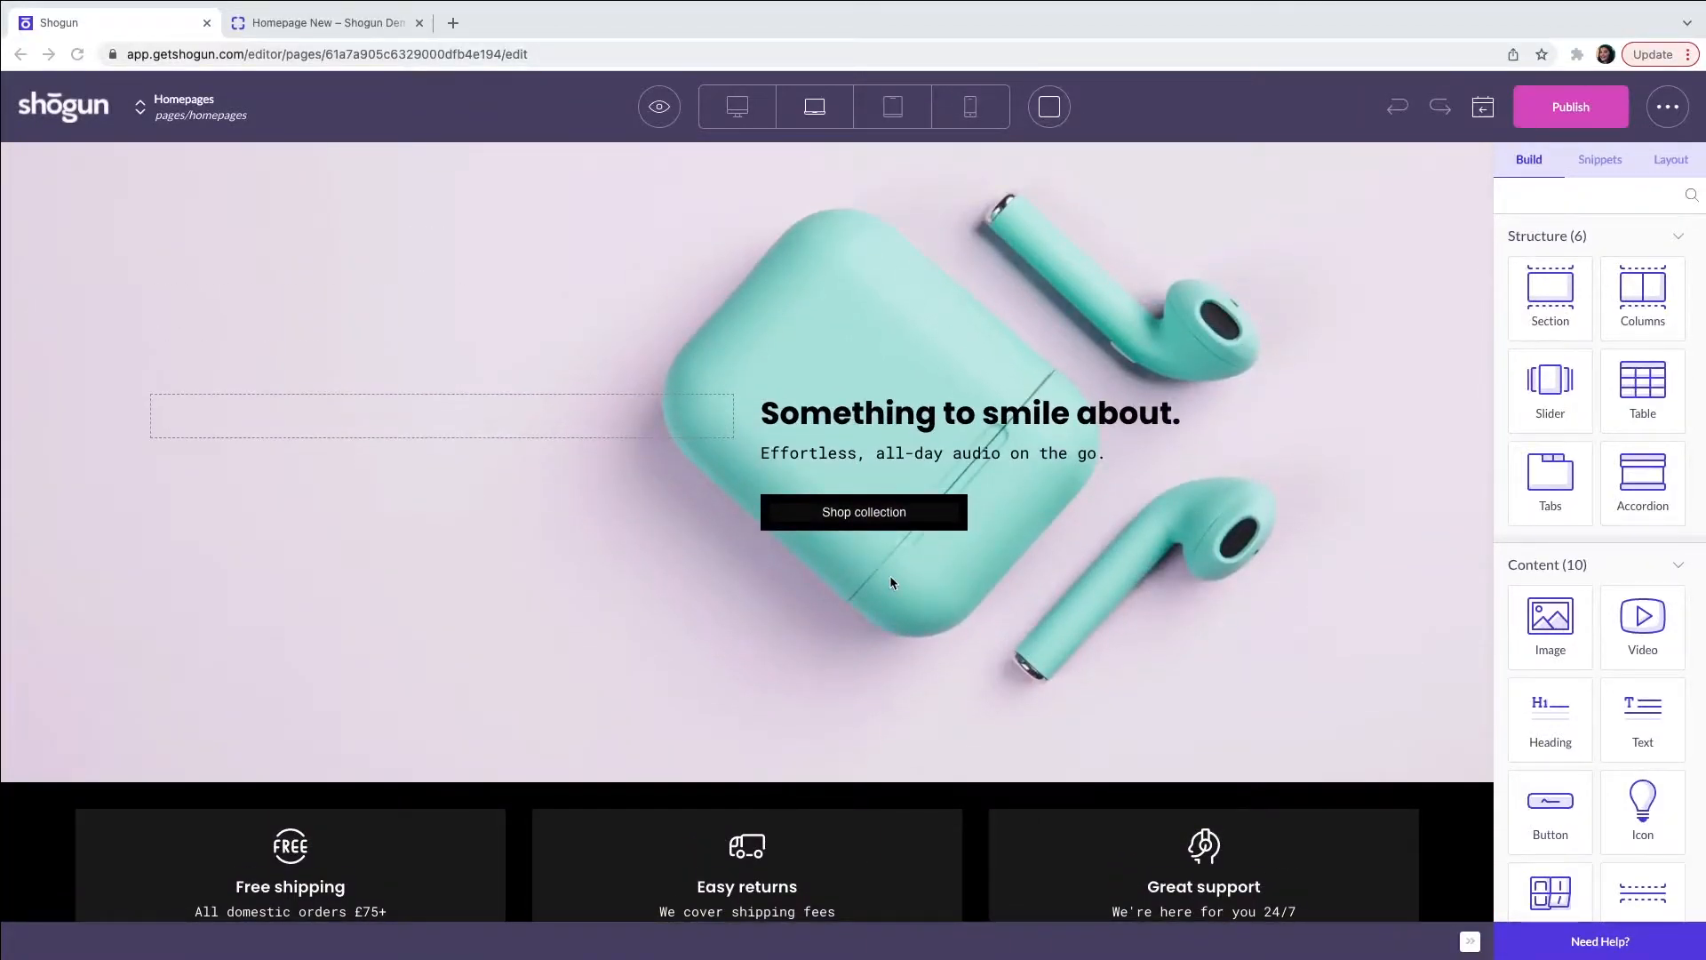
mouse_move(884, 574)
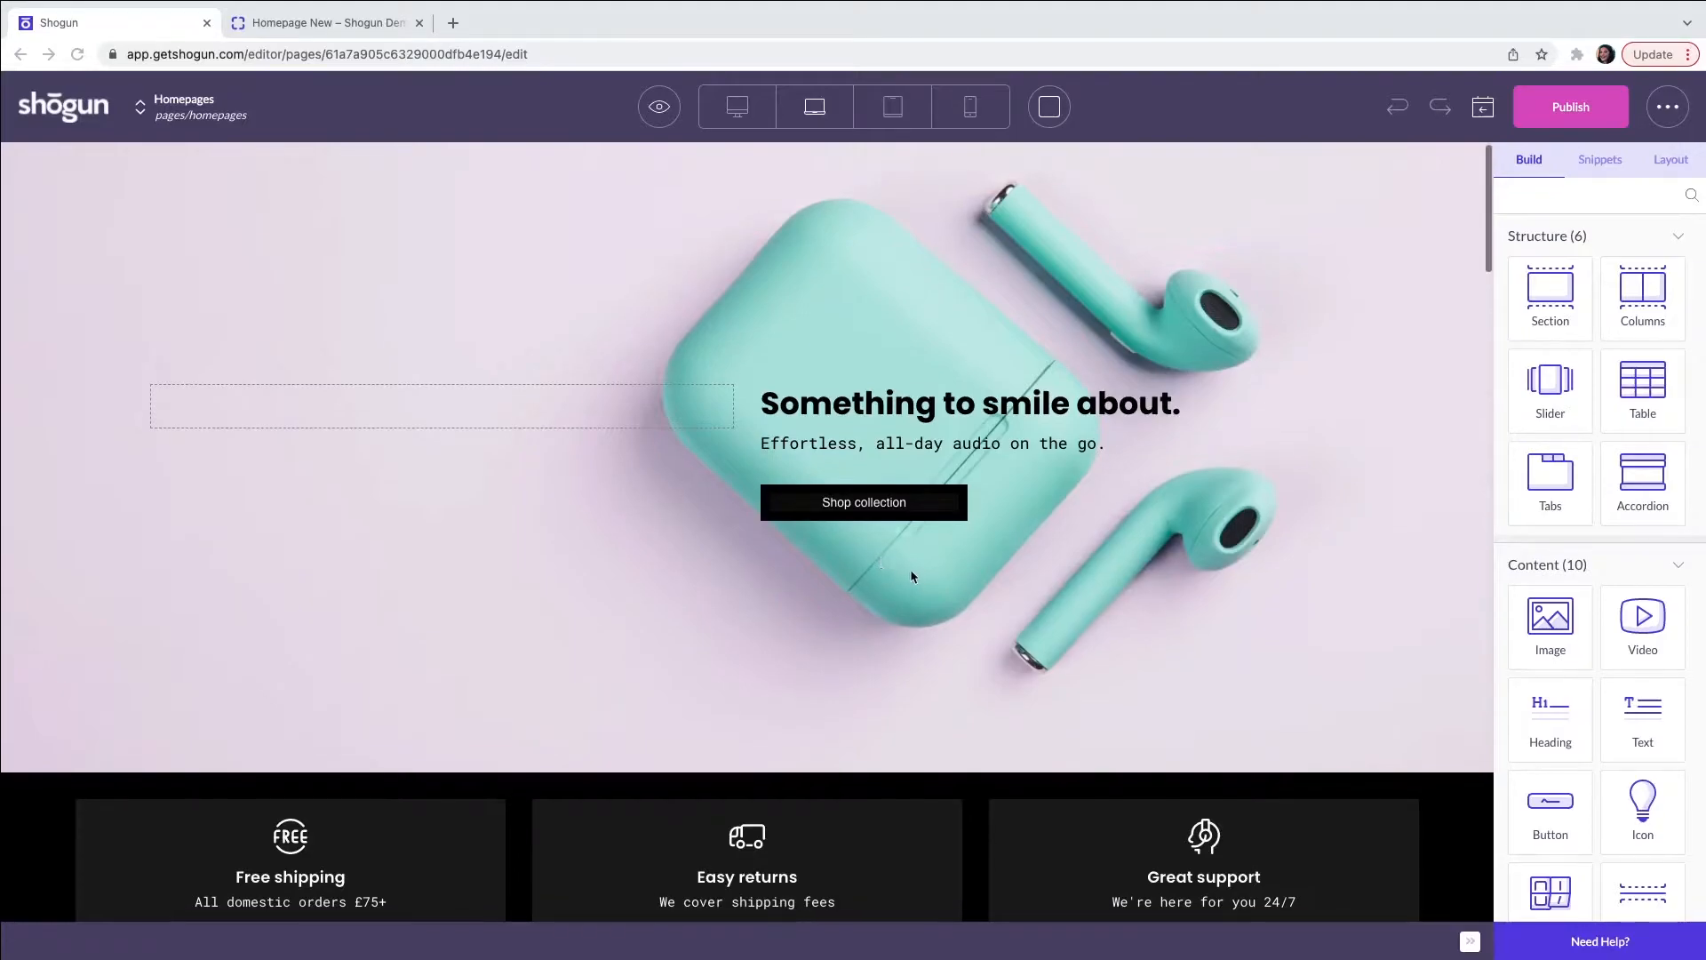
mouse_move(995, 705)
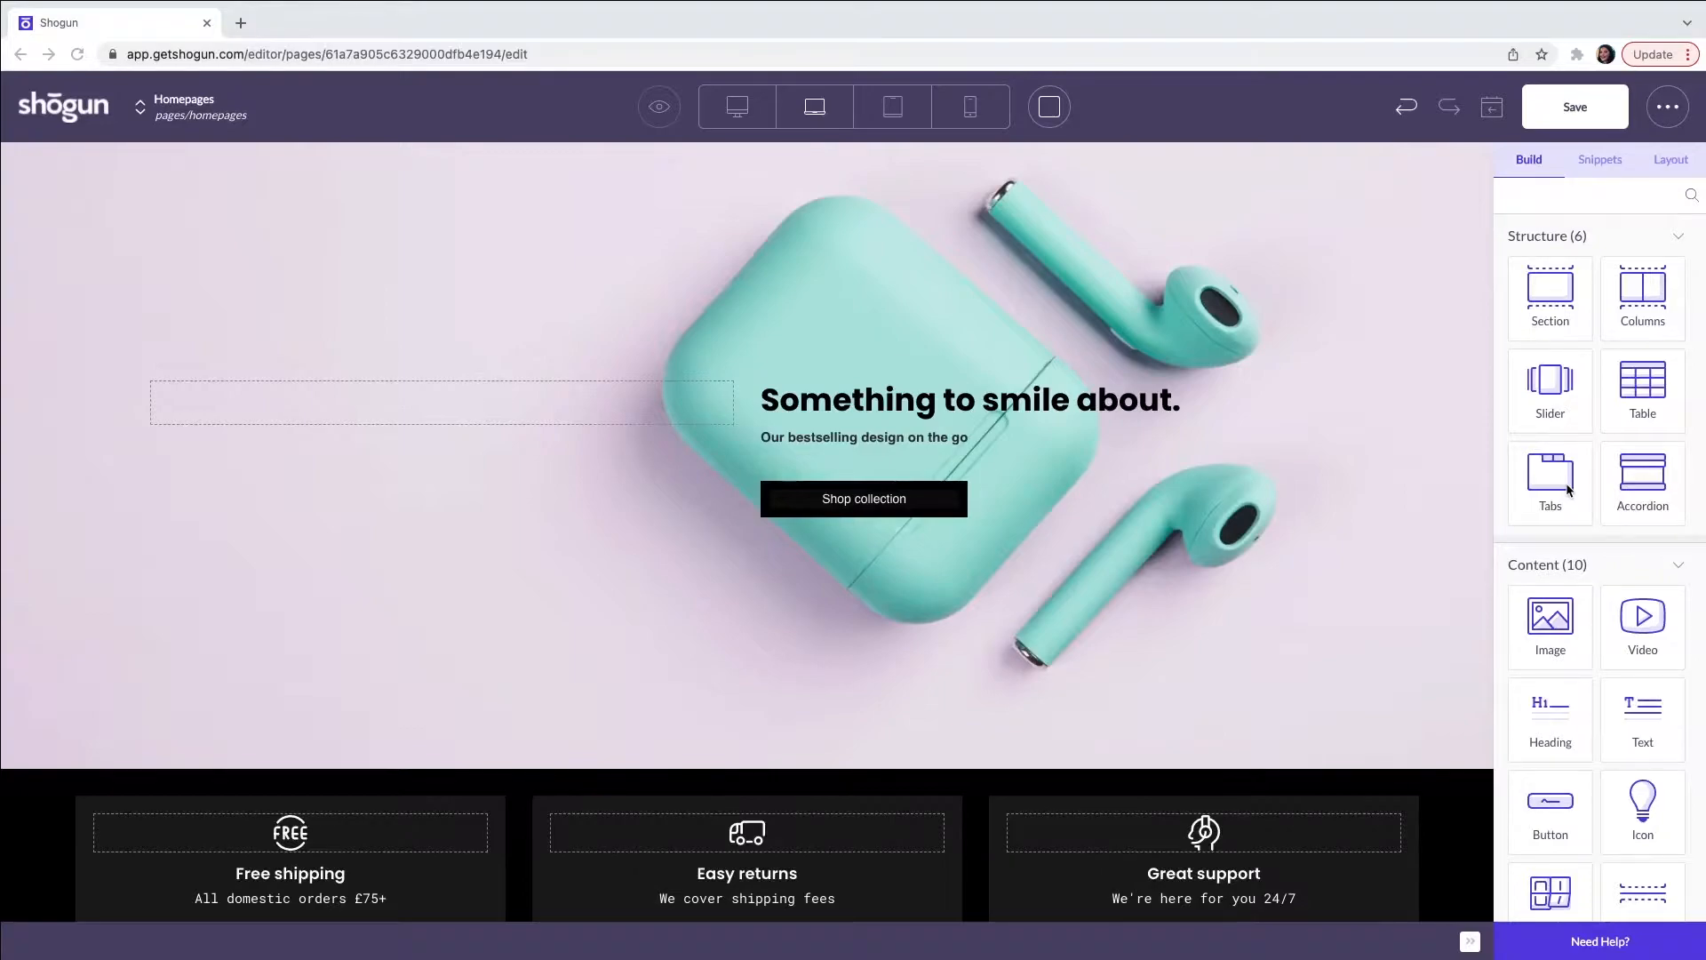
mouse_move(1422, 519)
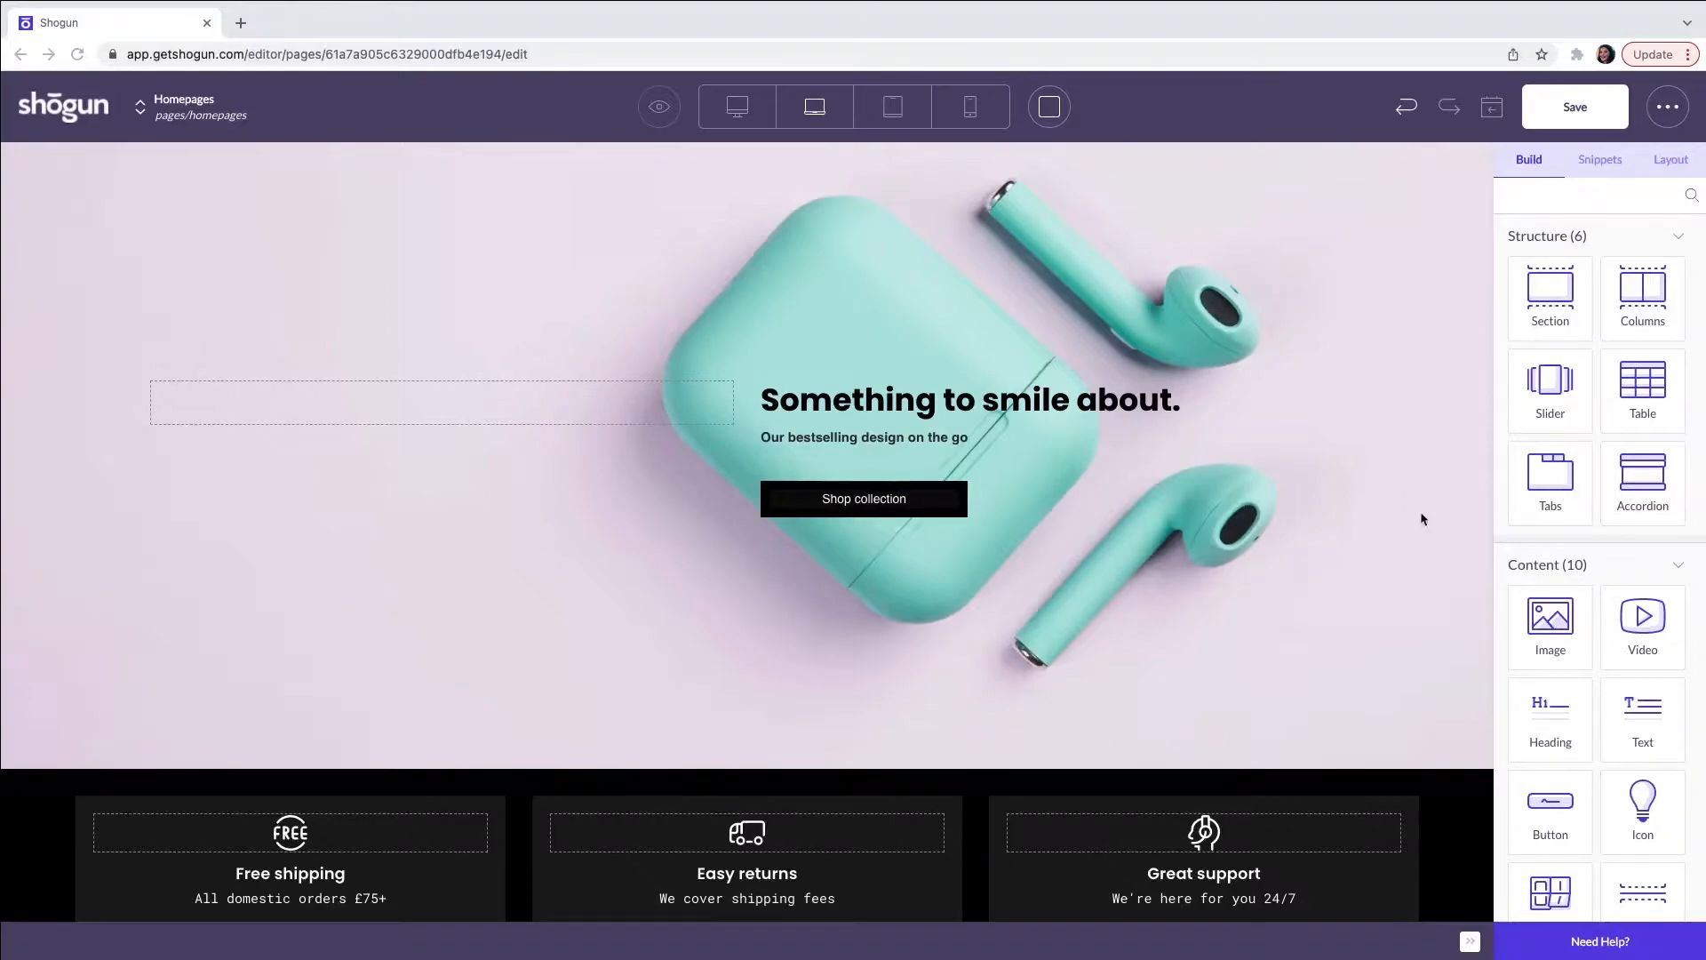
mouse_move(1284, 629)
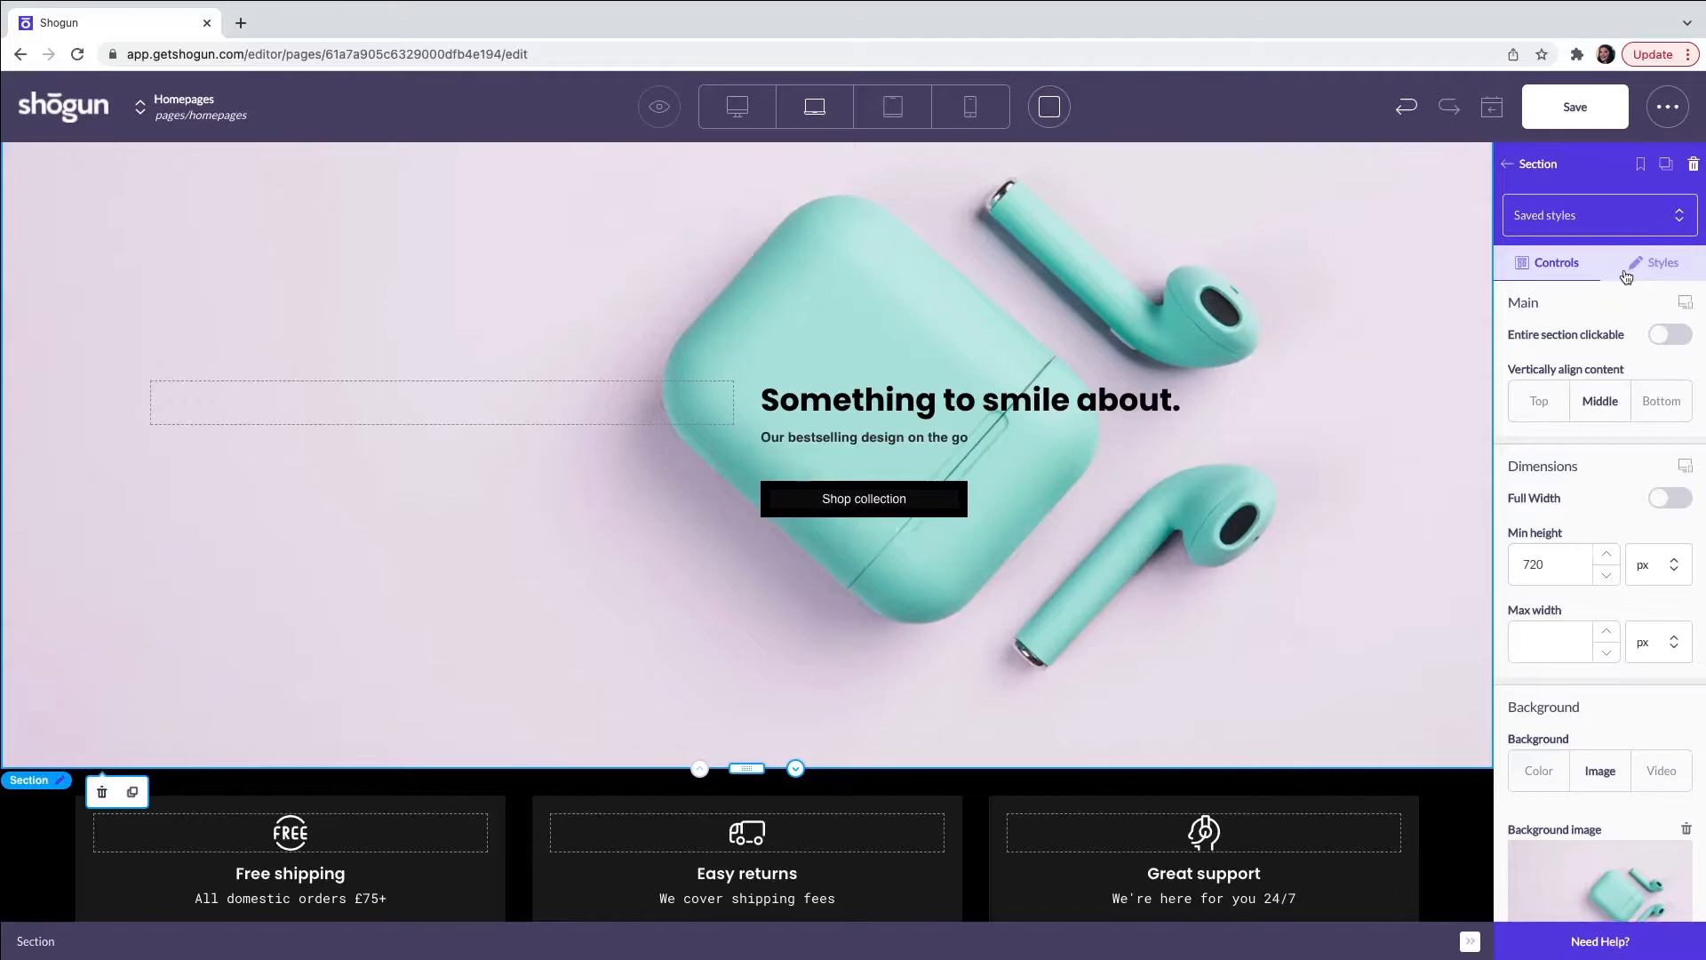
mouse_move(1166, 545)
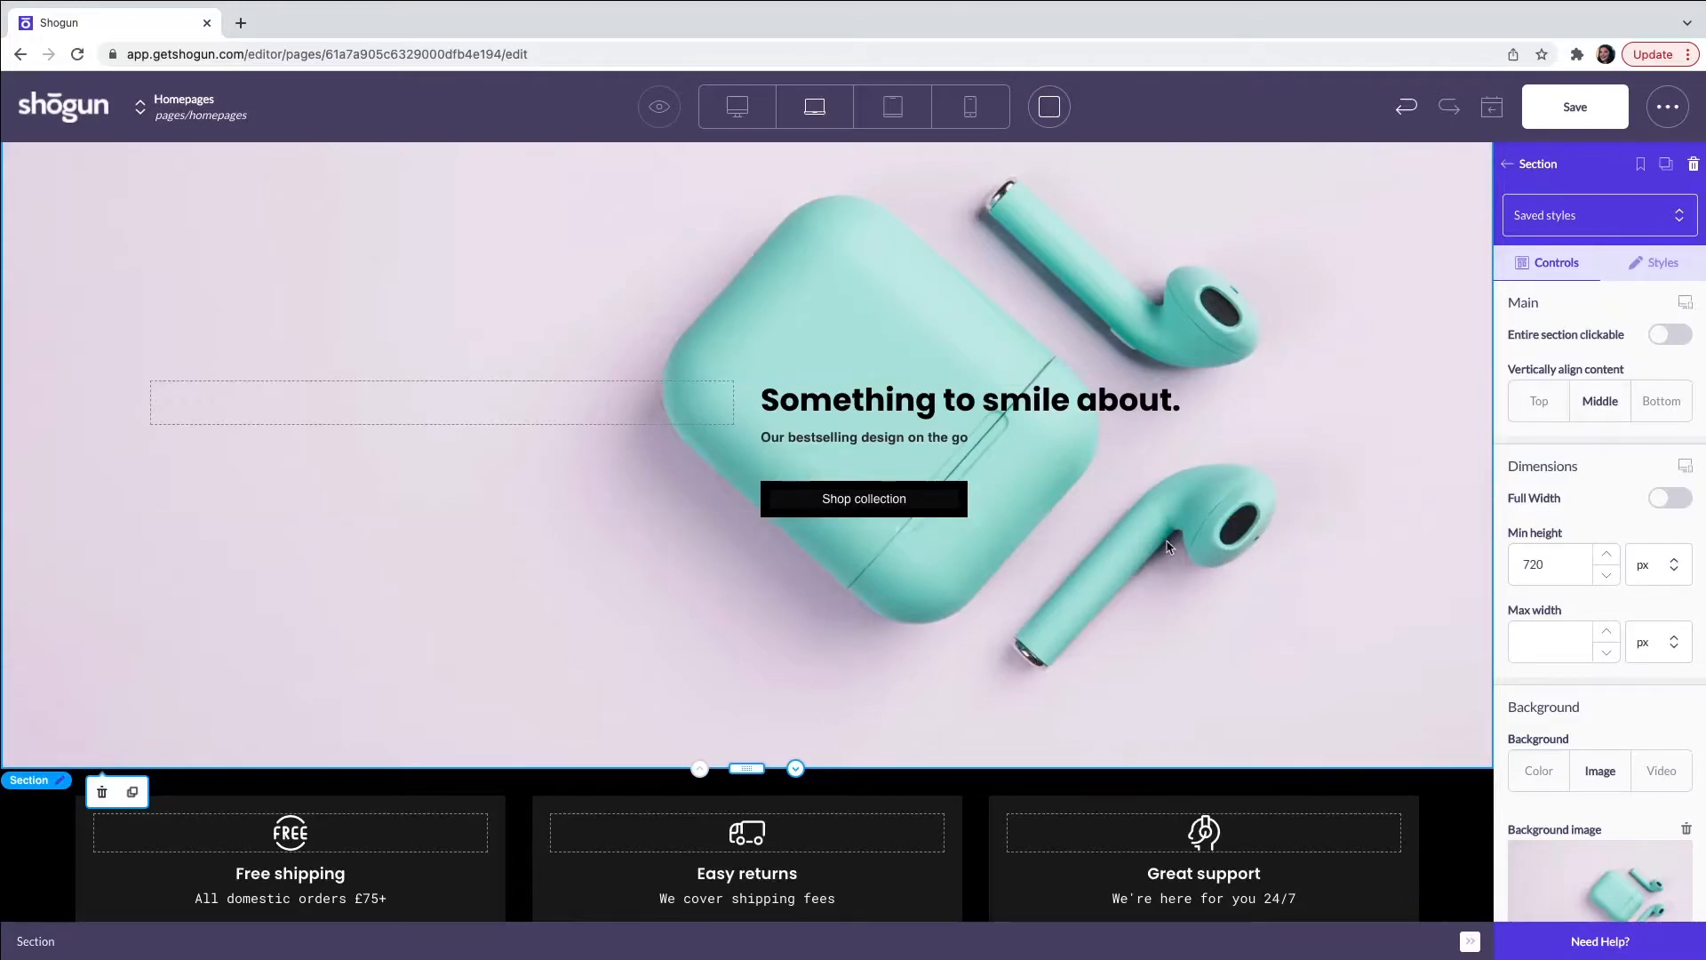
mouse_move(1320, 647)
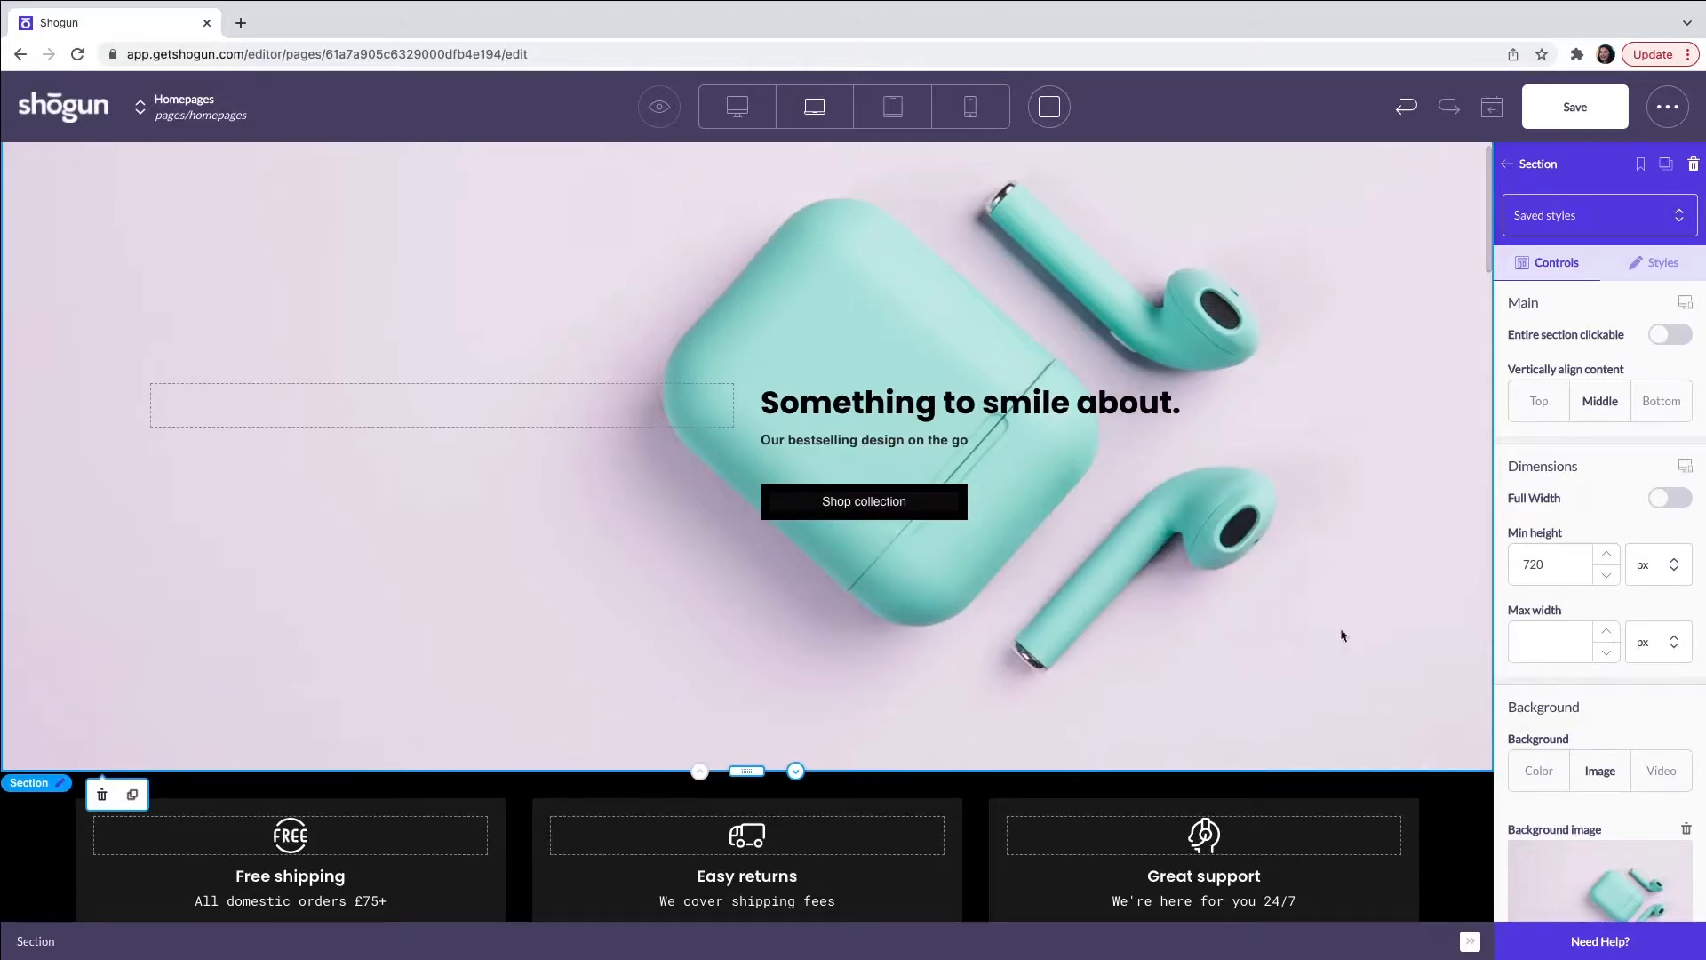
scroll("down", 3)
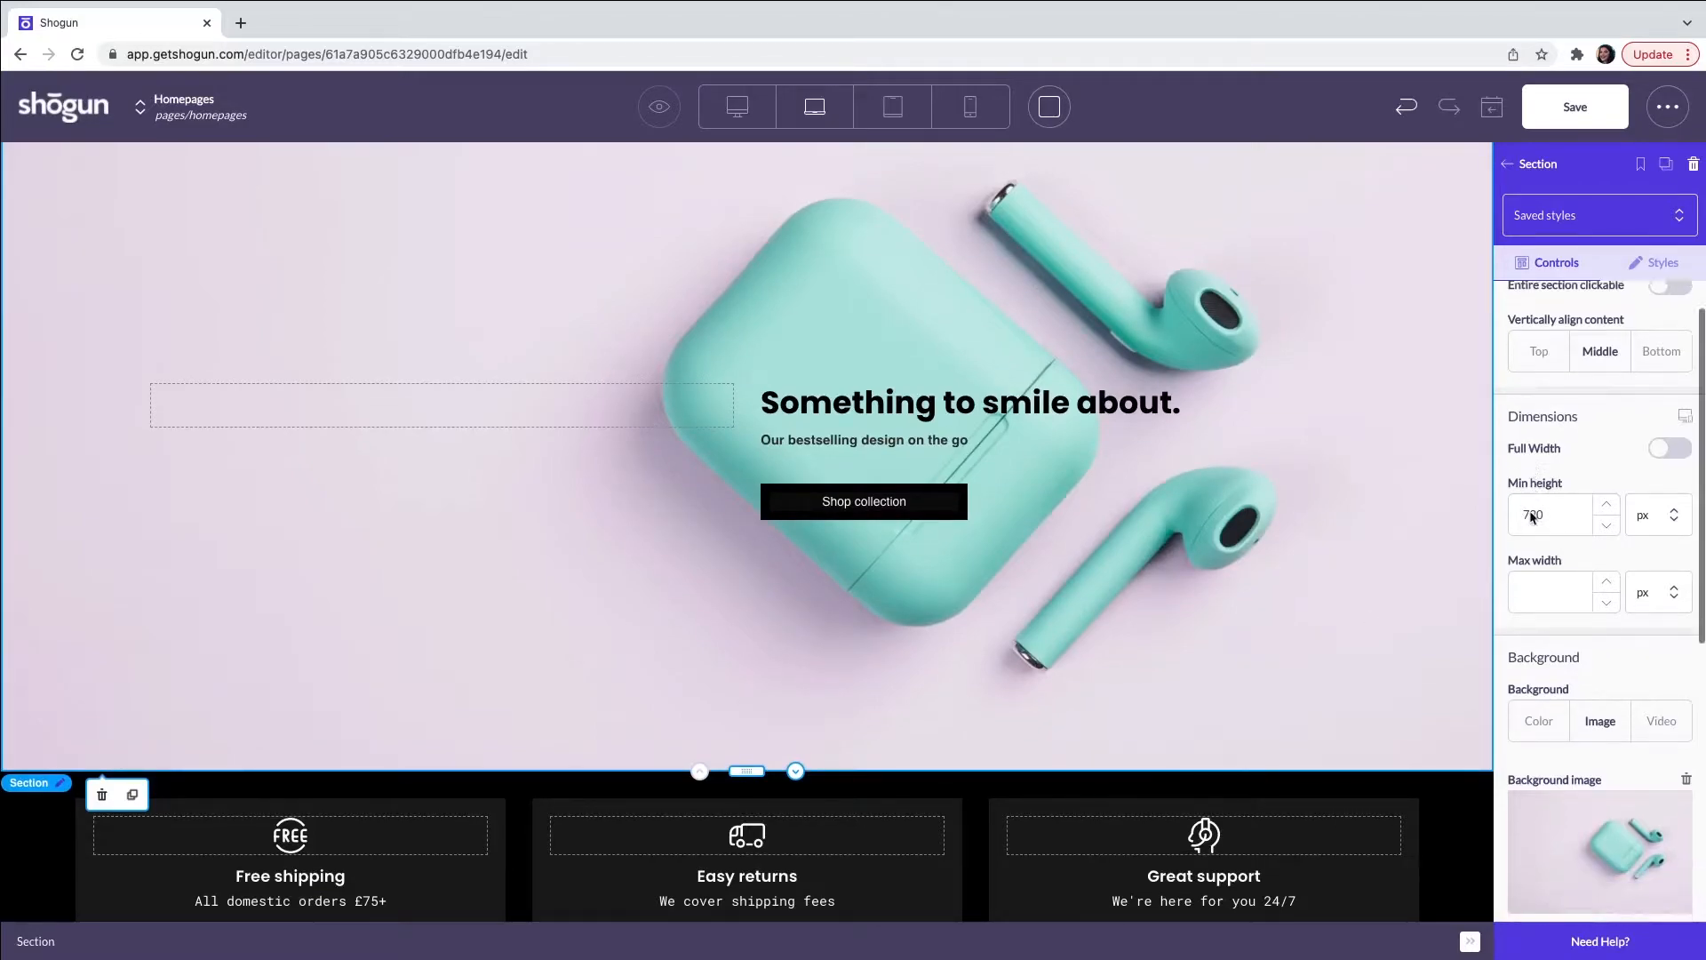
scroll("down", 3)
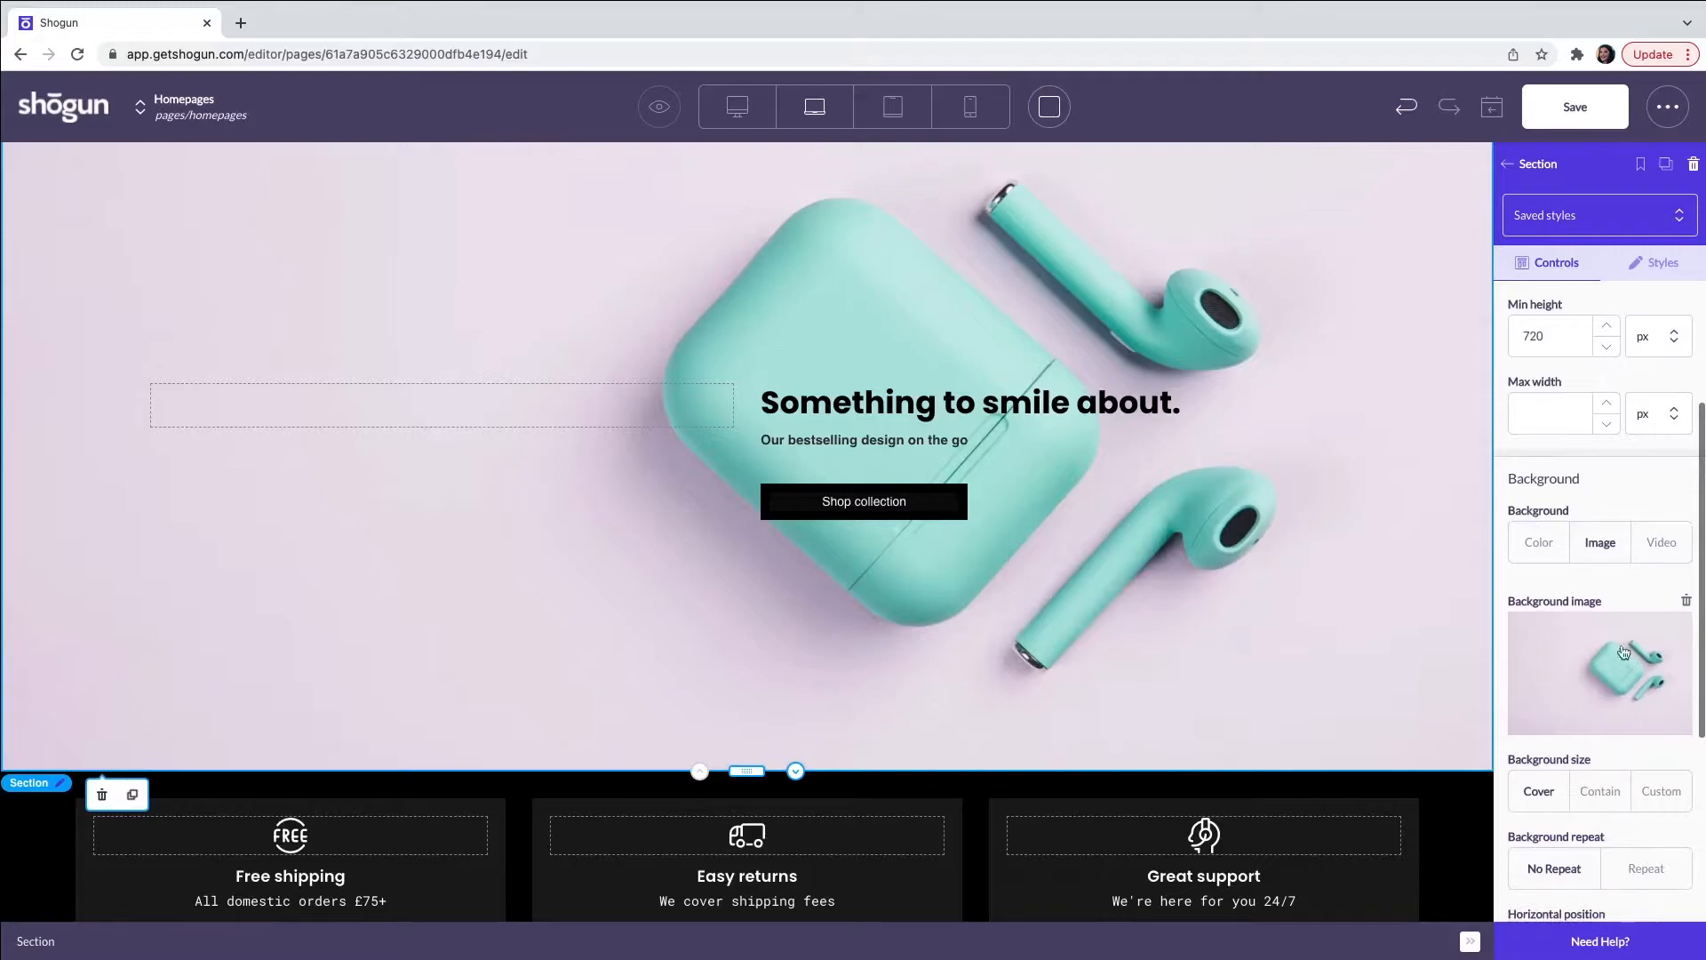
- Replace the hero background with the orange sneaker photo from Your Media Library
left_click(1599, 672)
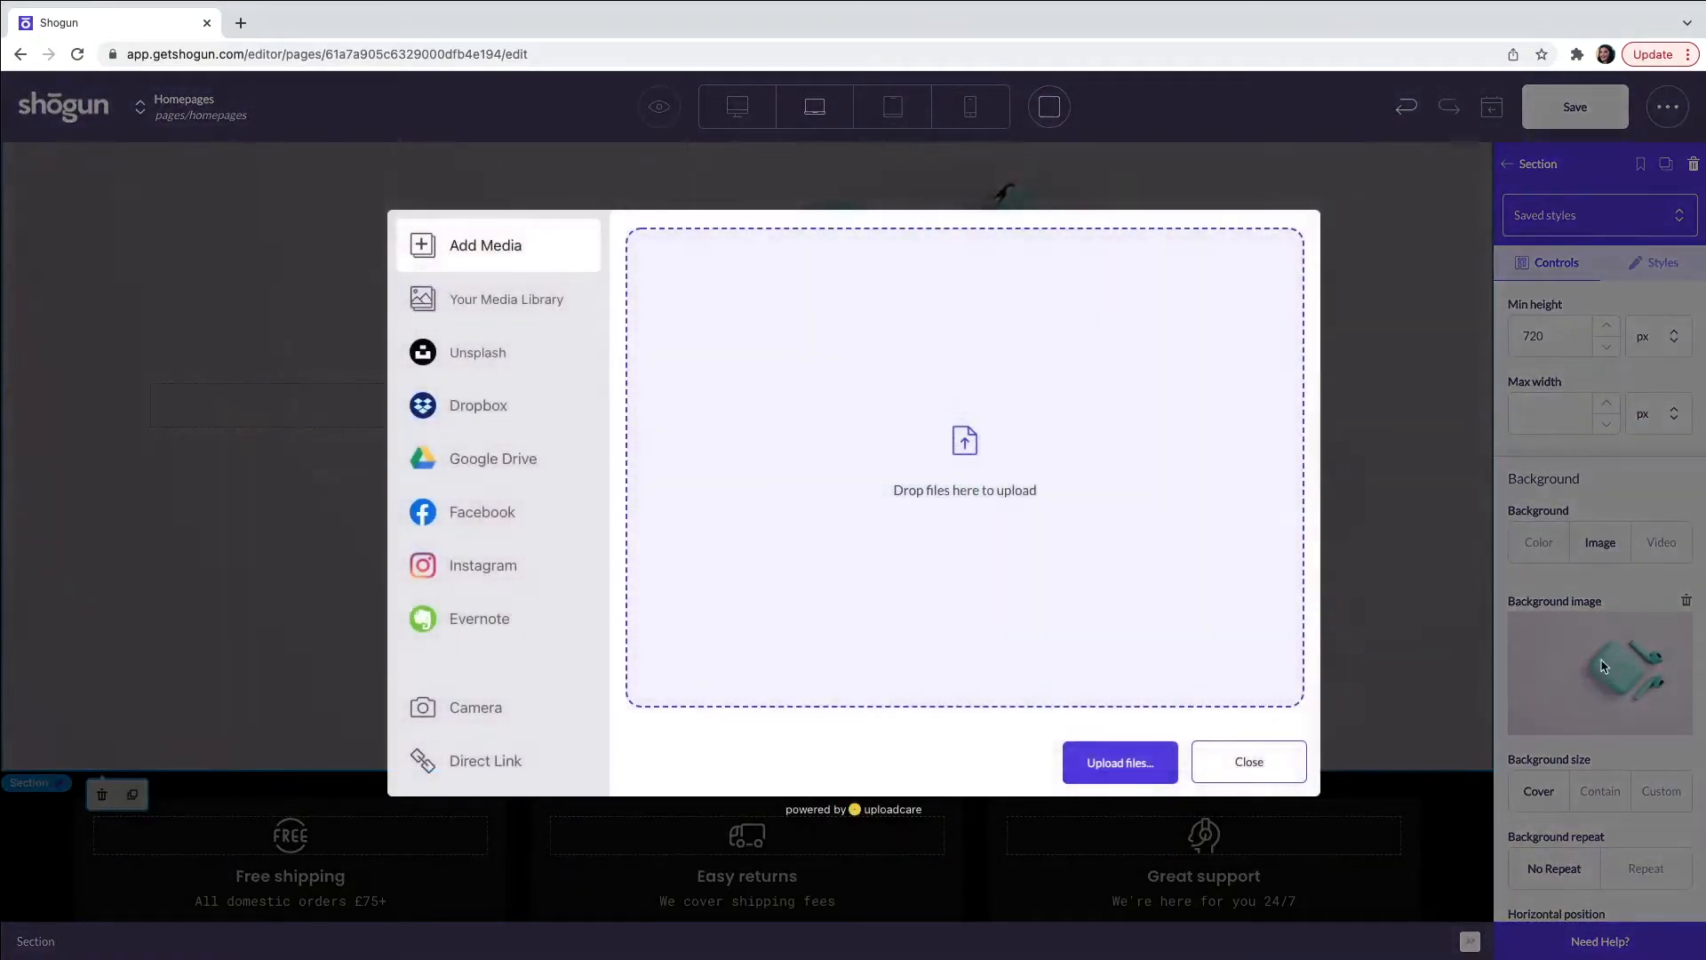
mouse_move(676, 638)
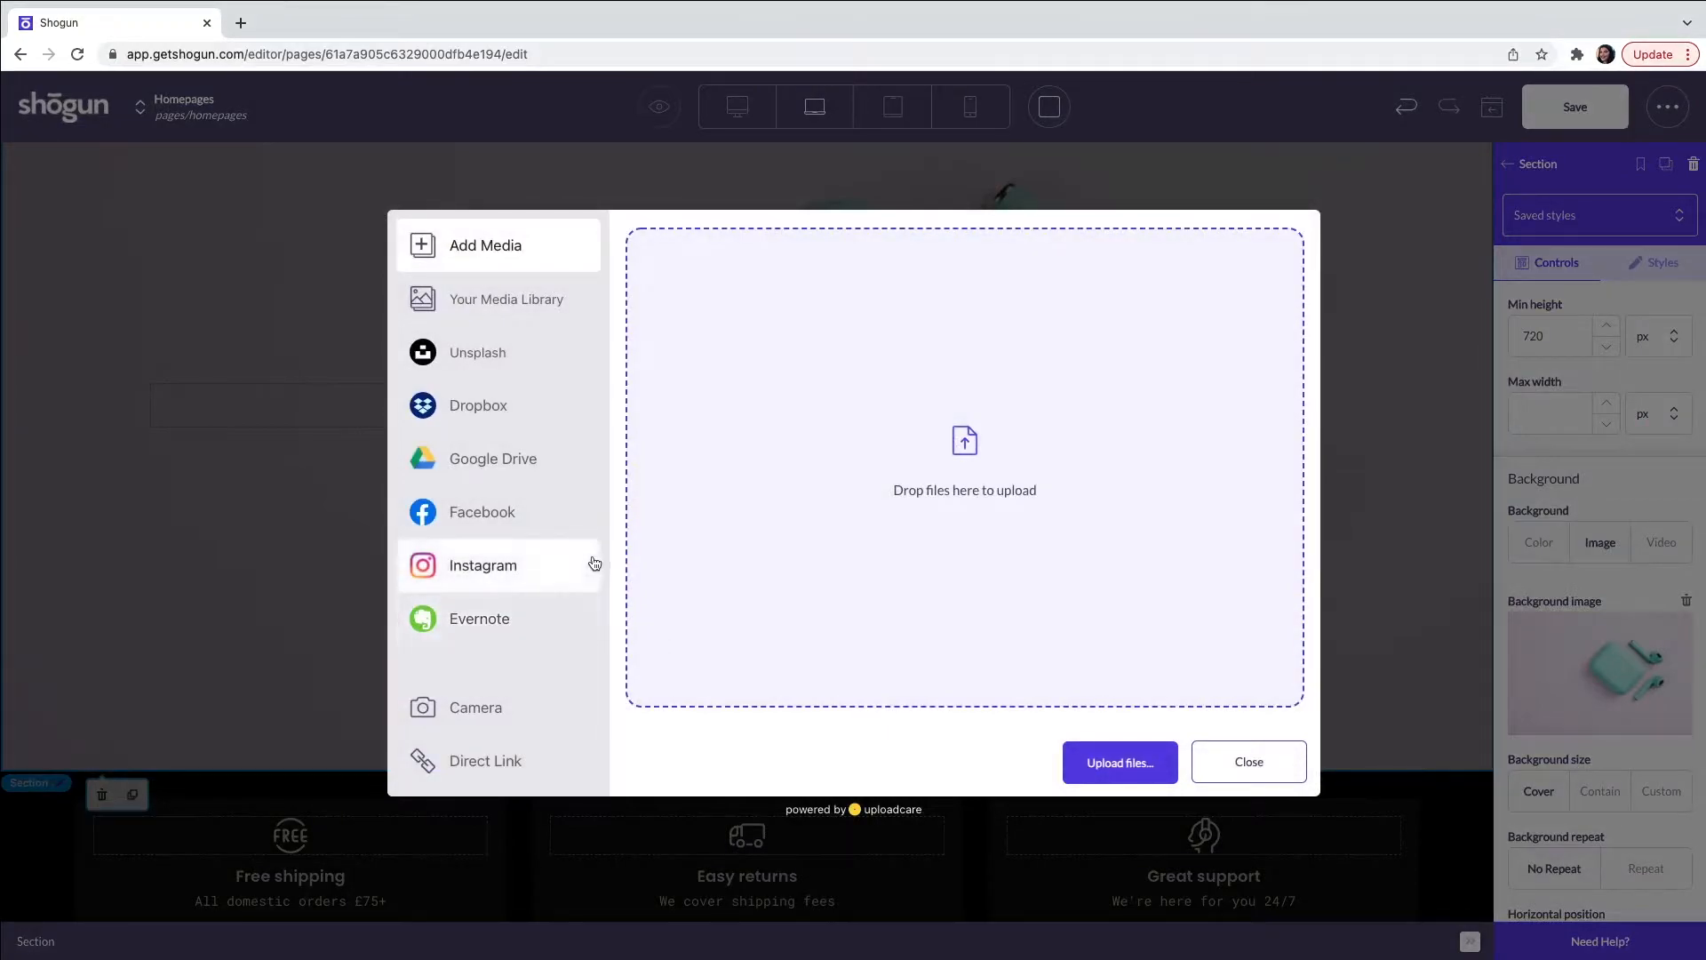
mouse_move(635, 531)
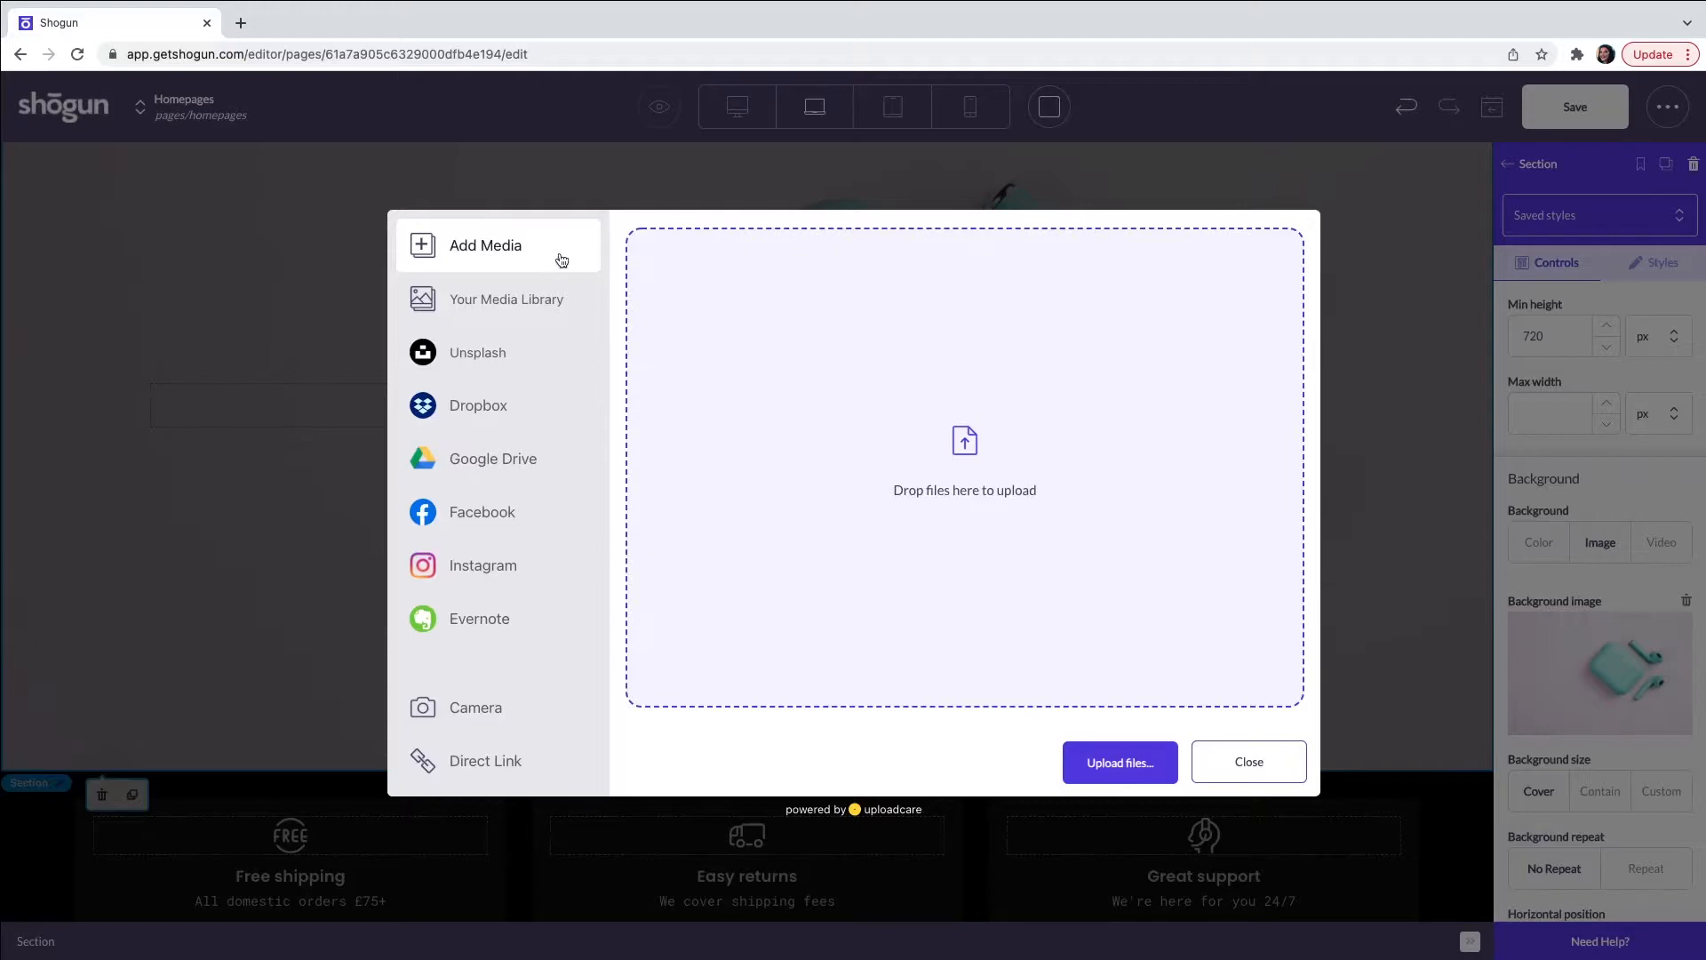
mouse_move(507, 299)
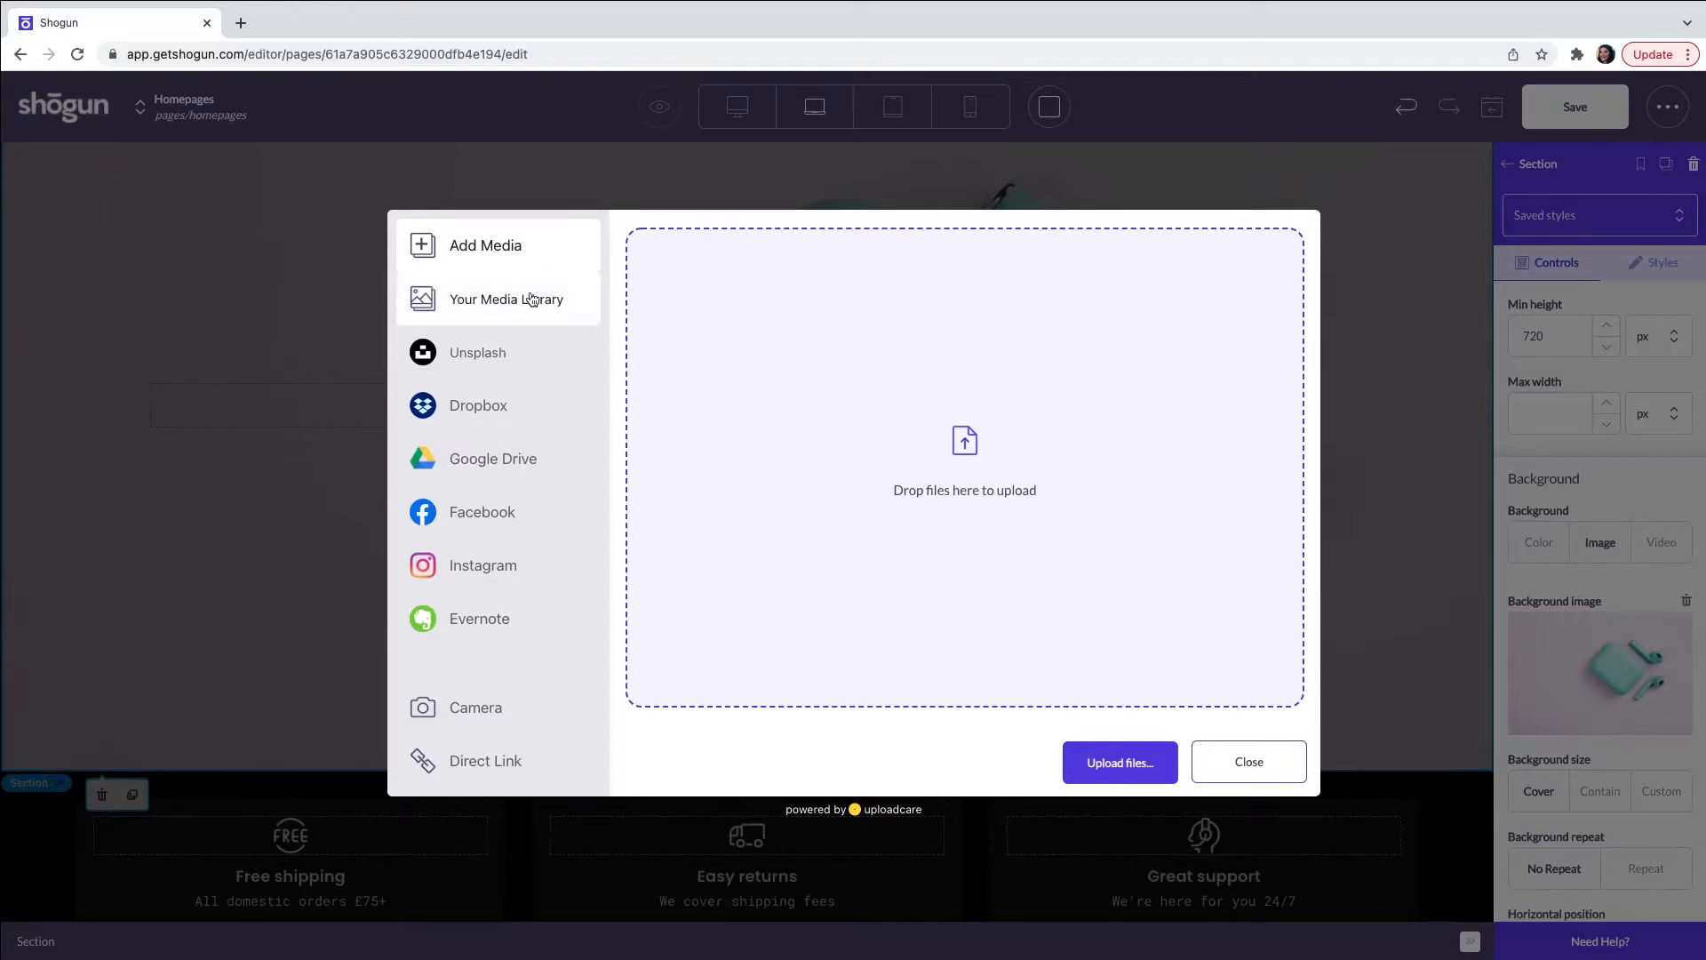
left_click(506, 299)
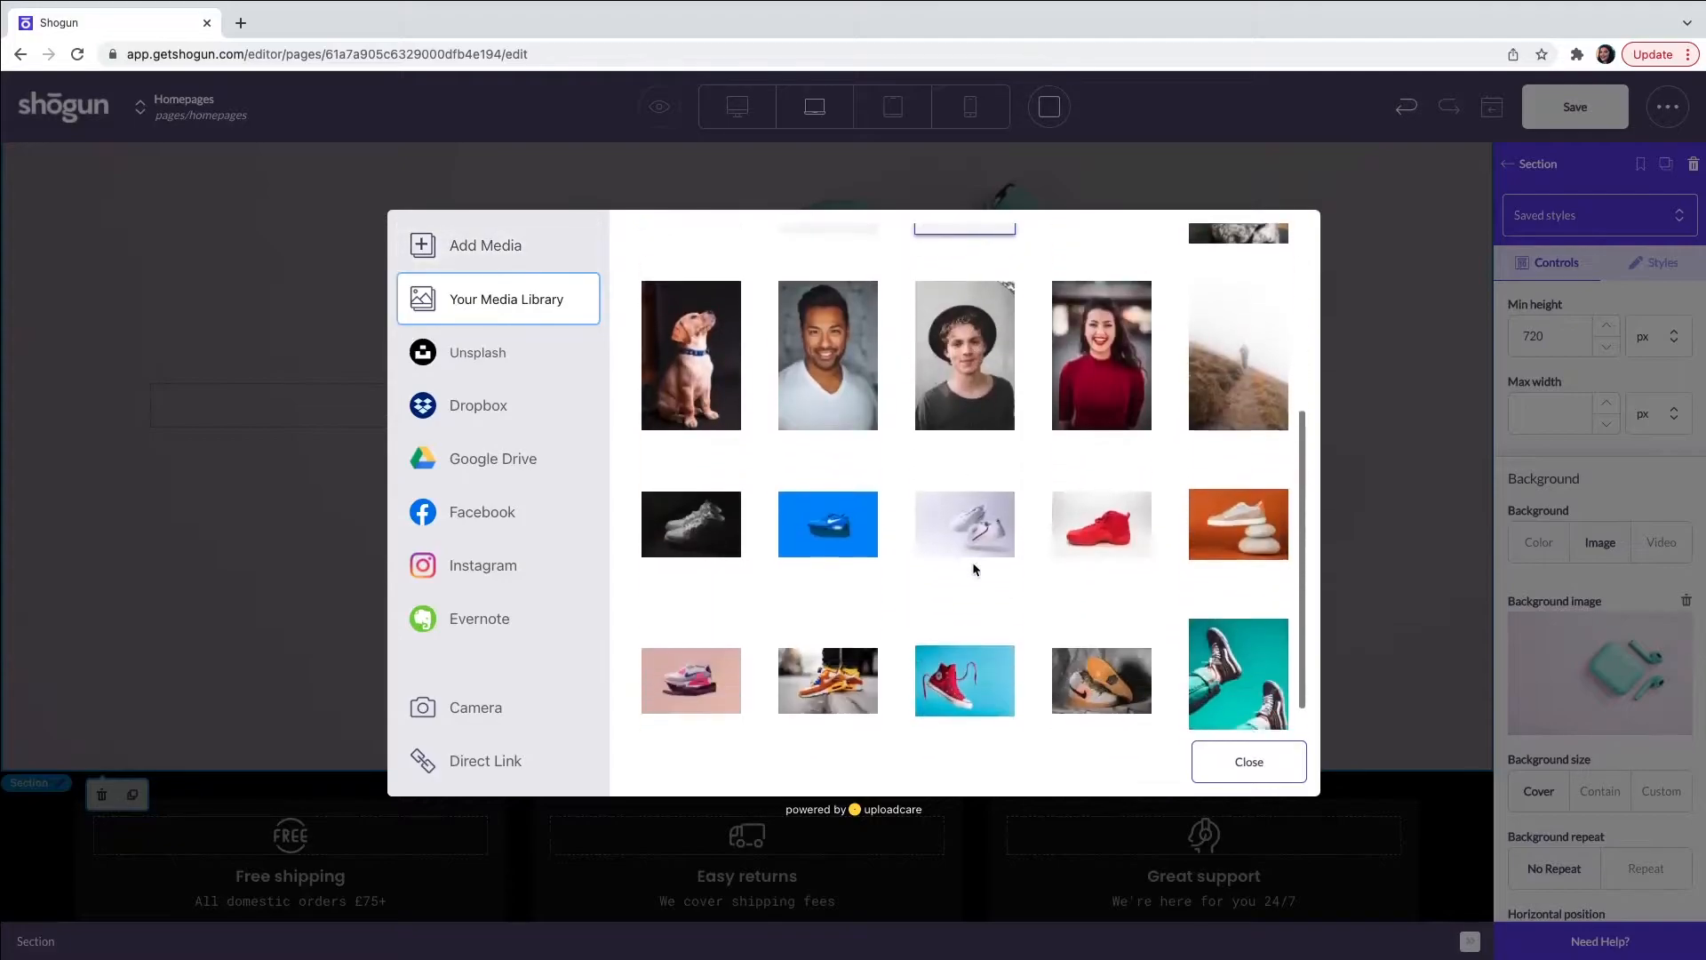
scroll("down", 3)
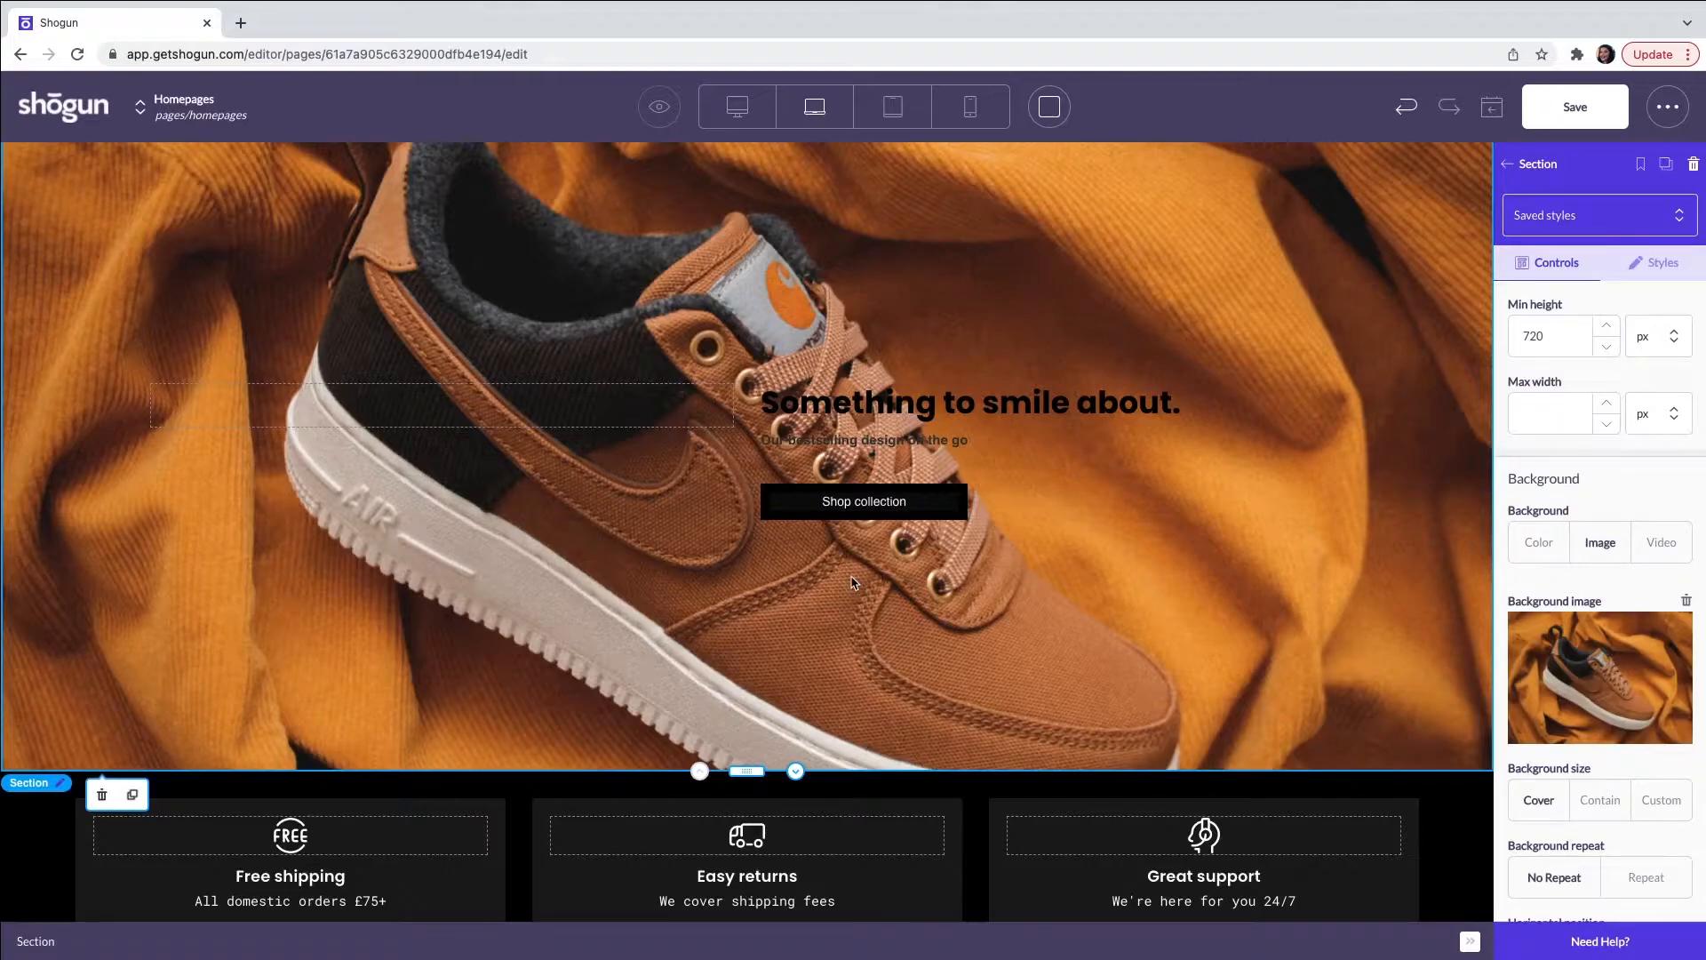
mouse_move(999, 480)
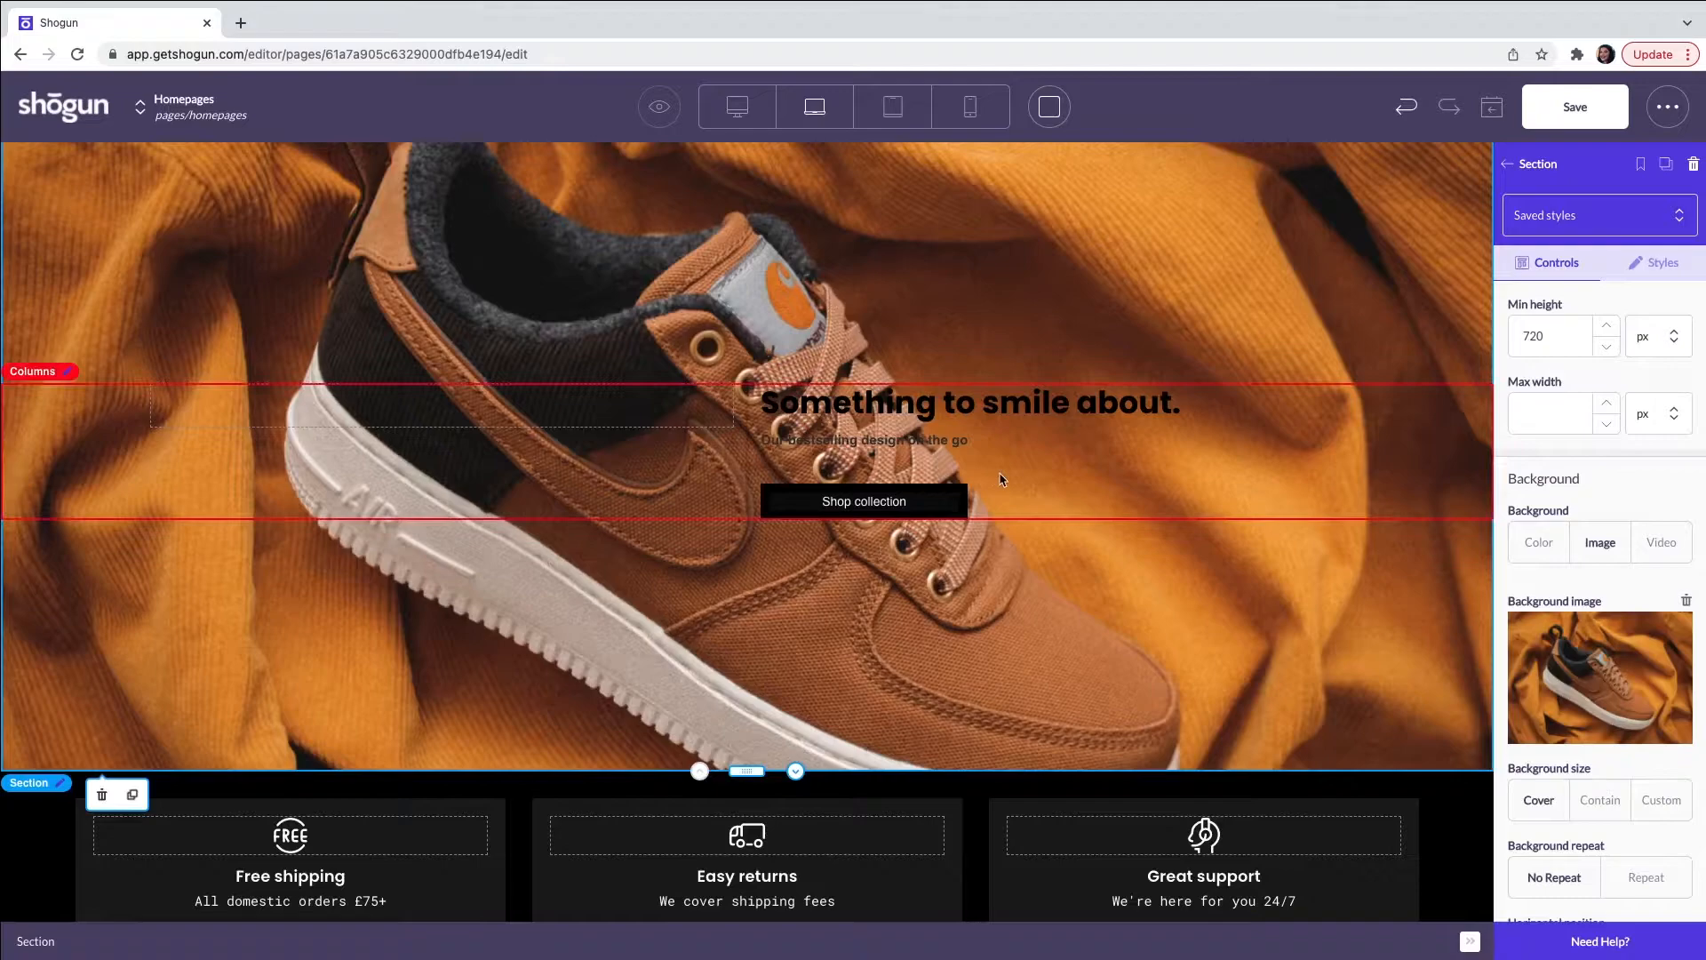
- Make the heading 'Something to smile about.' white (FCFCFC) from Saved Colors
left_click(968, 403)
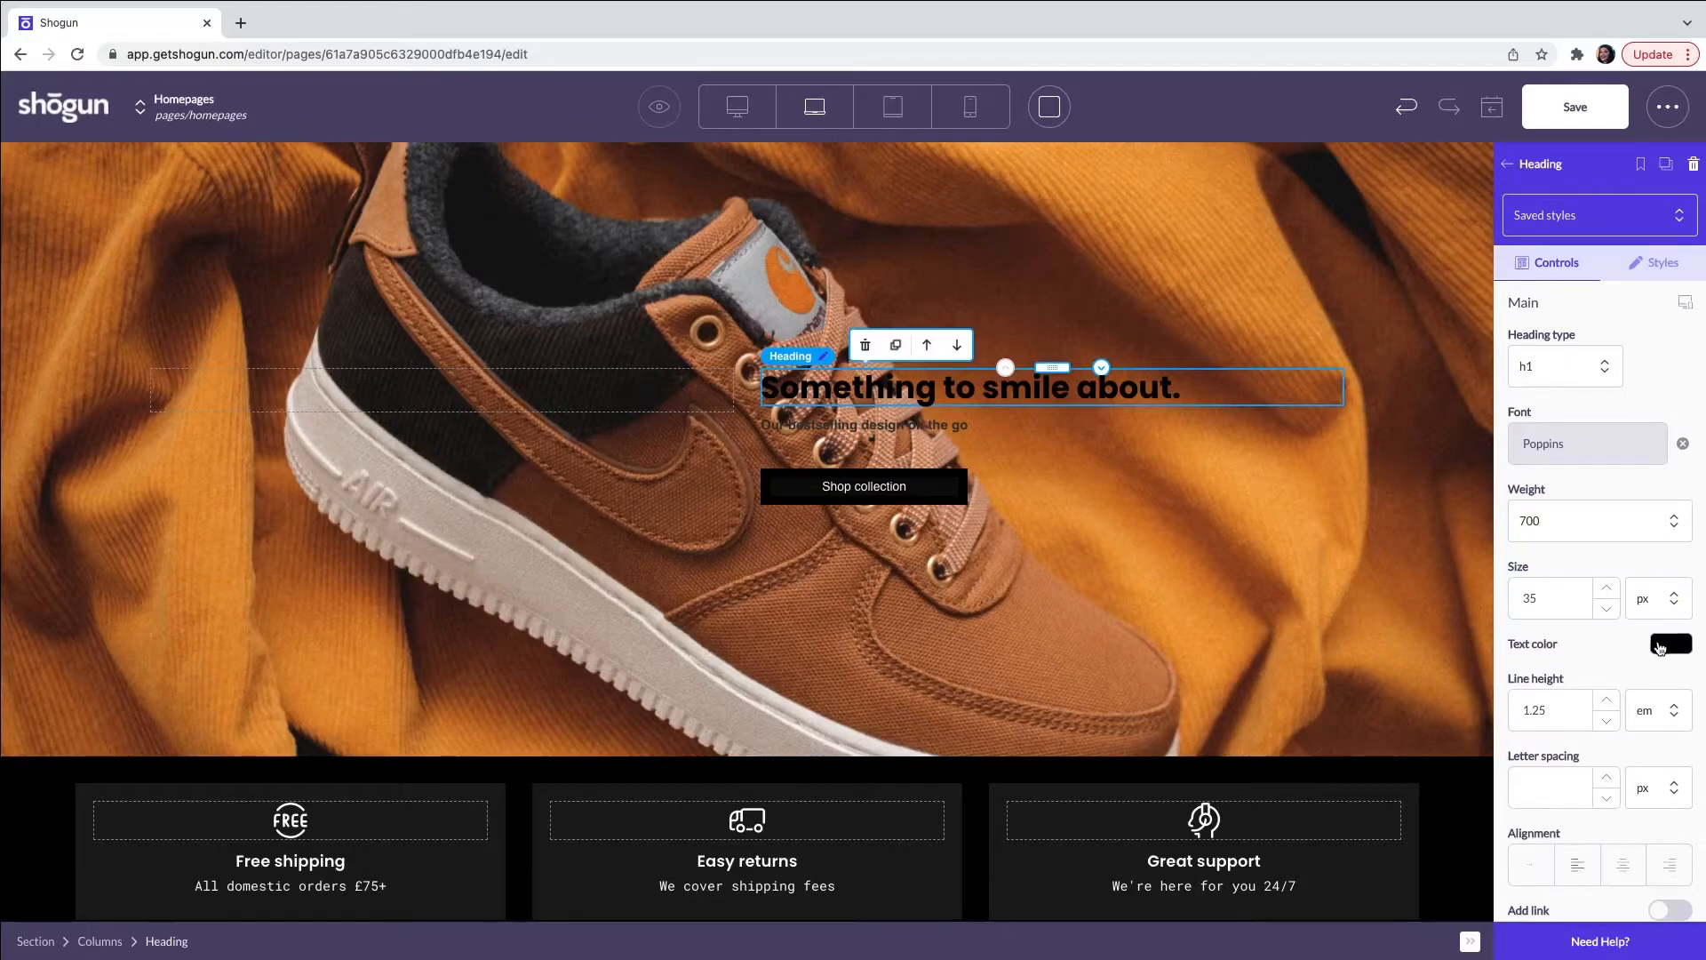
left_click(1671, 643)
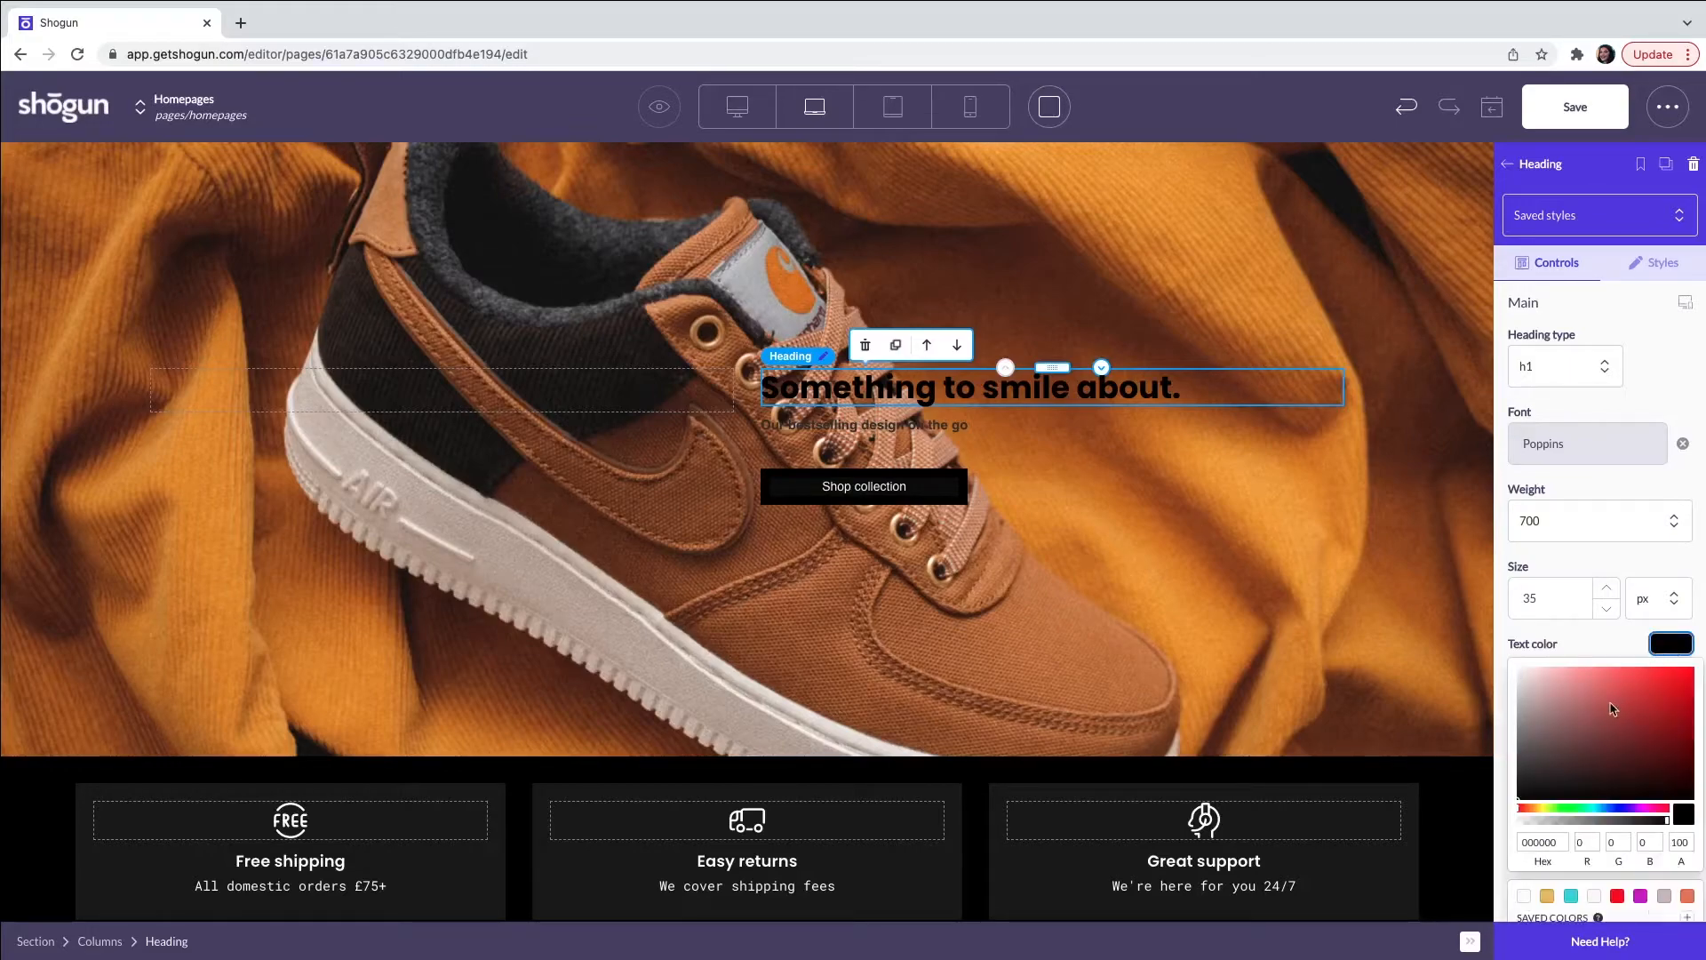
scroll("down", 3)
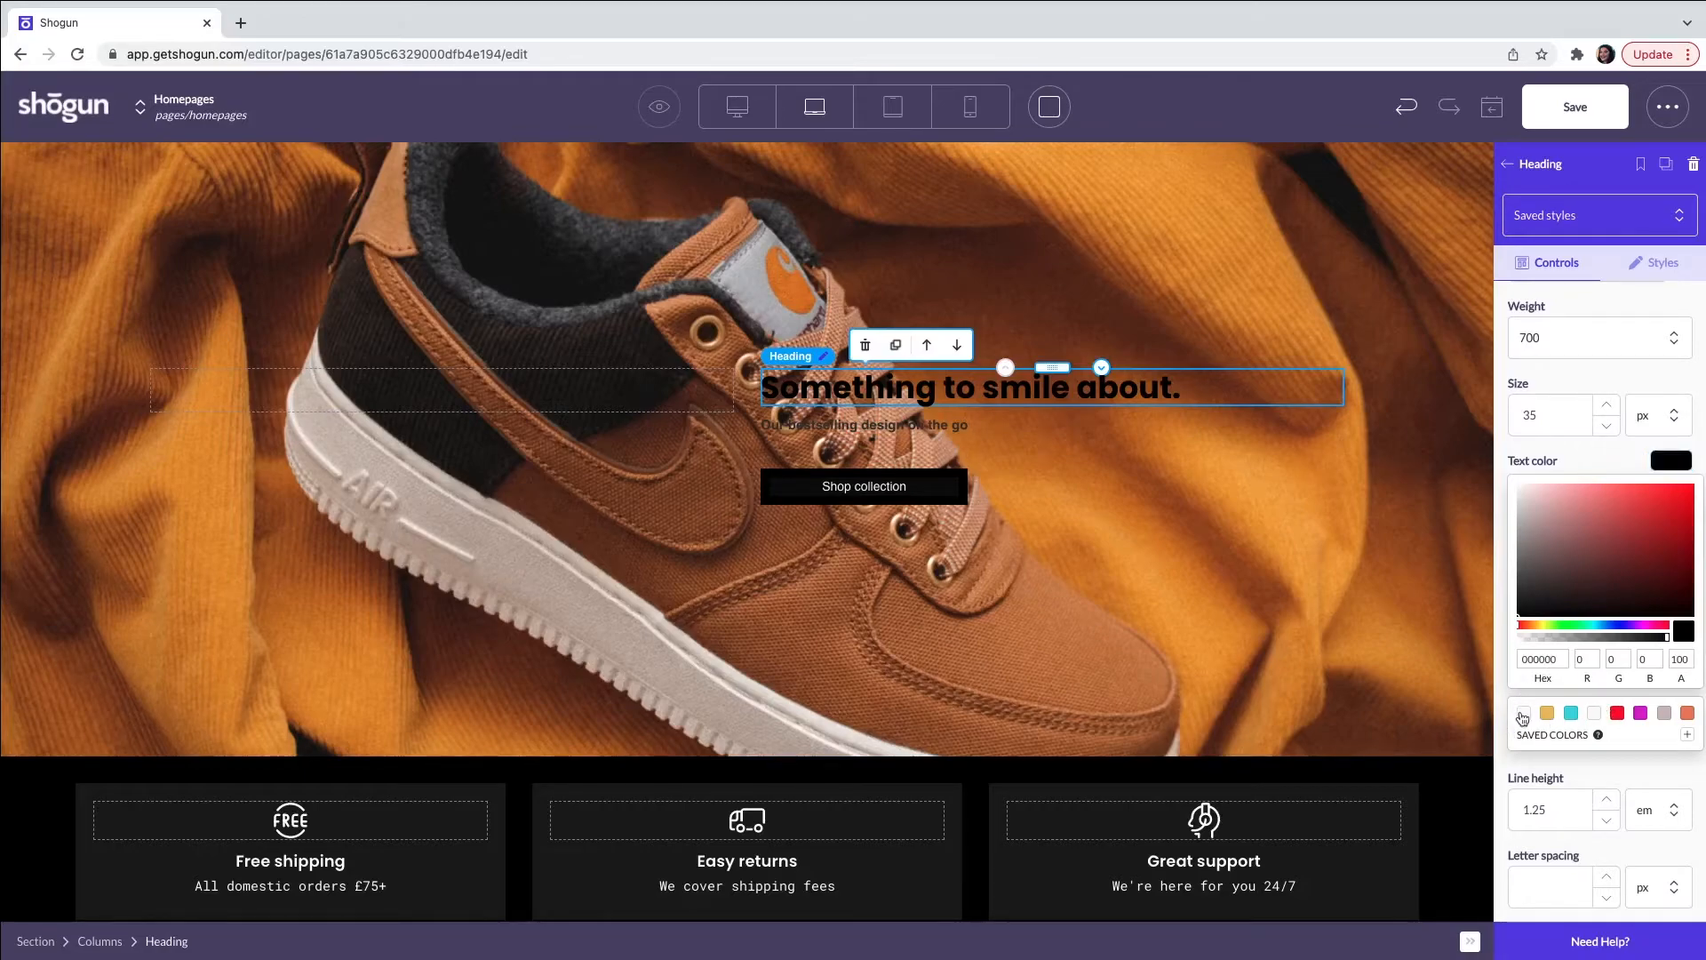
left_click(1594, 713)
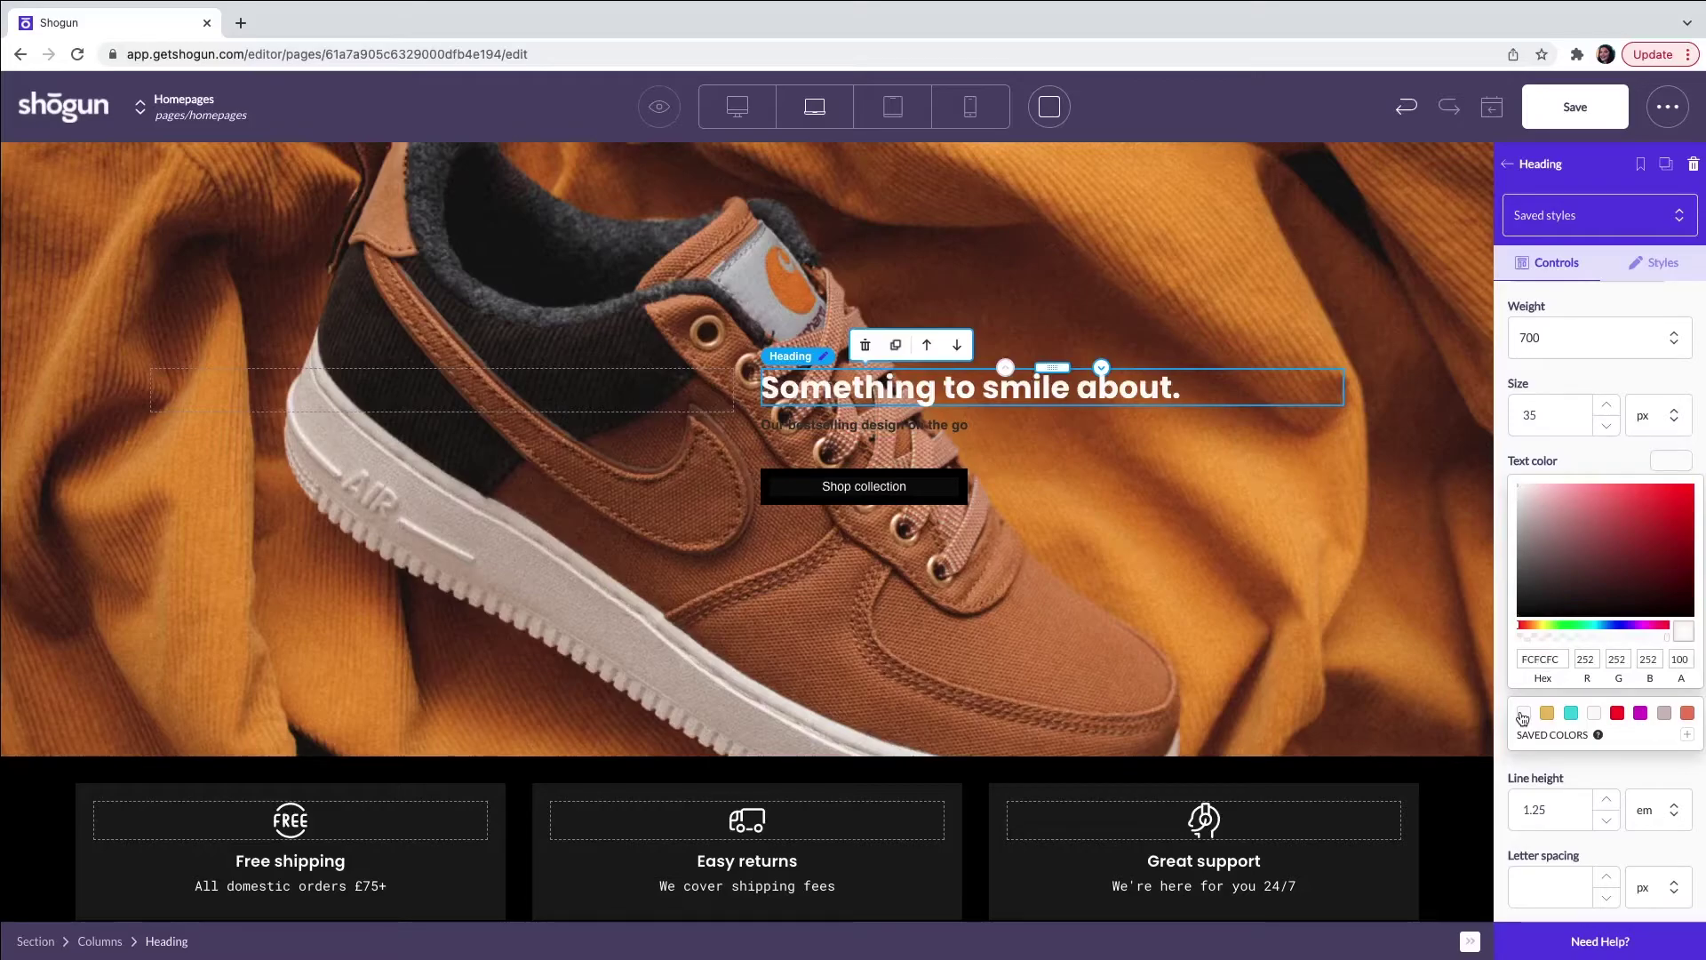
left_click(1692, 712)
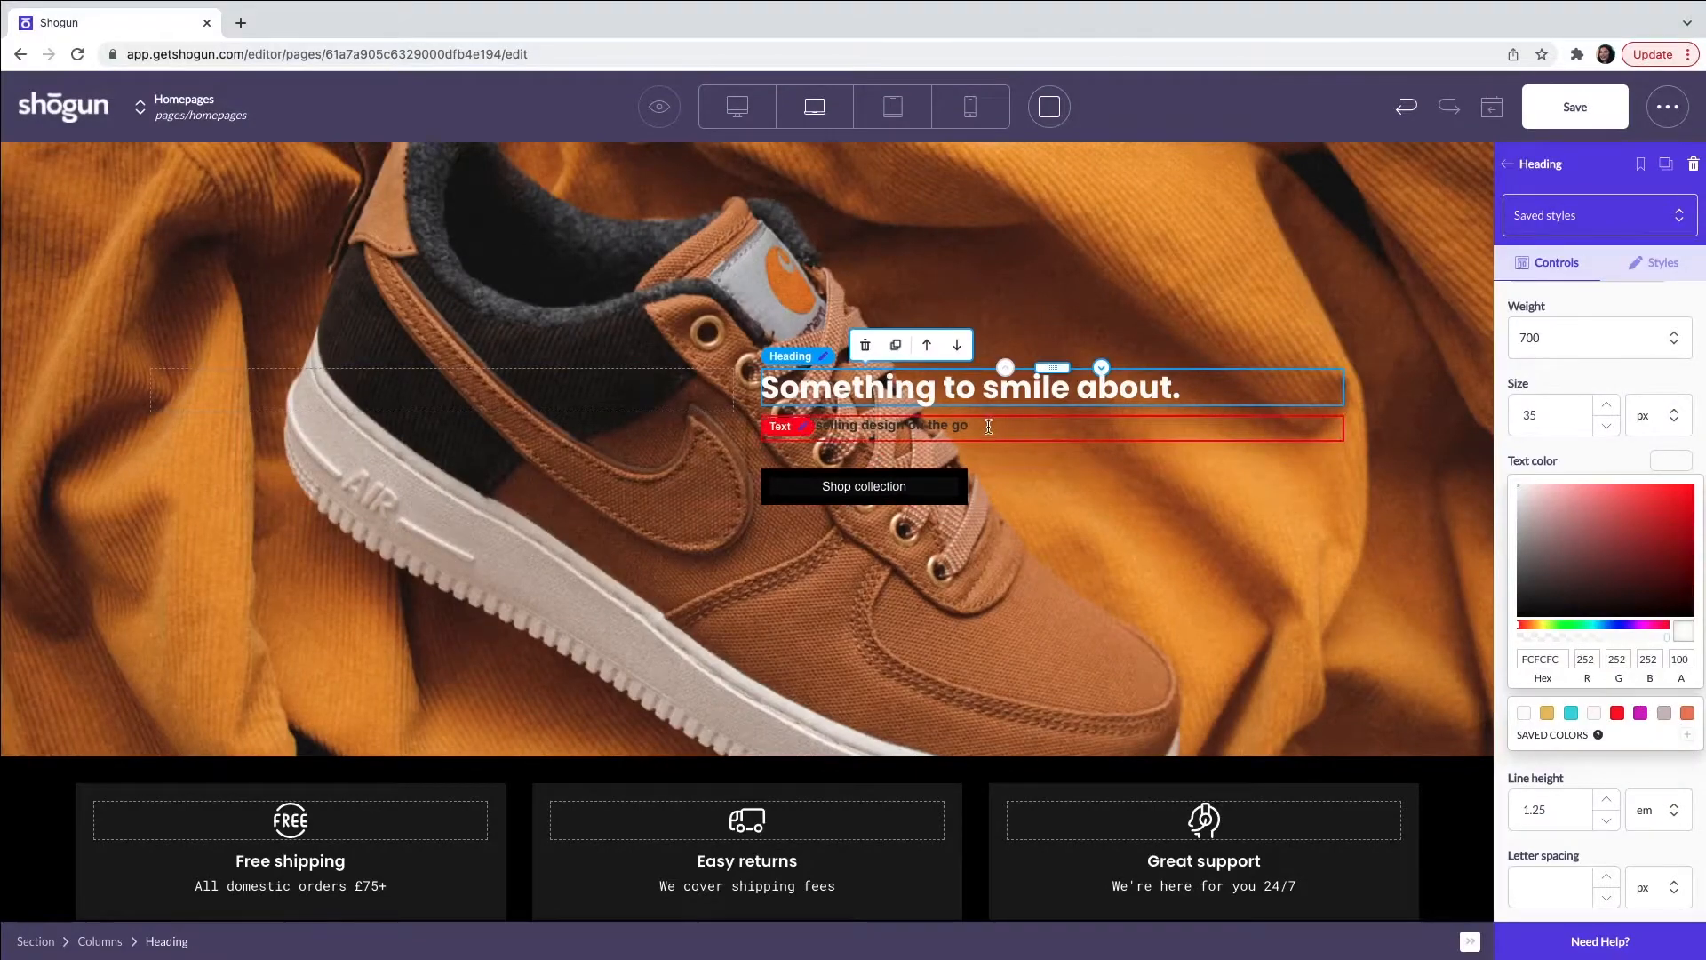
- Set the subtitle 'Our bestselling design on the go' in the Open Sans font
left_click(893, 424)
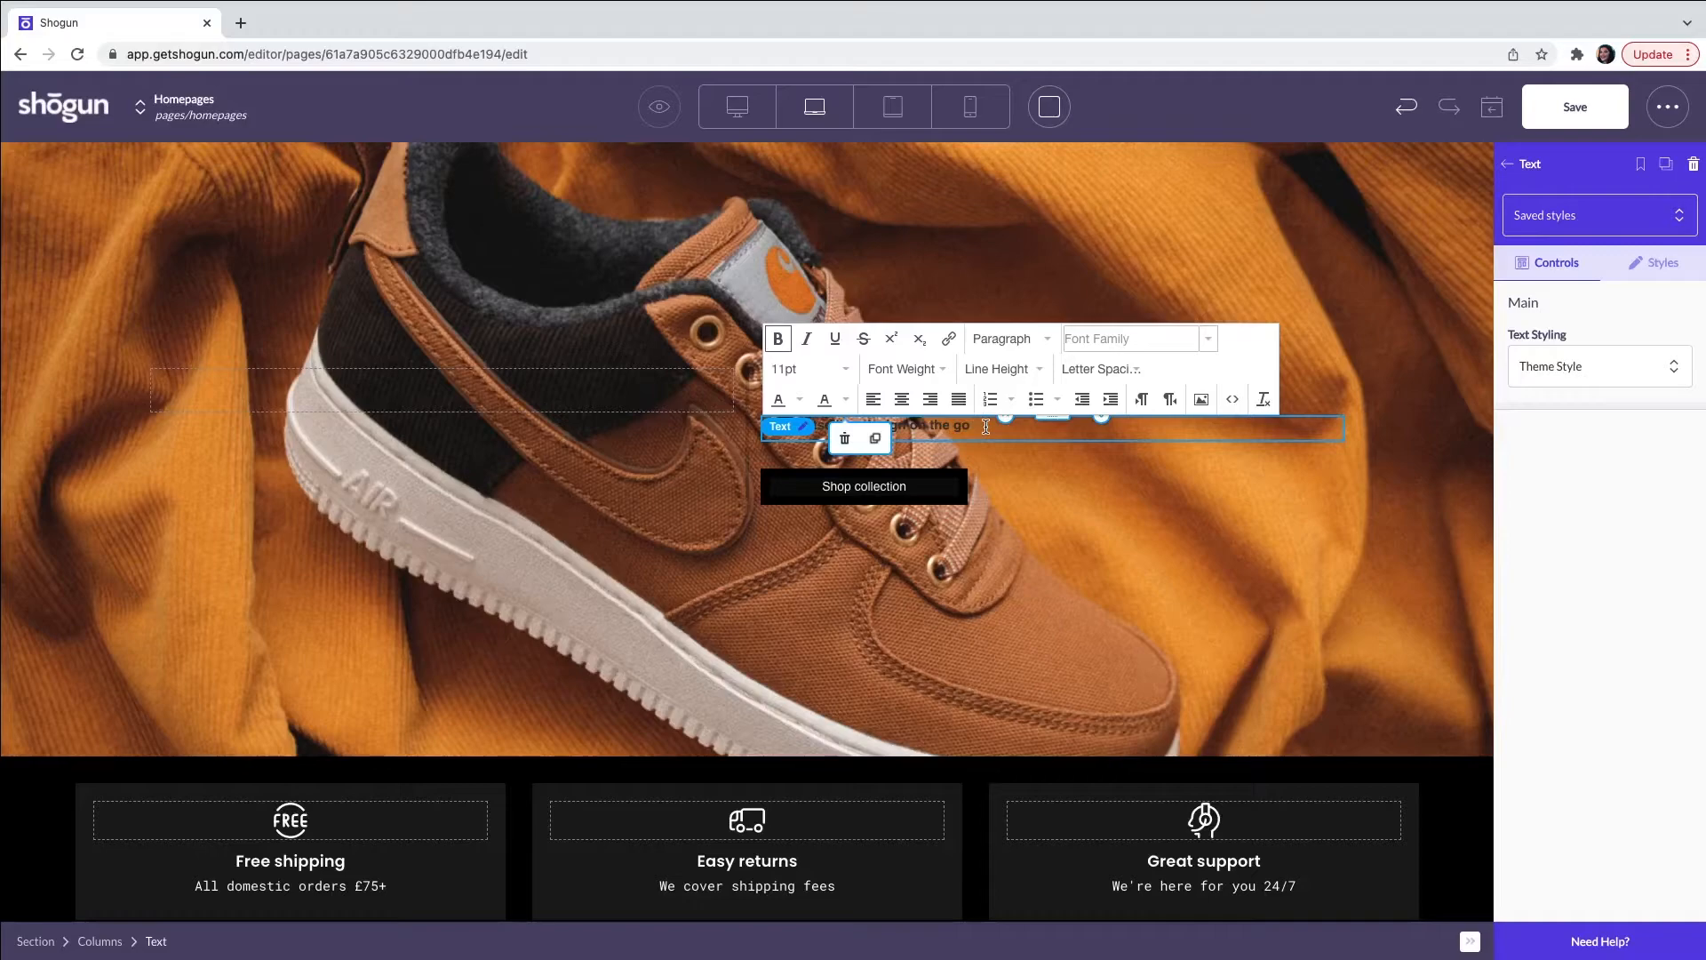
mouse_move(1098, 341)
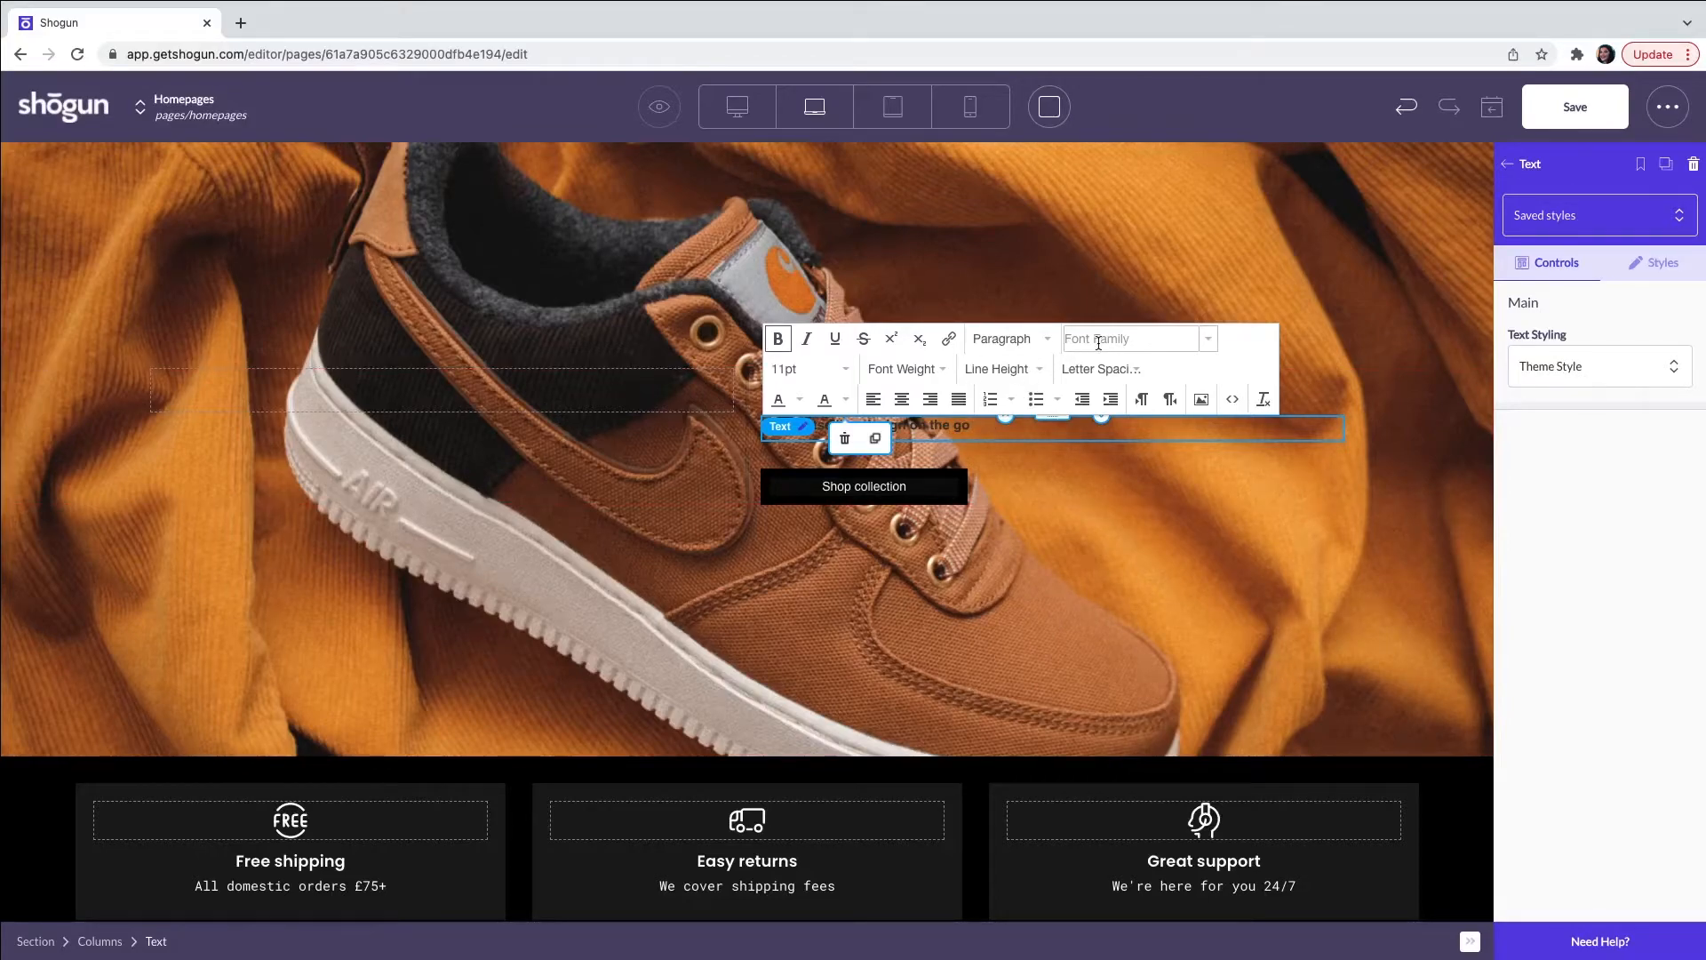
type("op")
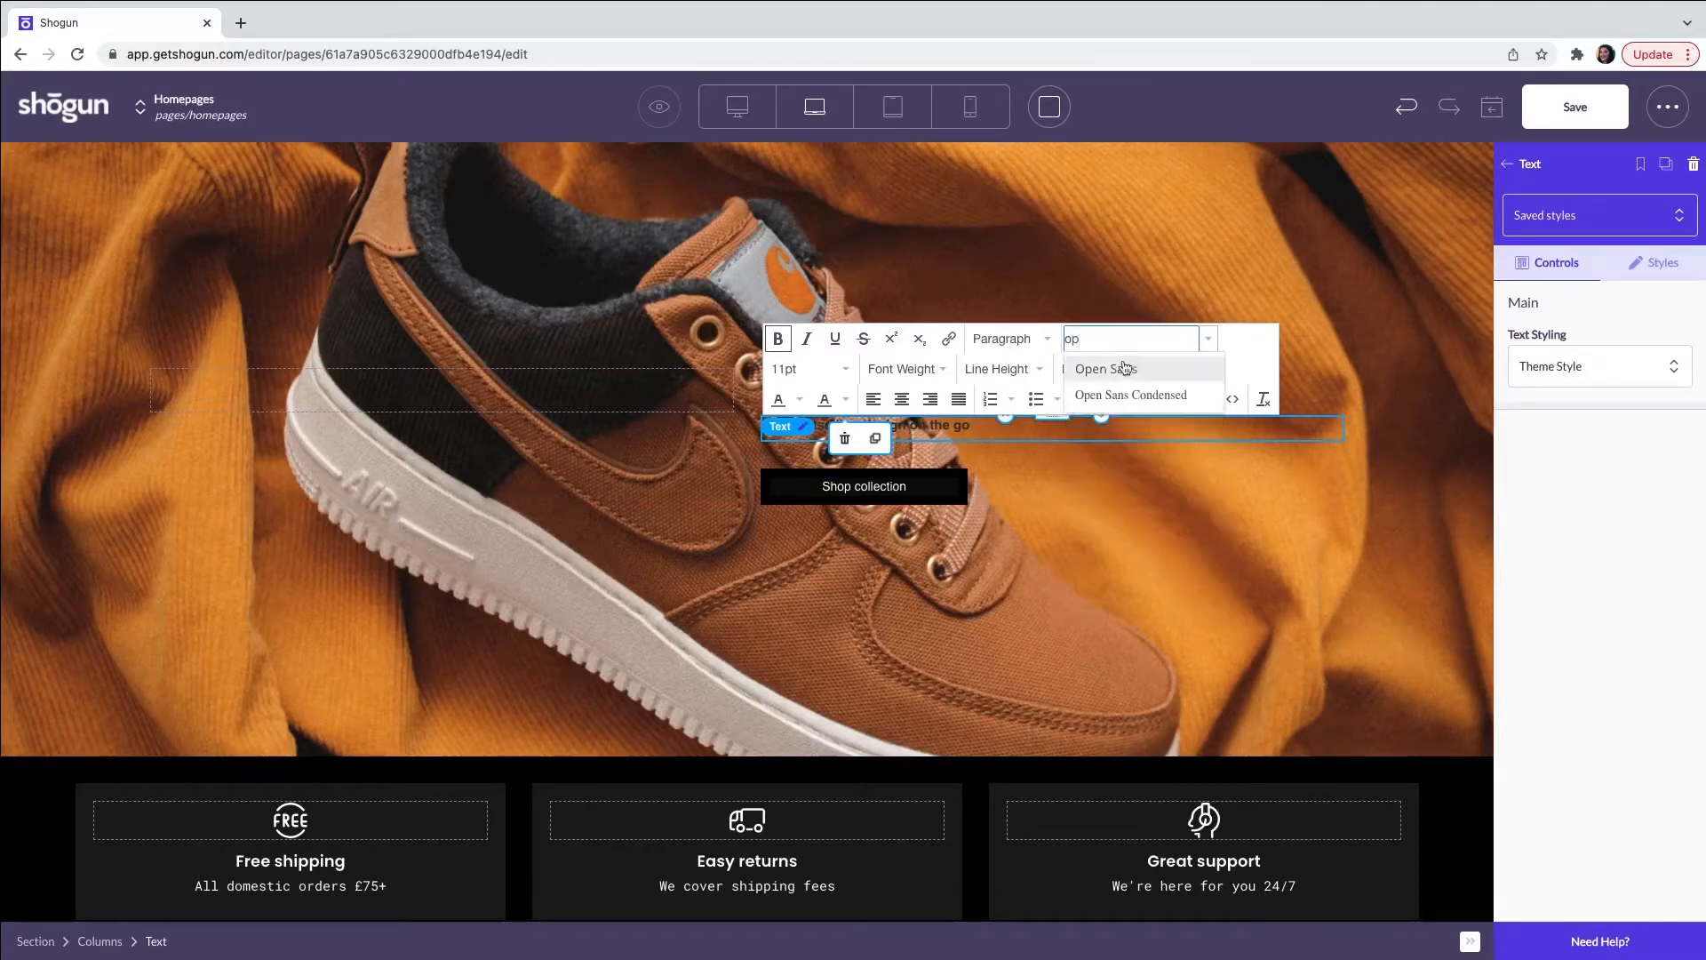
left_click(1102, 369)
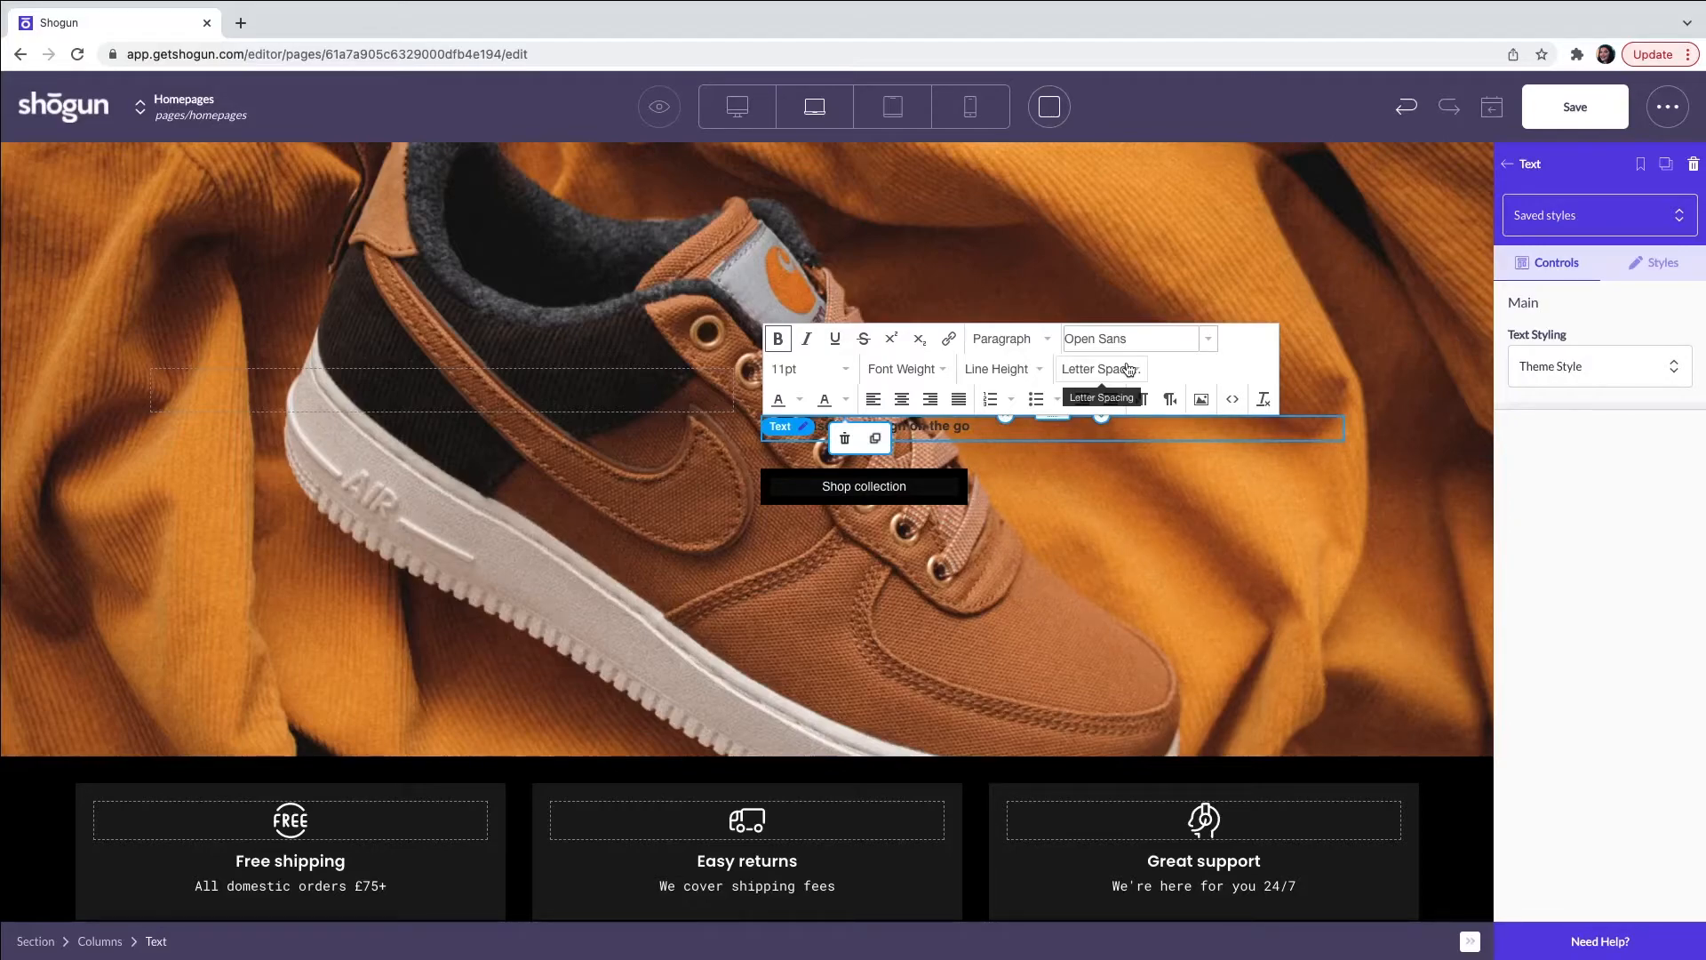
left_click(1133, 338)
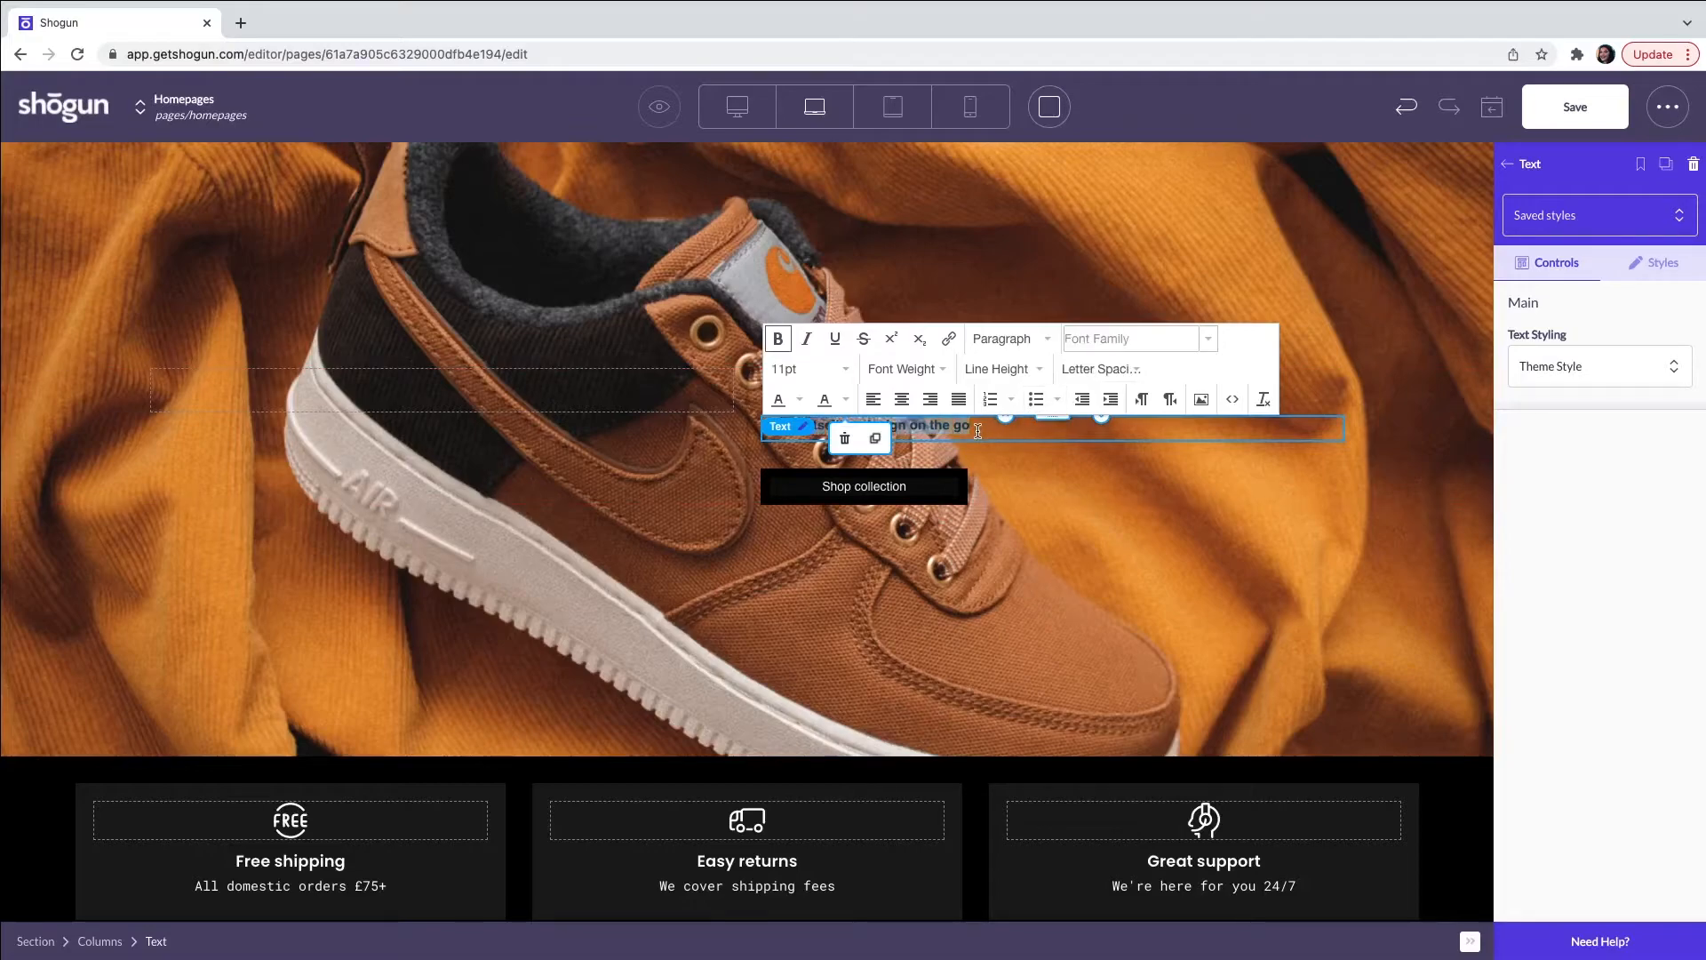
left_click(778, 400)
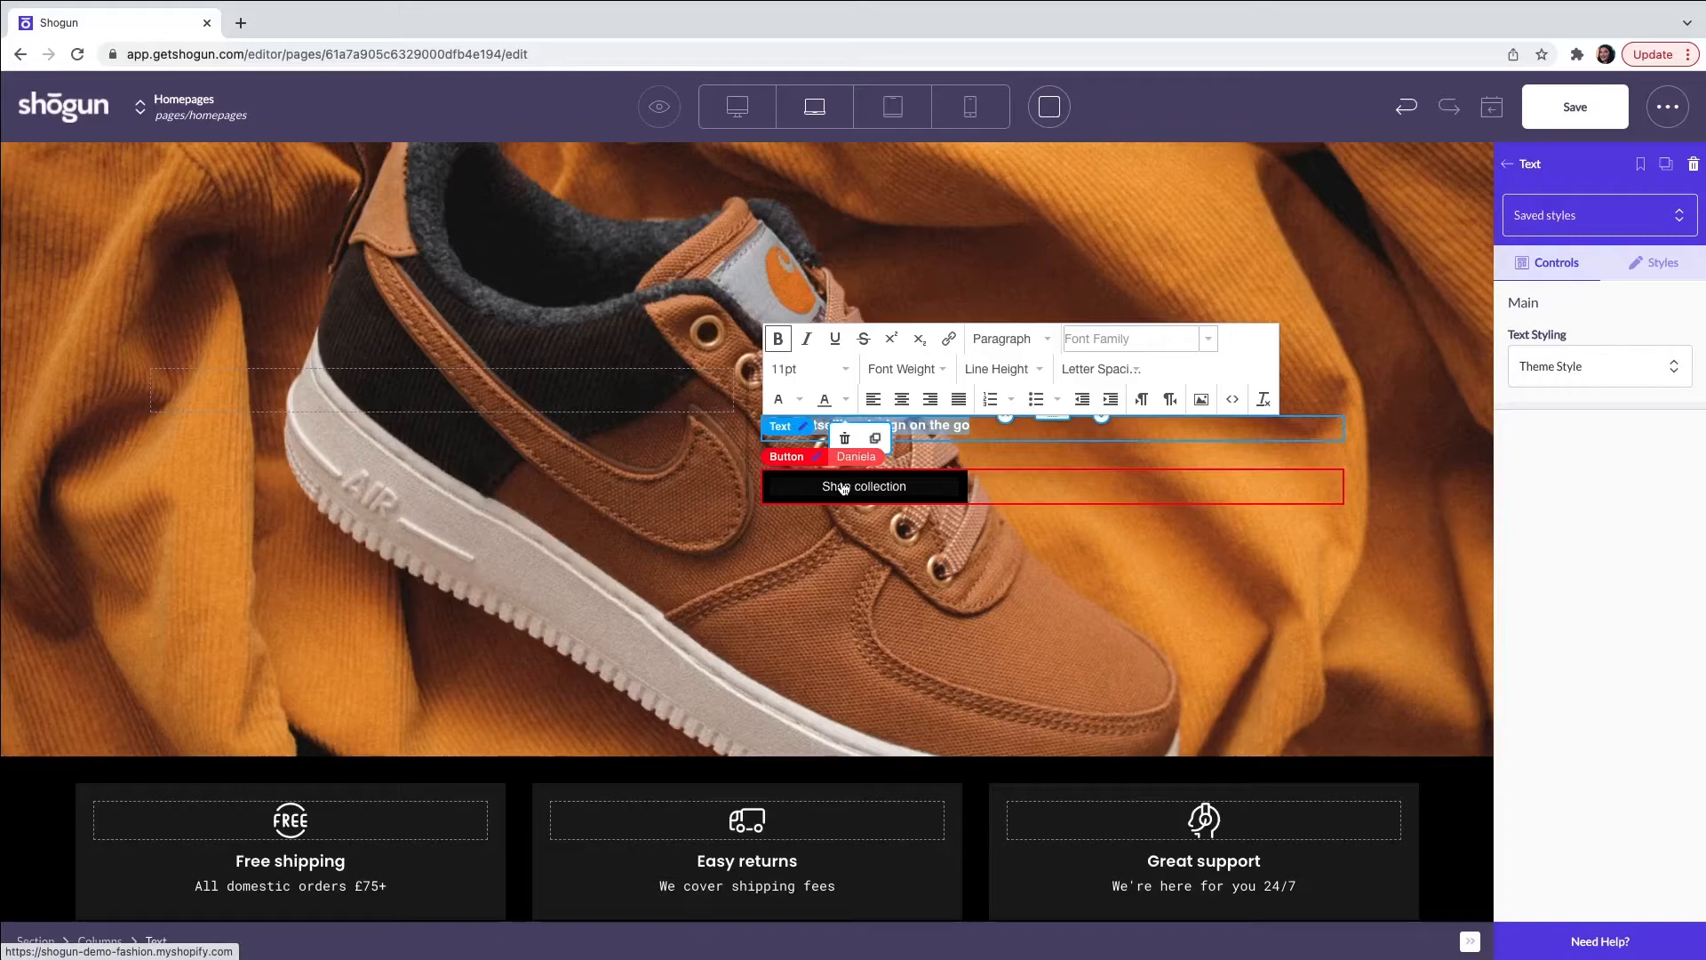
- Select the Shop collection button and start editing its label text
left_click(864, 487)
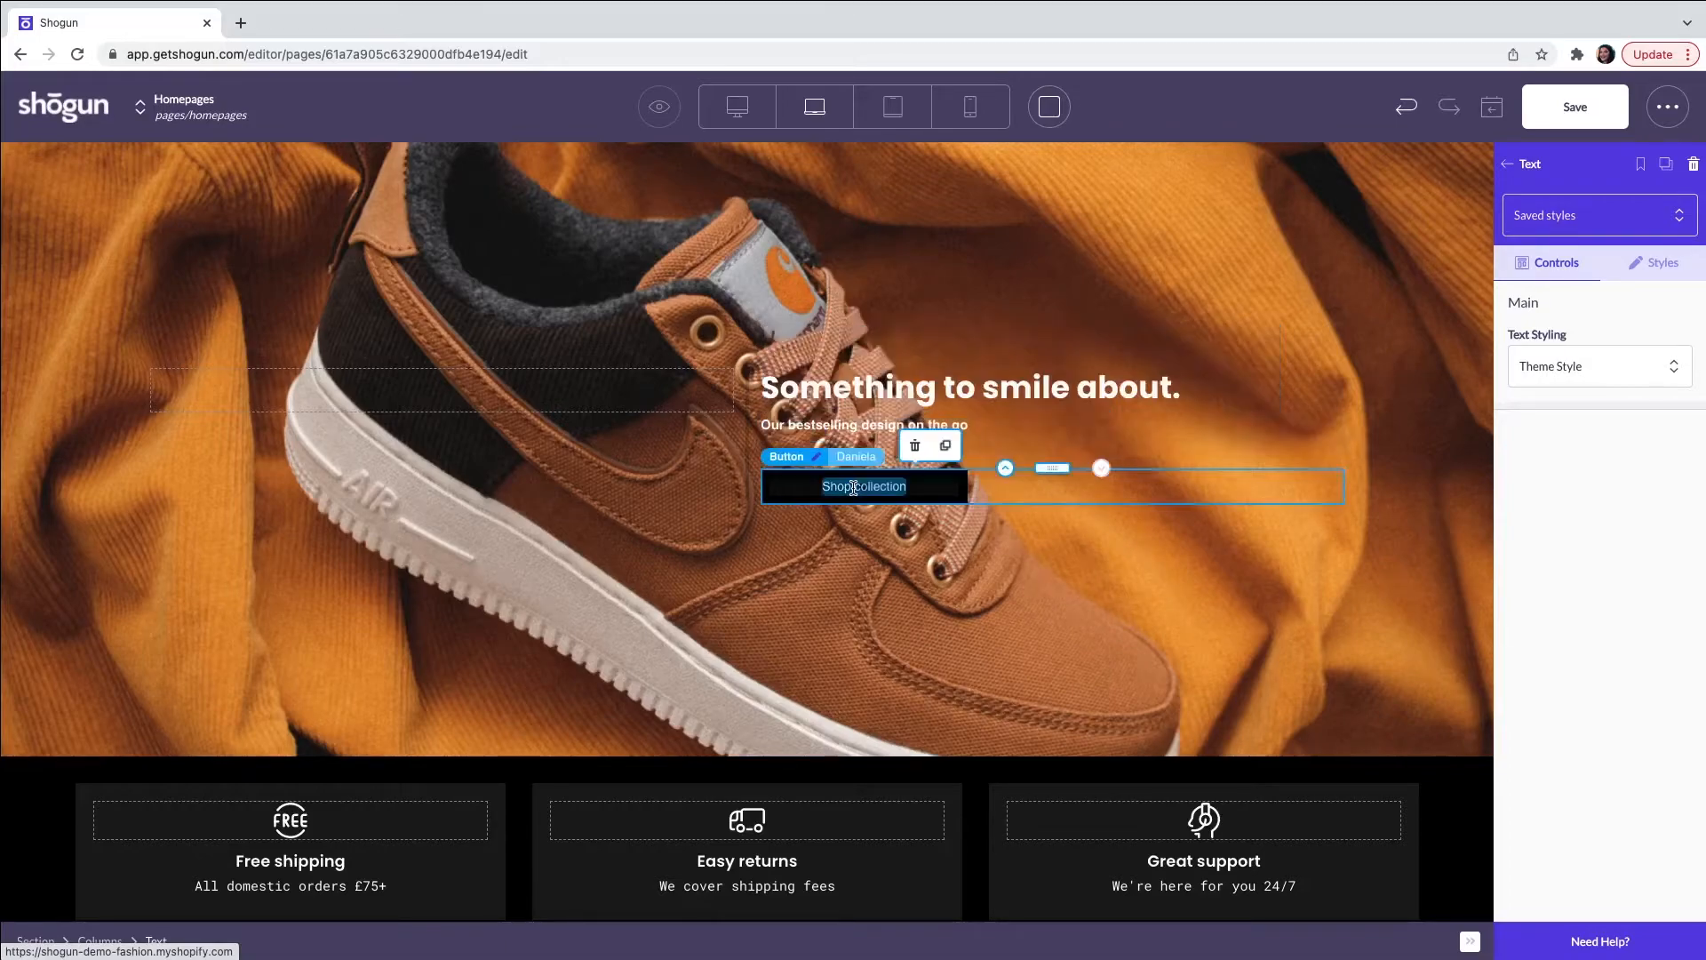
left_click(783, 457)
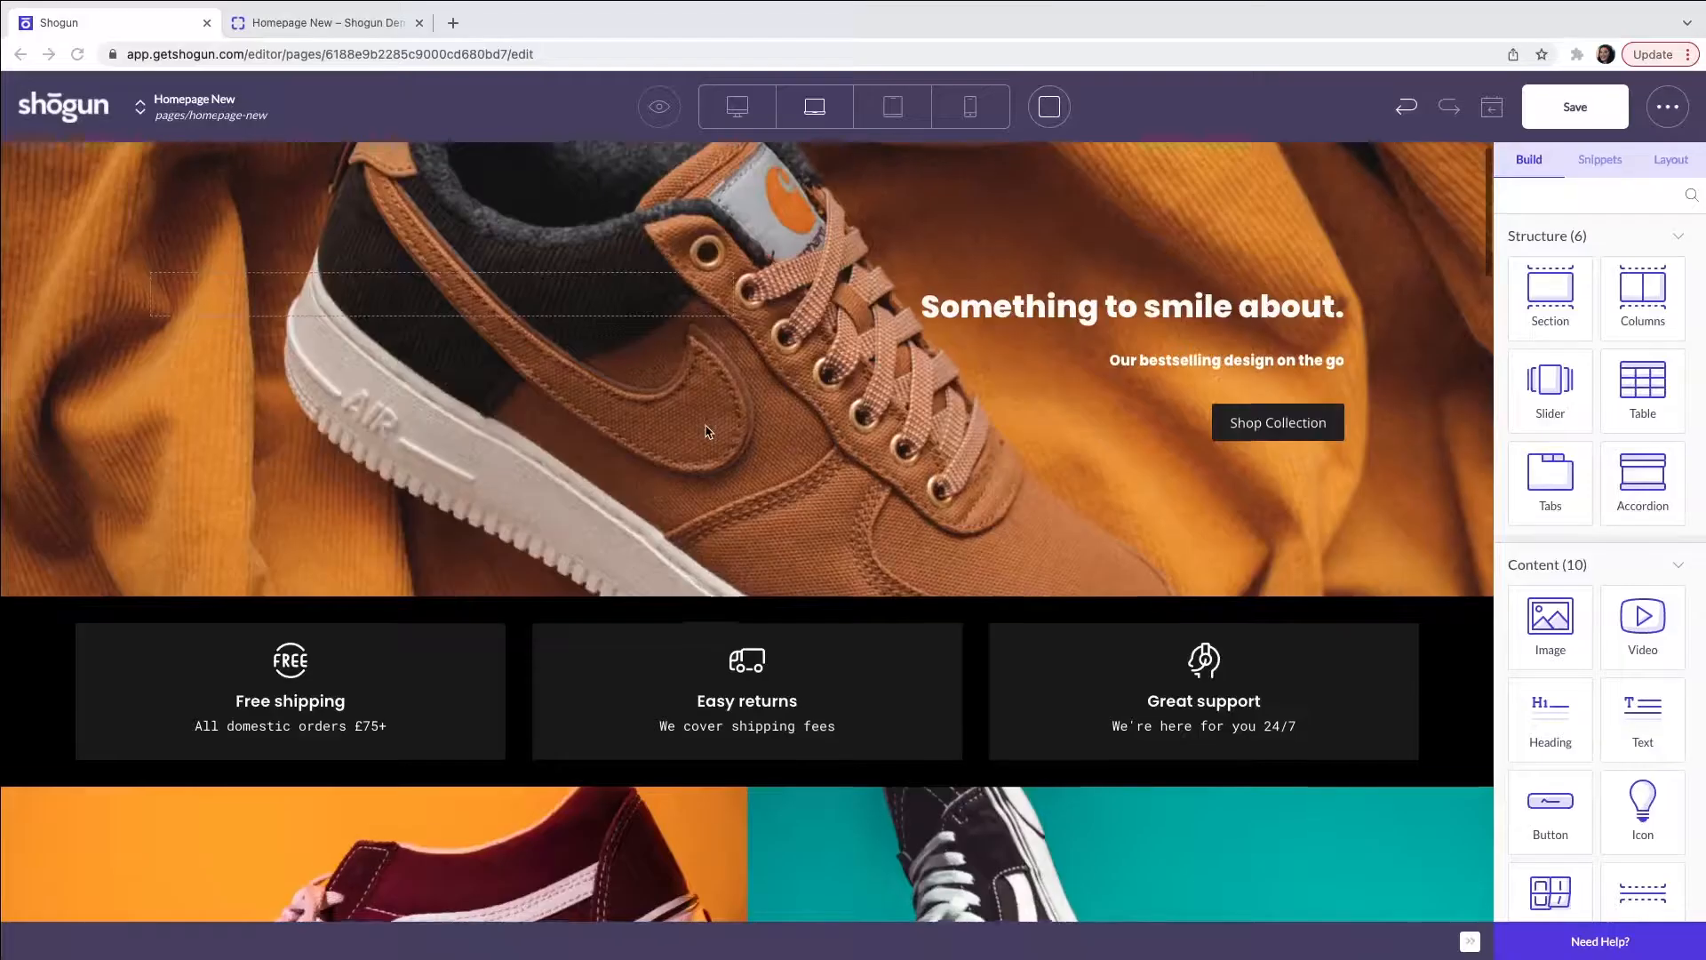
scroll("down", 3)
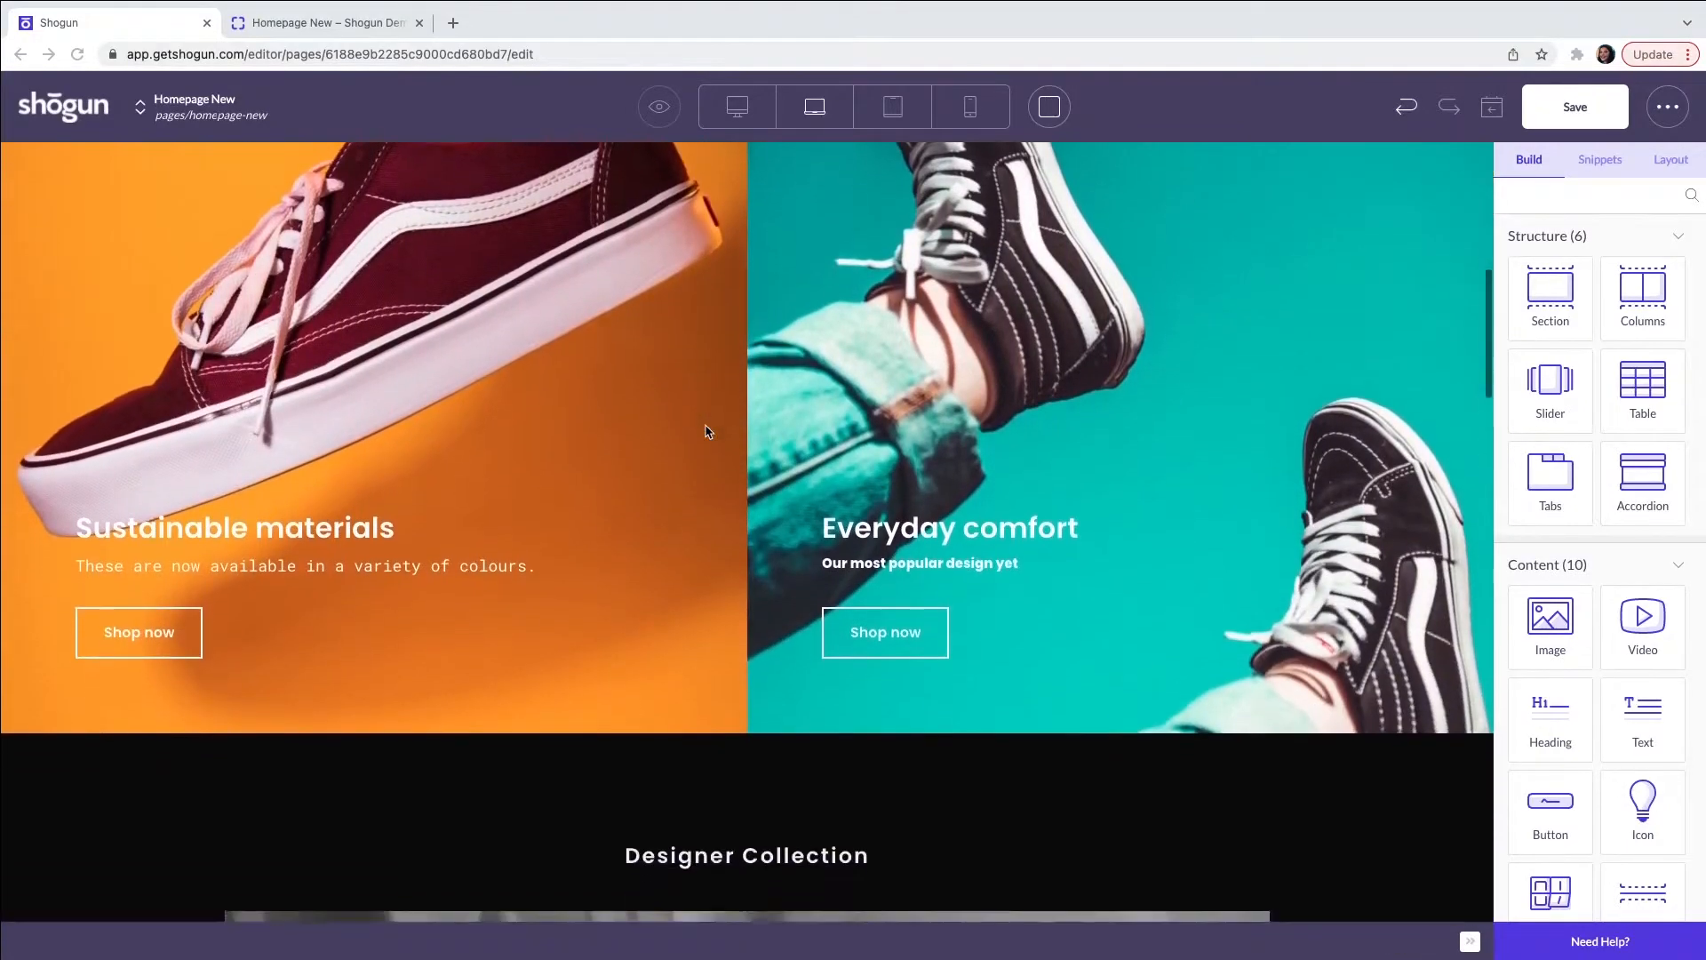
scroll("down", 3)
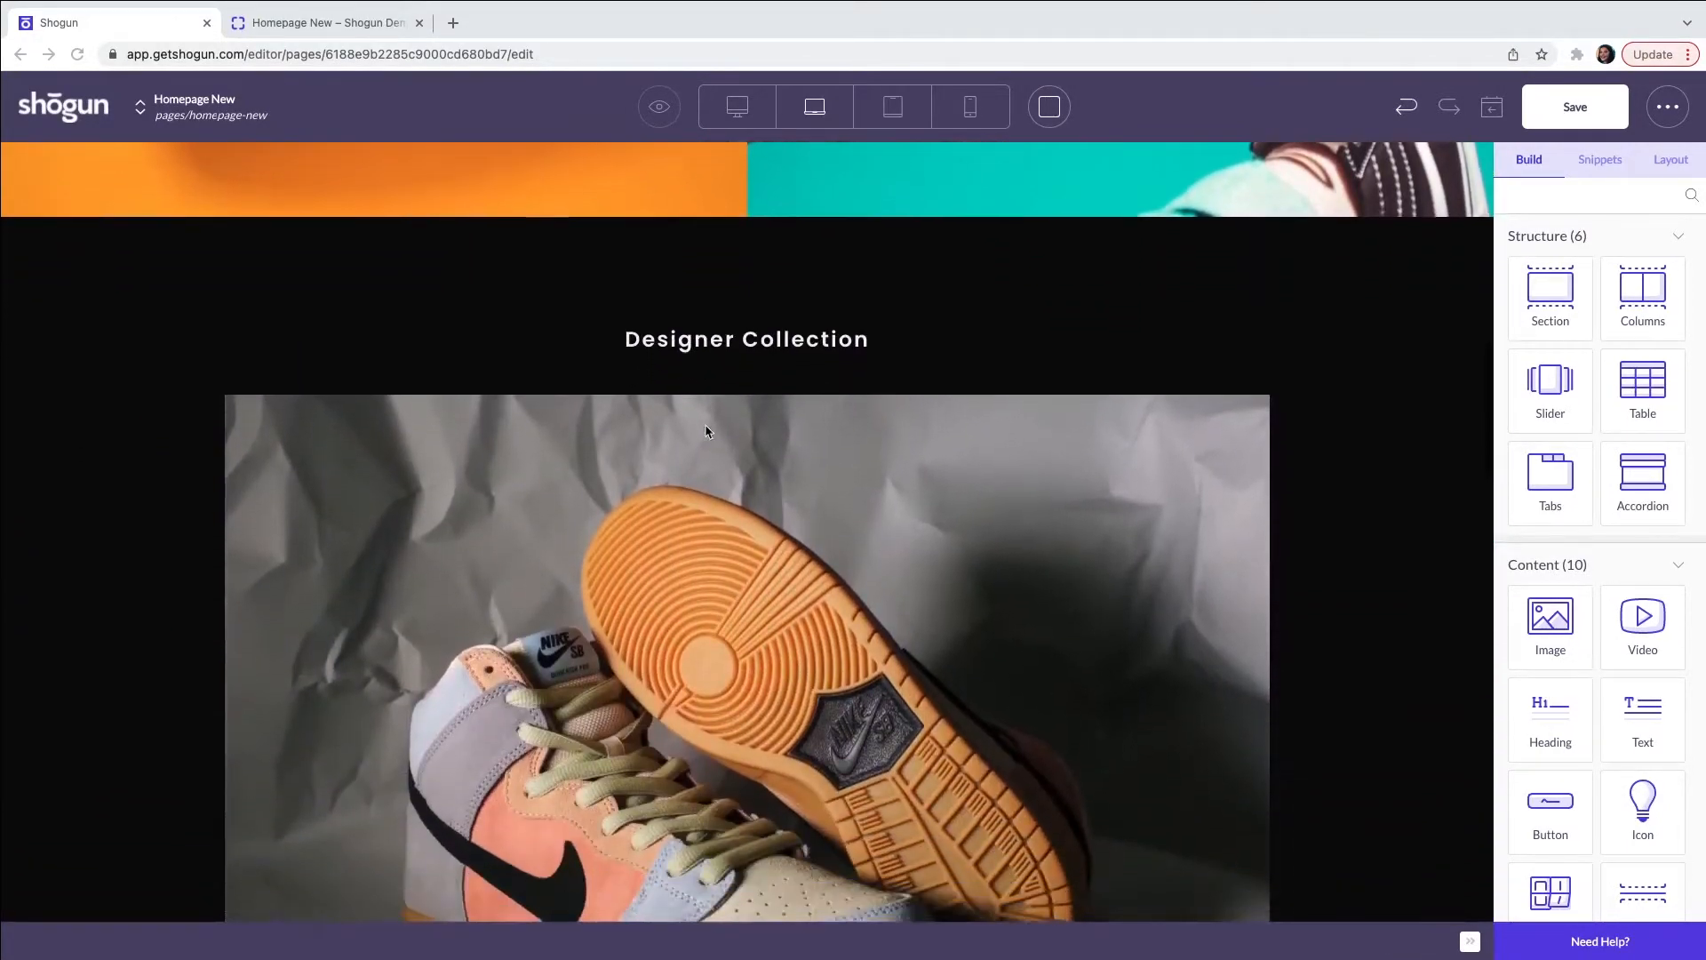
scroll("down", 3)
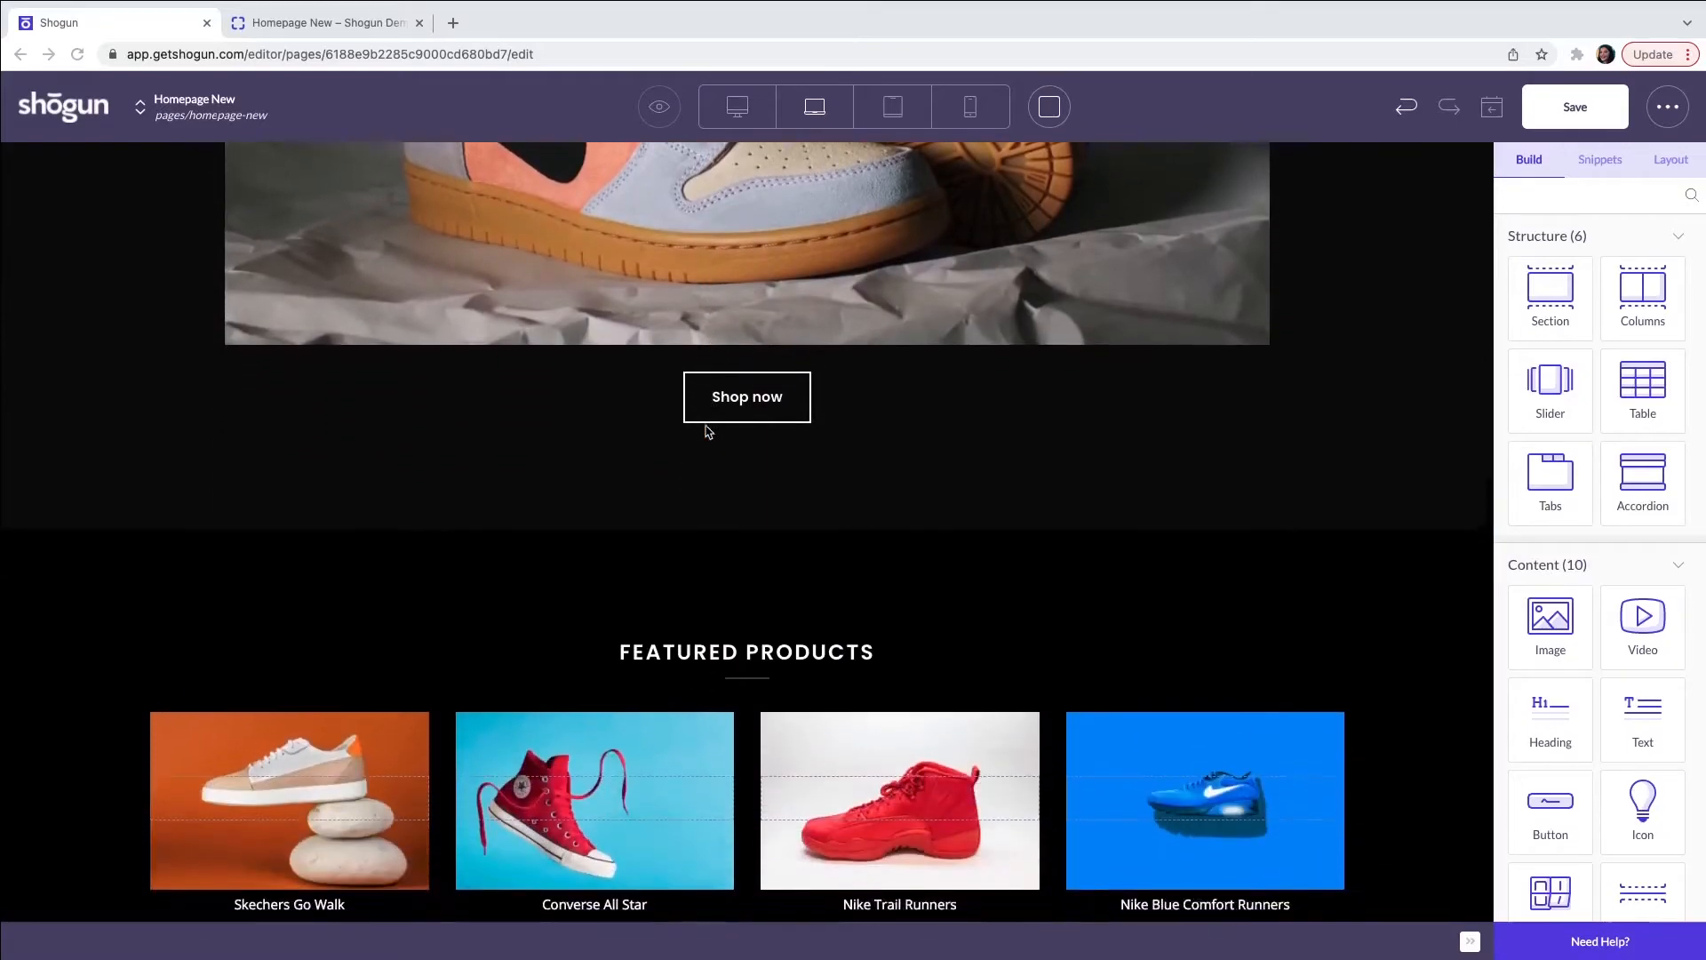
scroll("down", 3)
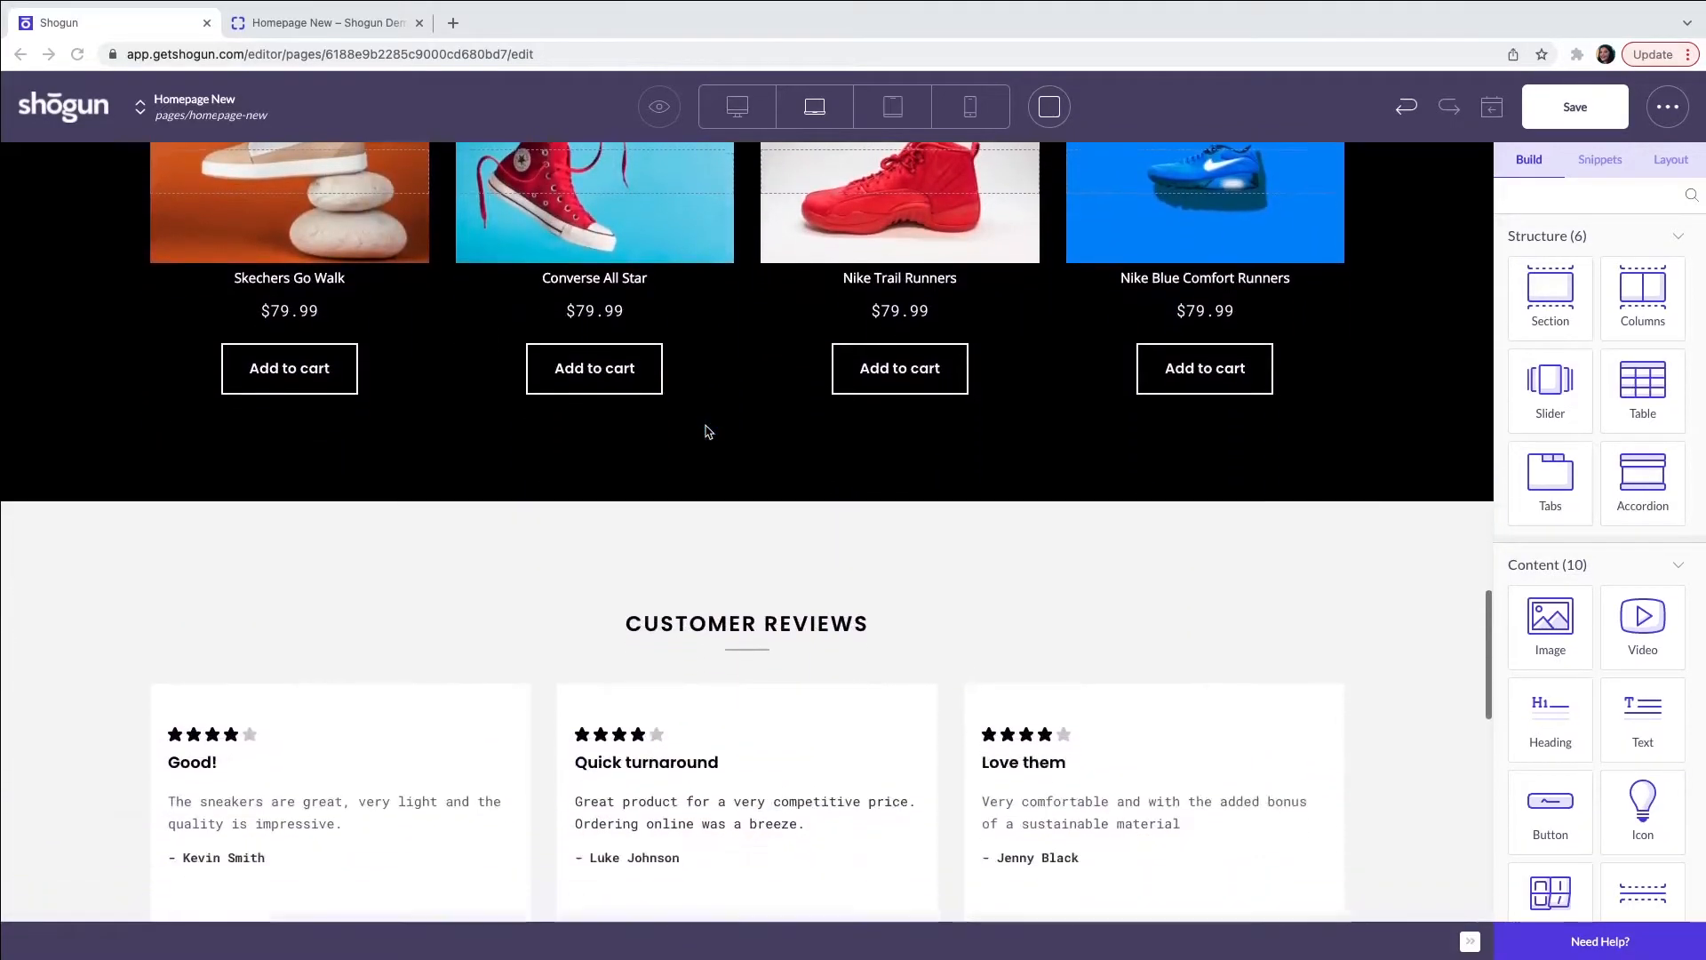
scroll("down", 3)
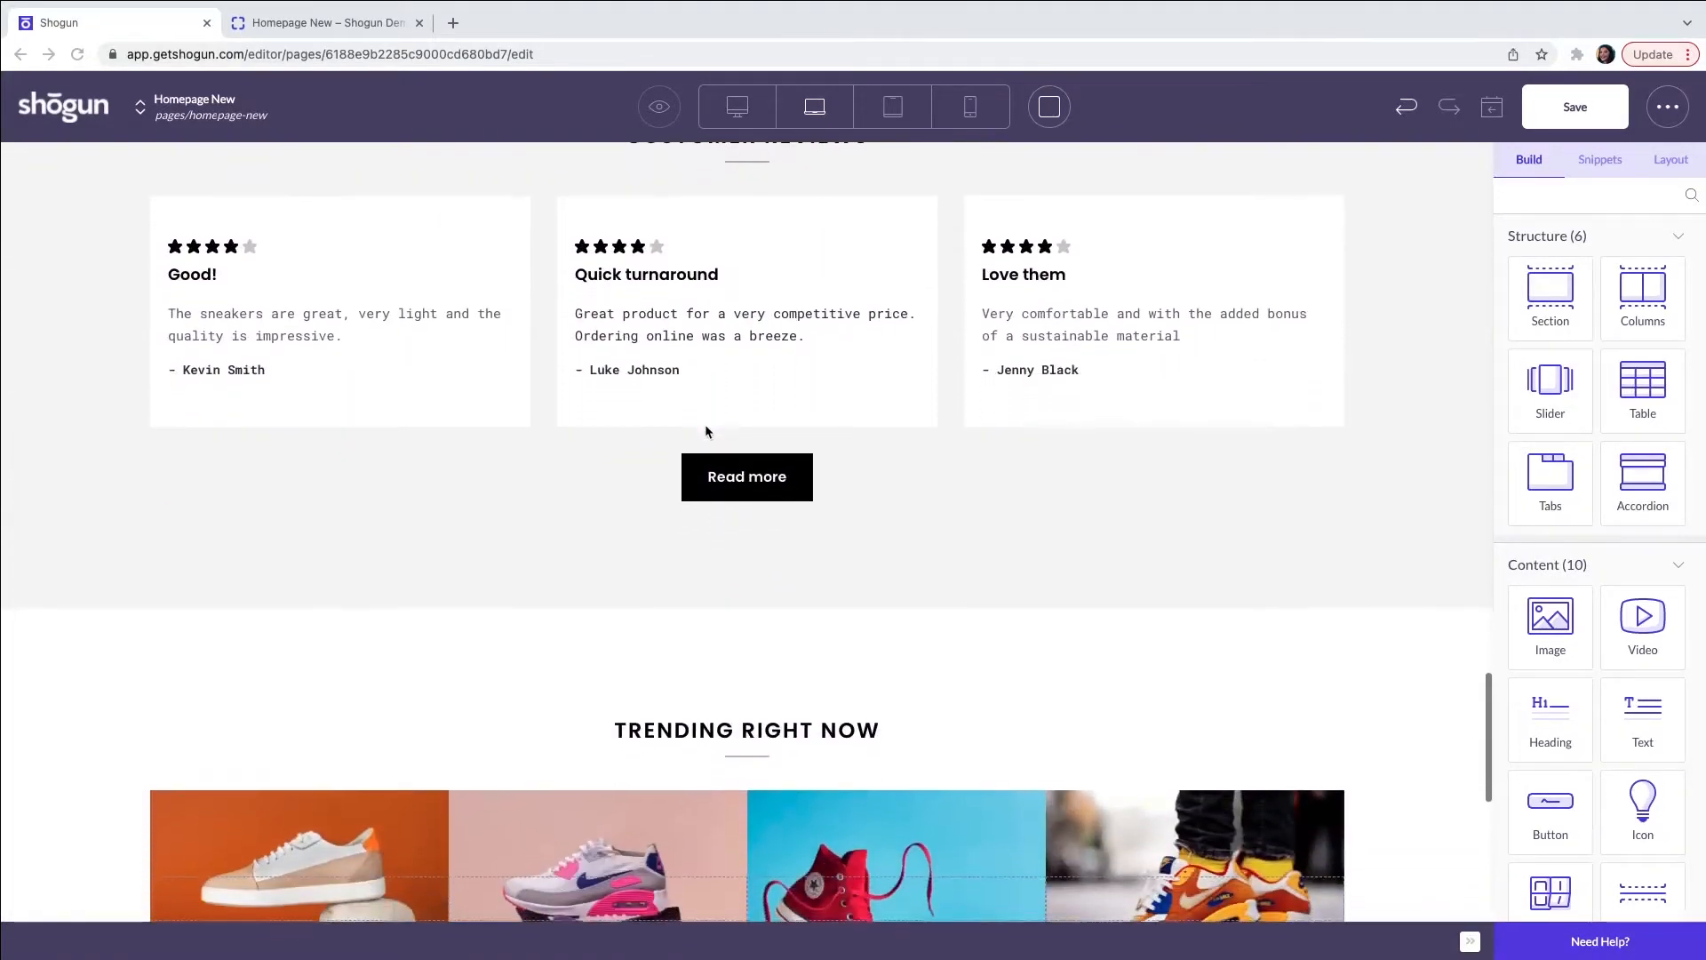
scroll("down", 3)
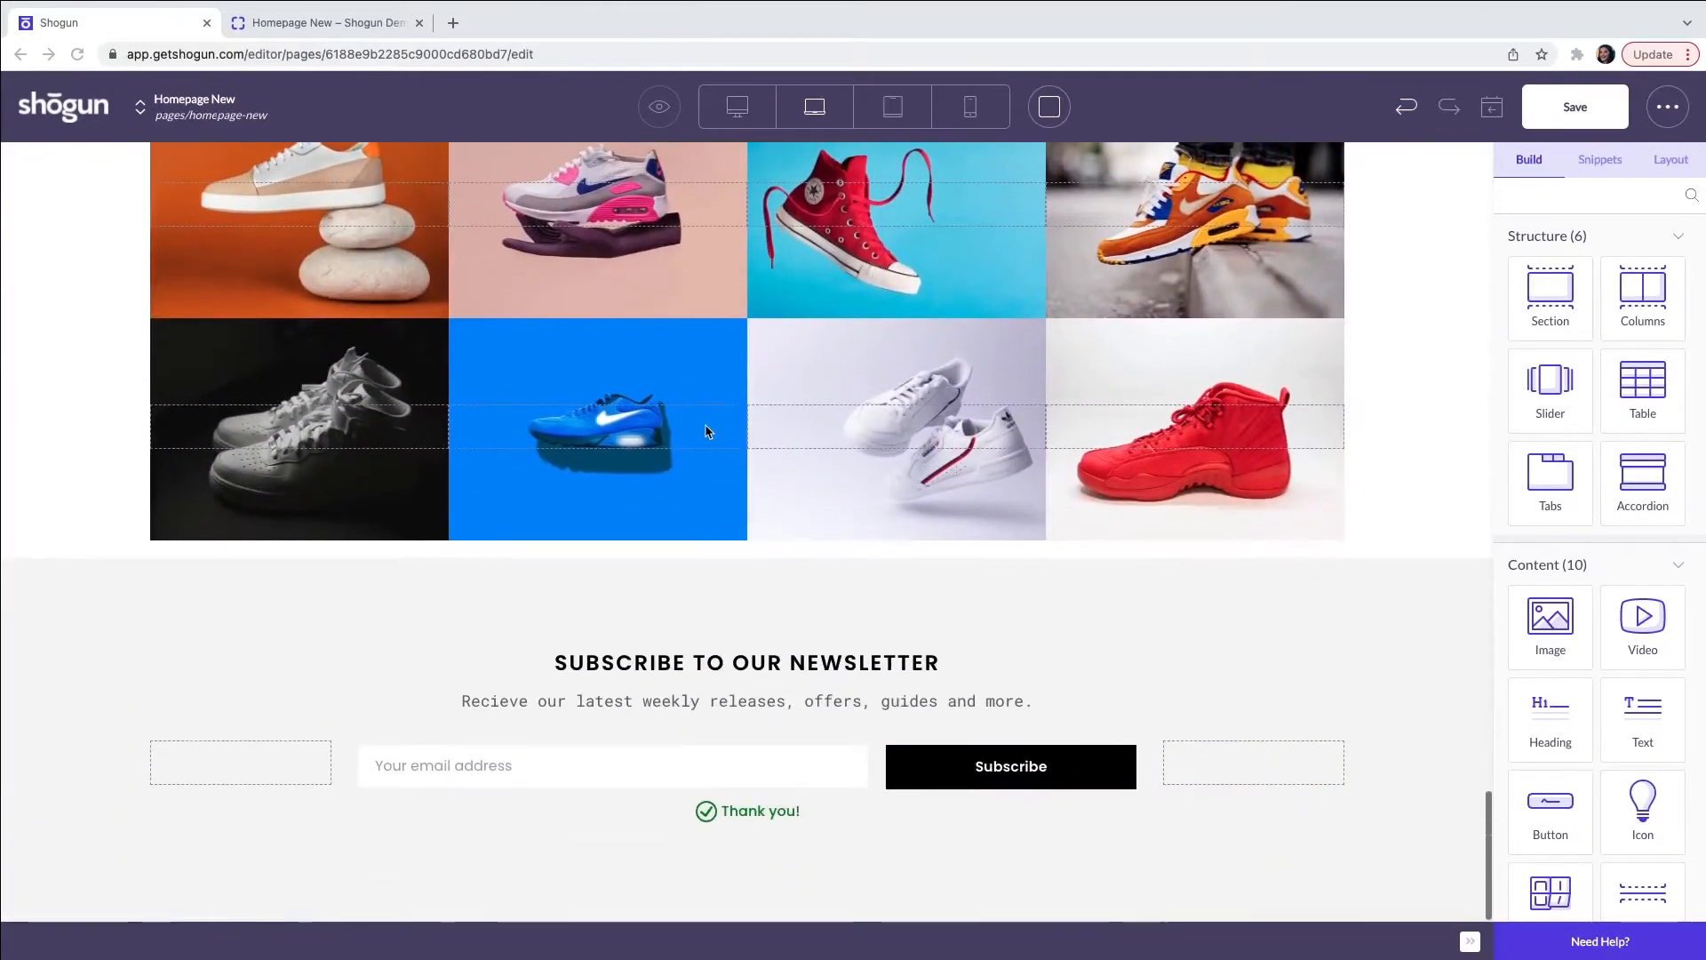
scroll("up", 3)
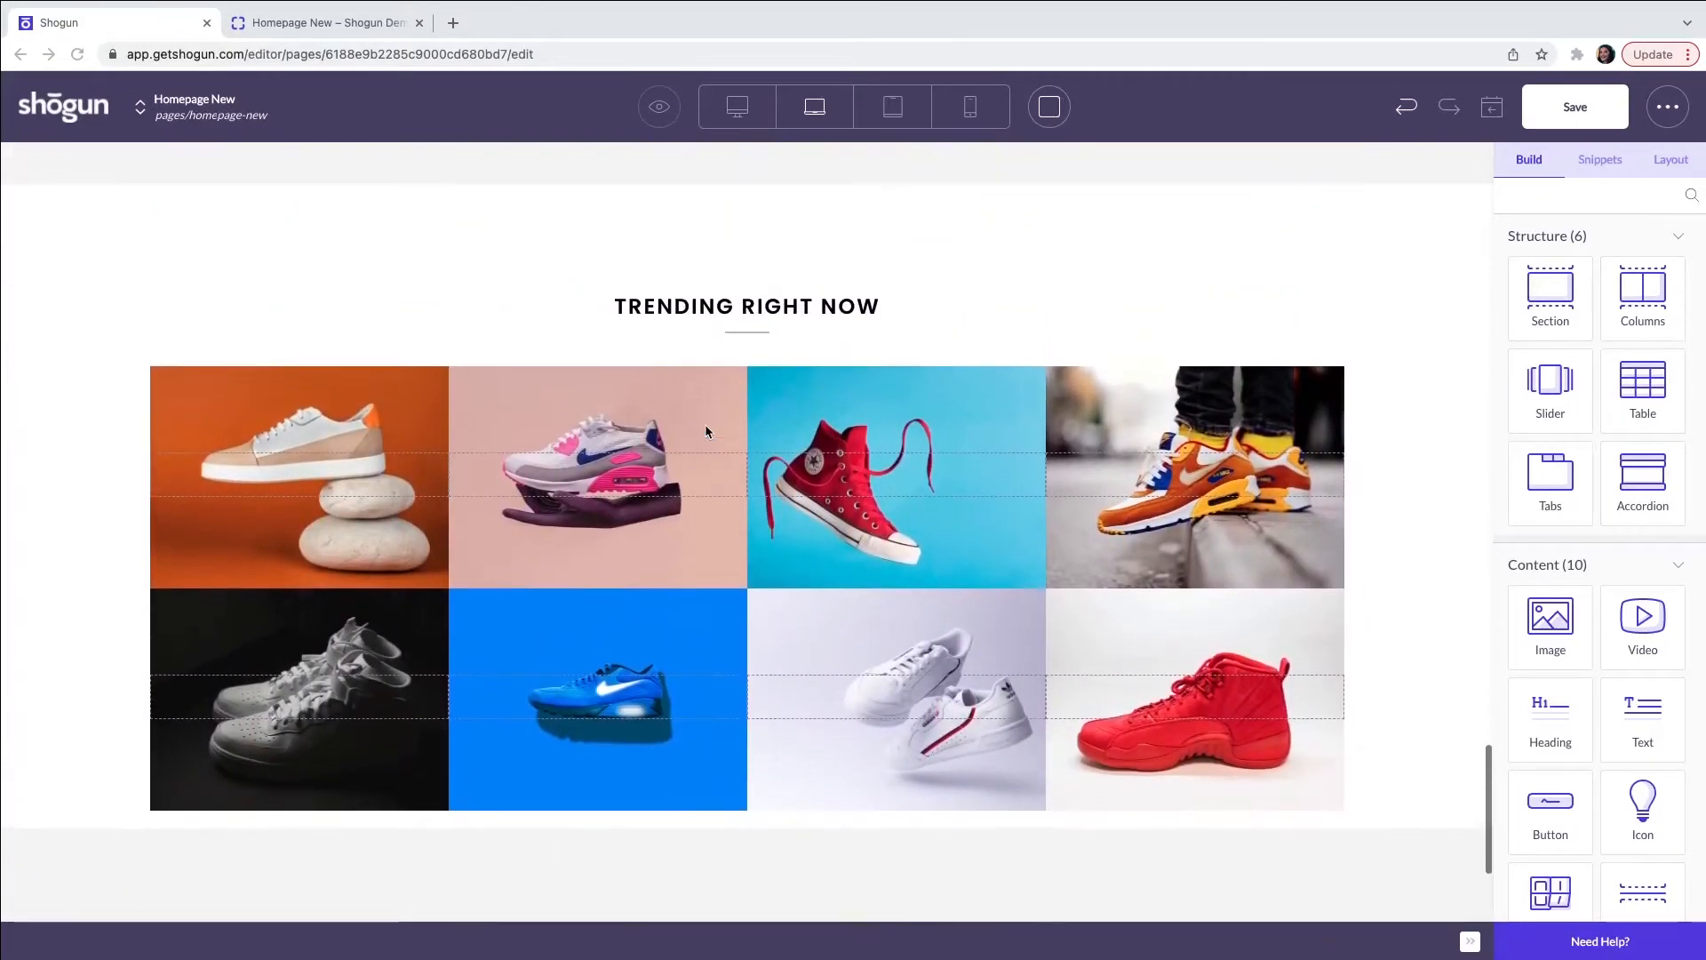
scroll("down", 3)
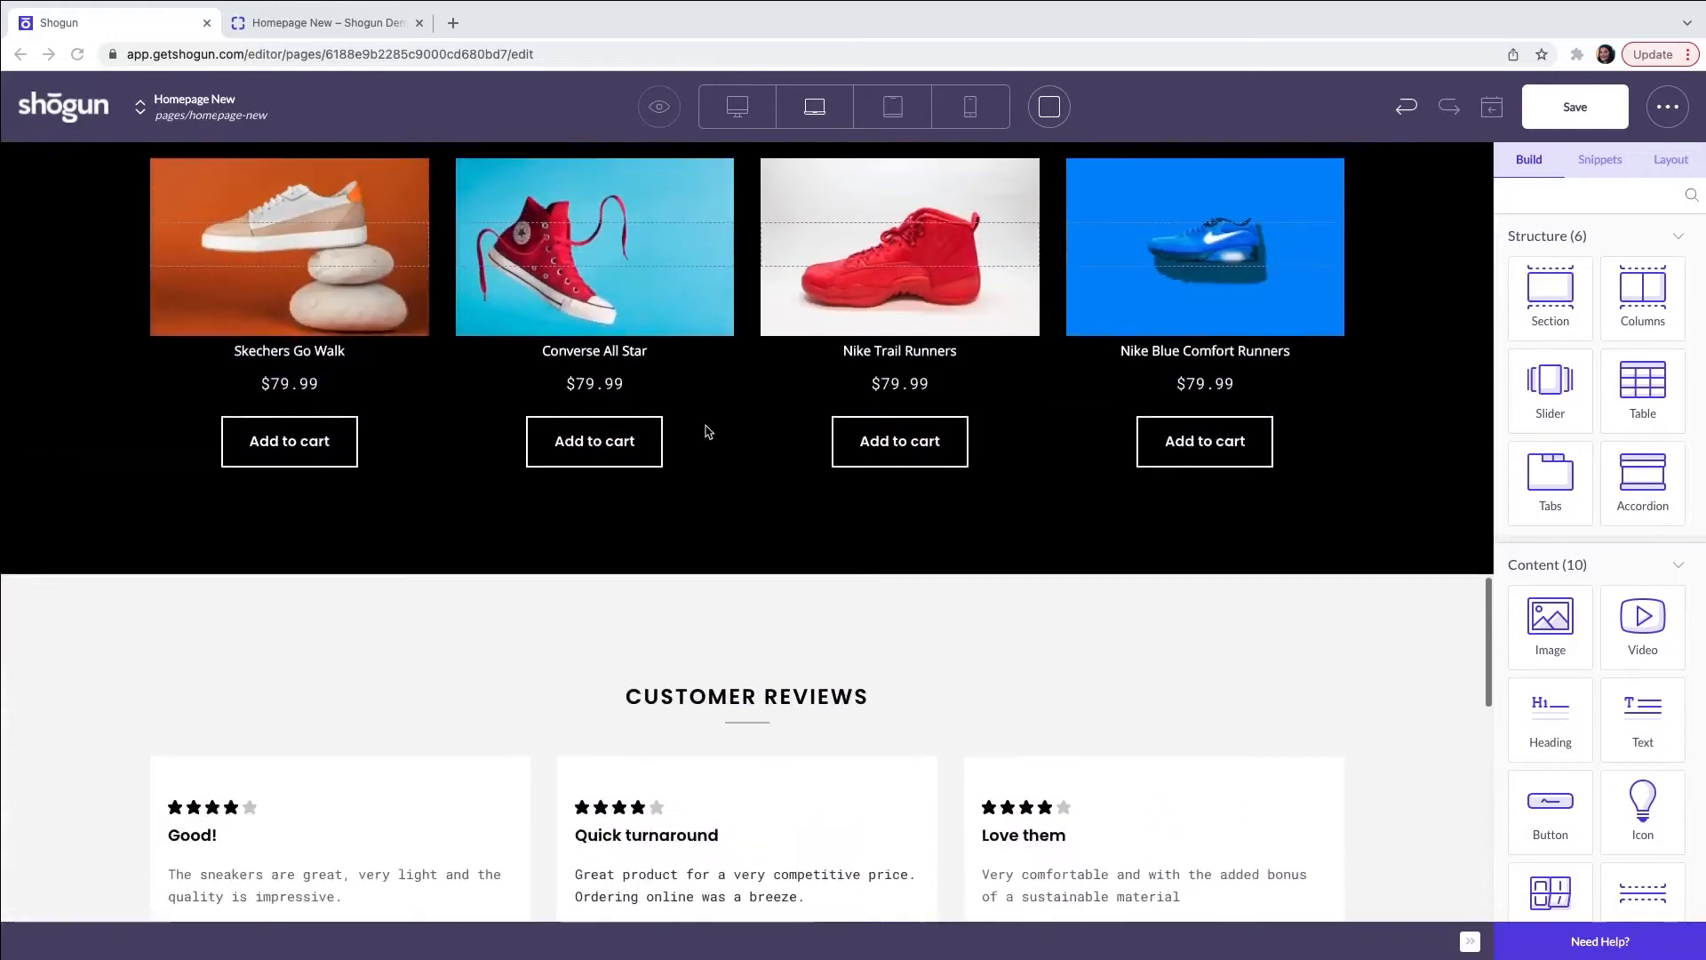
scroll("up", 3)
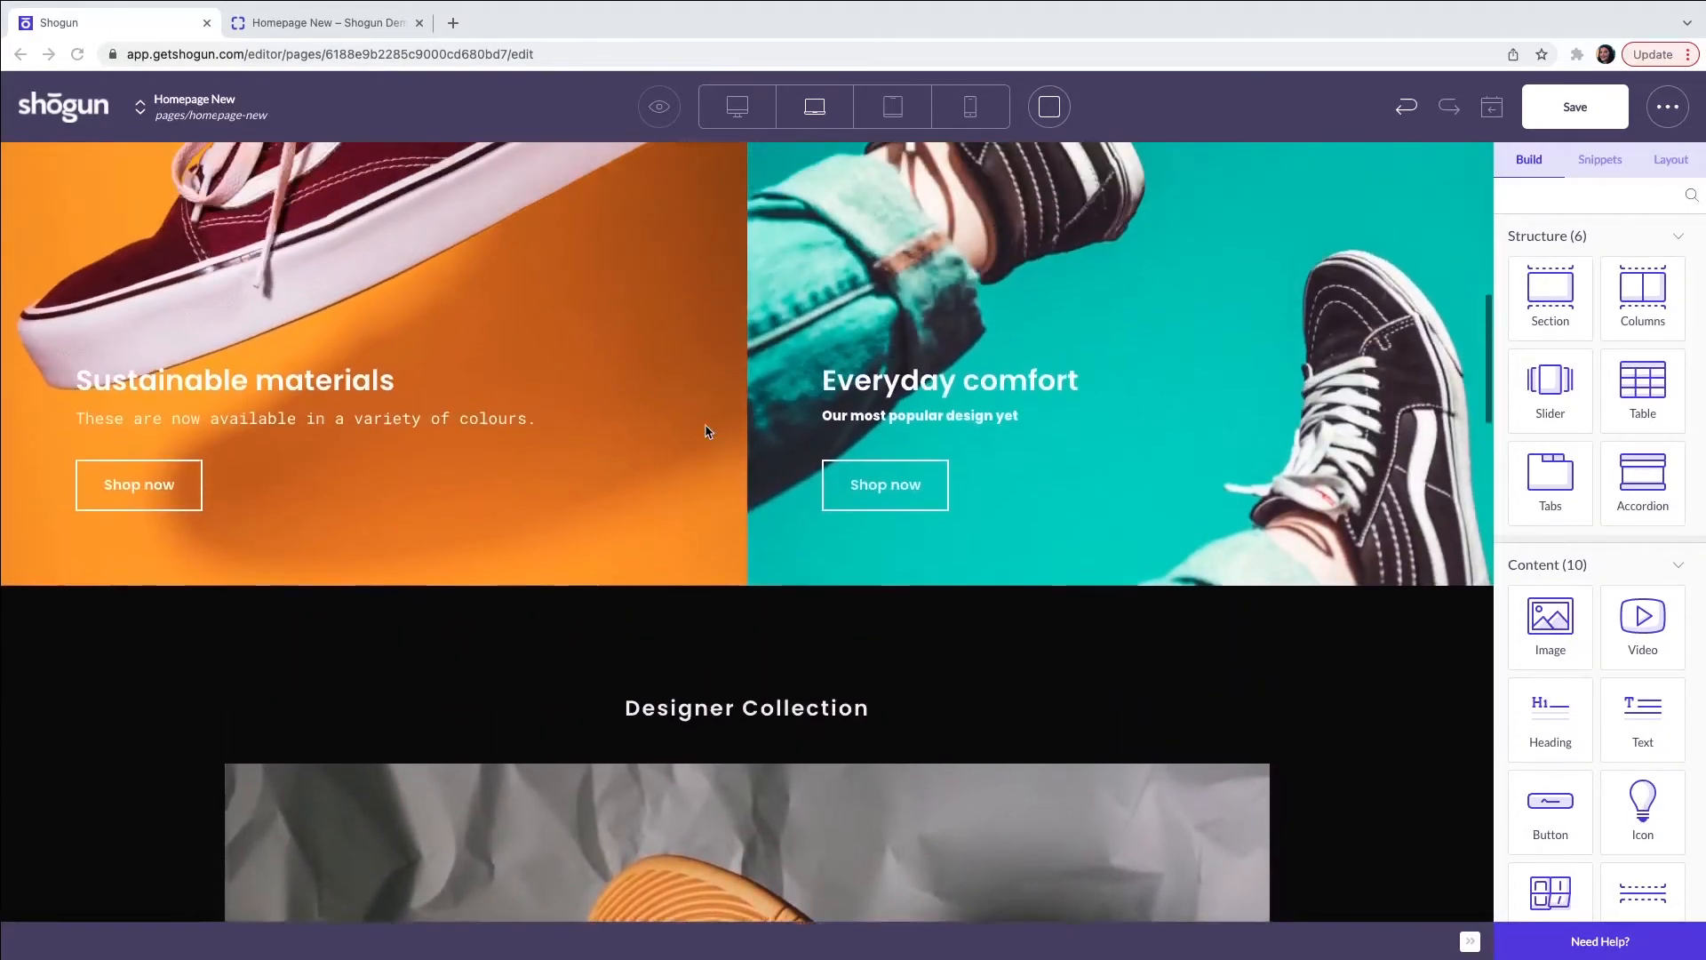
scroll("up", 3)
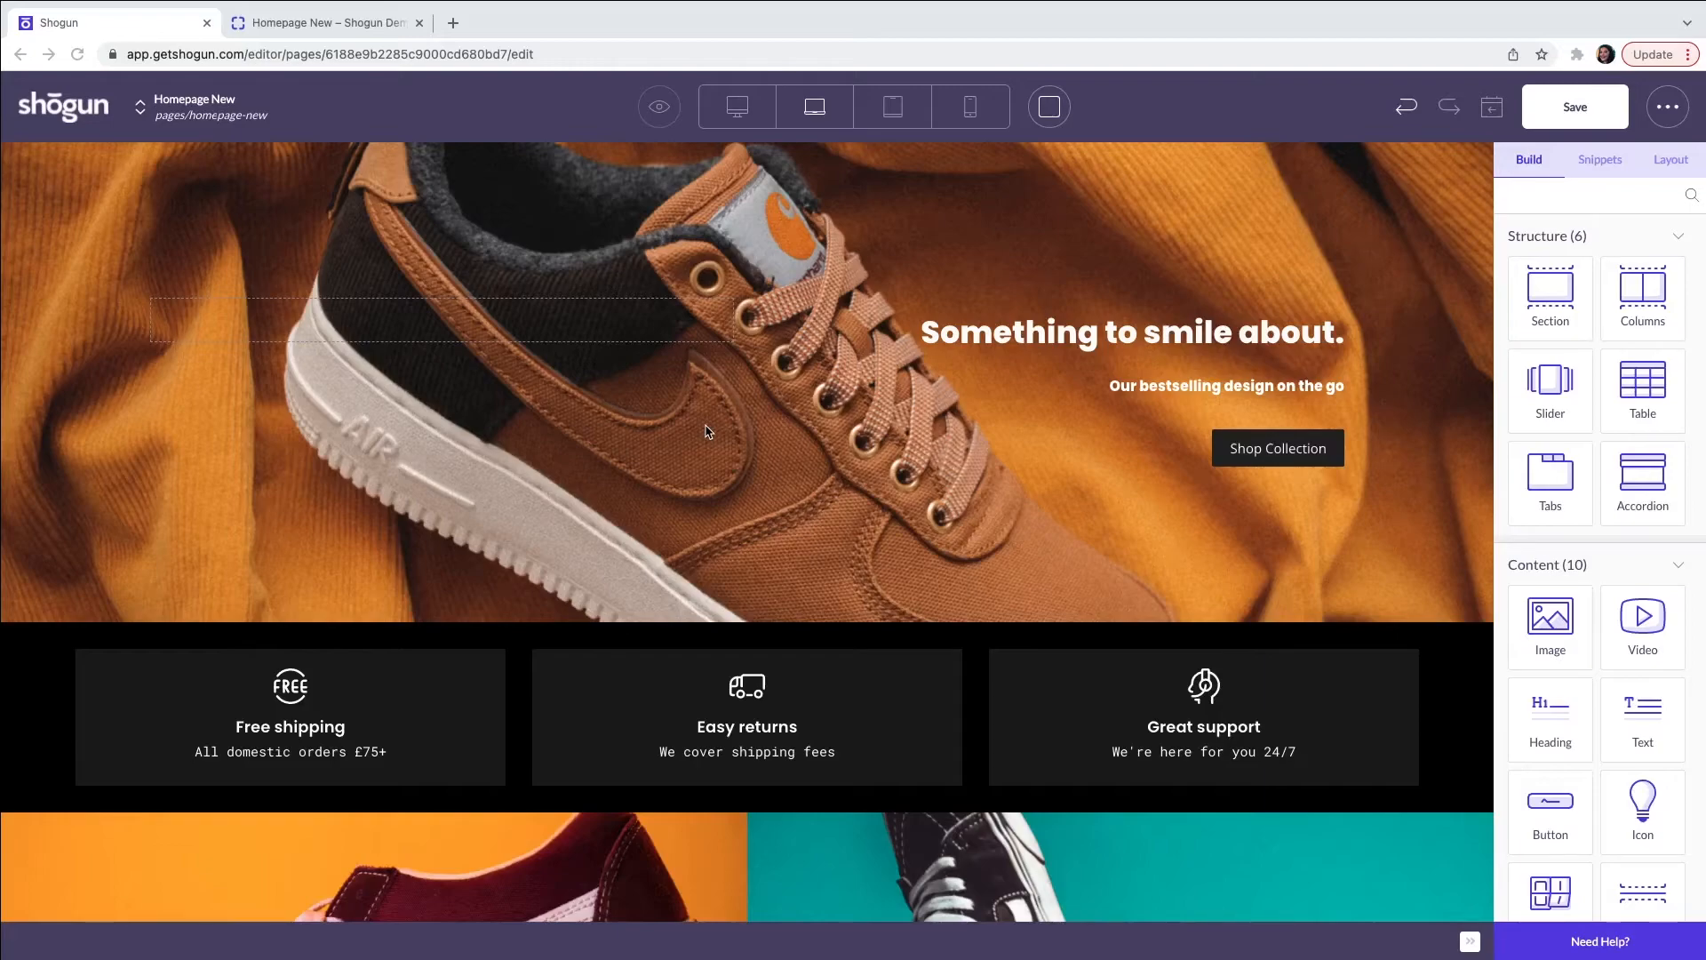
mouse_move(1150, 283)
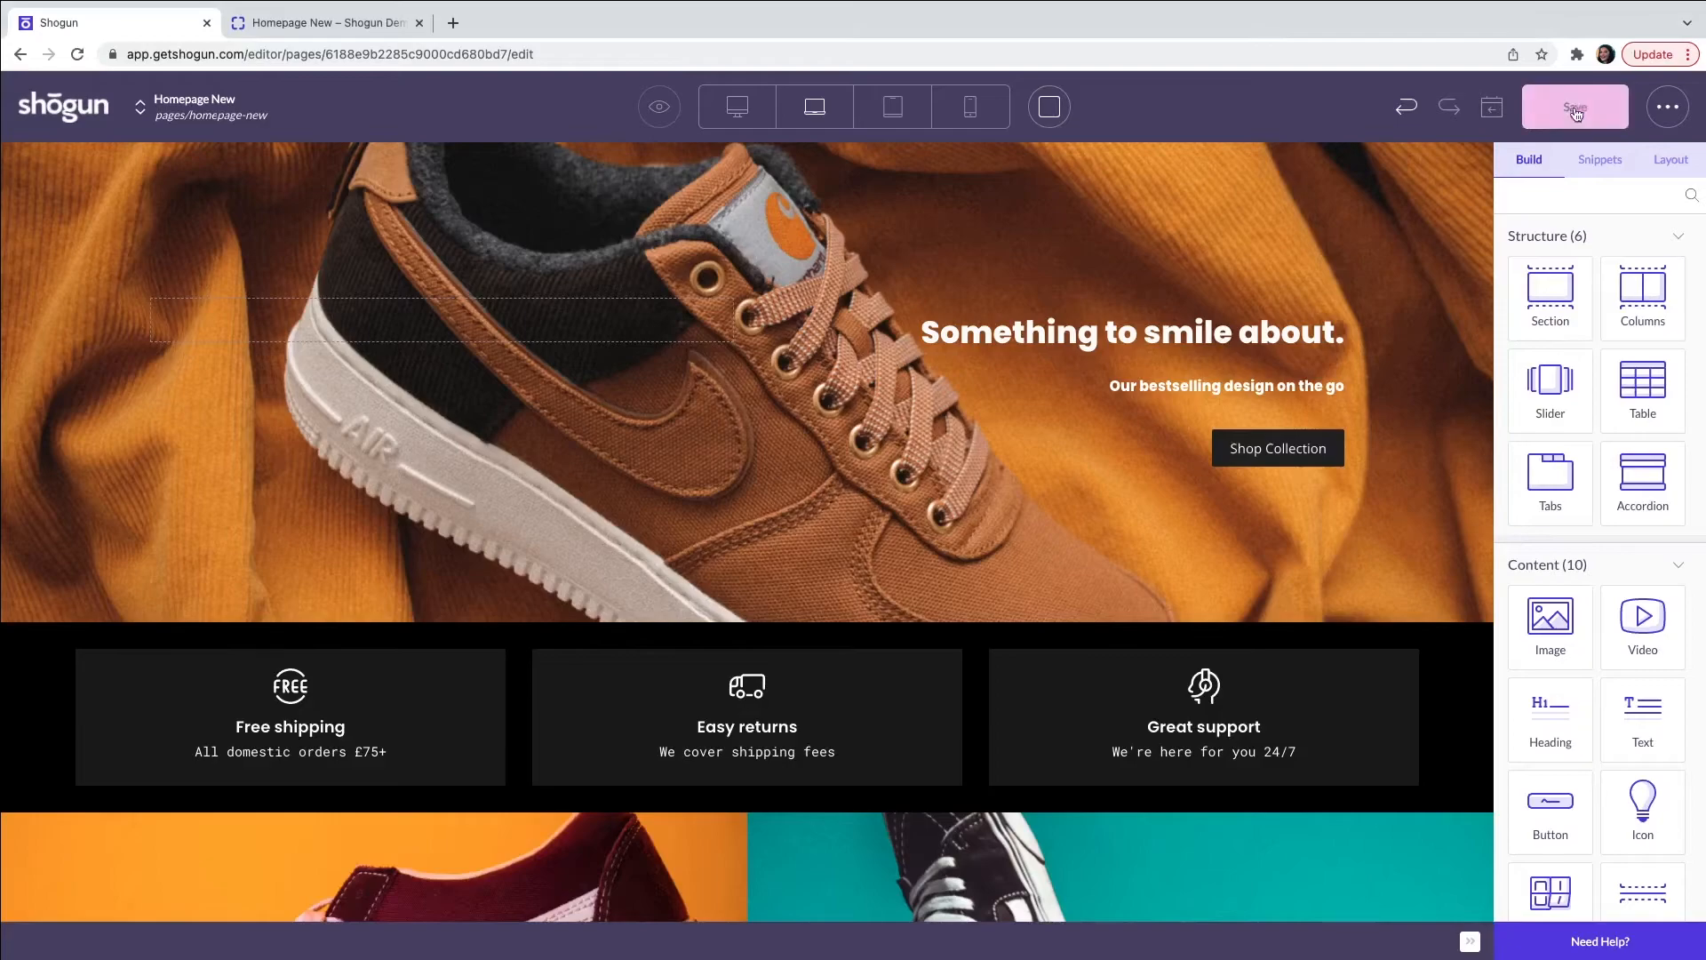
- Save Homepage New and confirm the 'Page updated' notice
left_click(1572, 107)
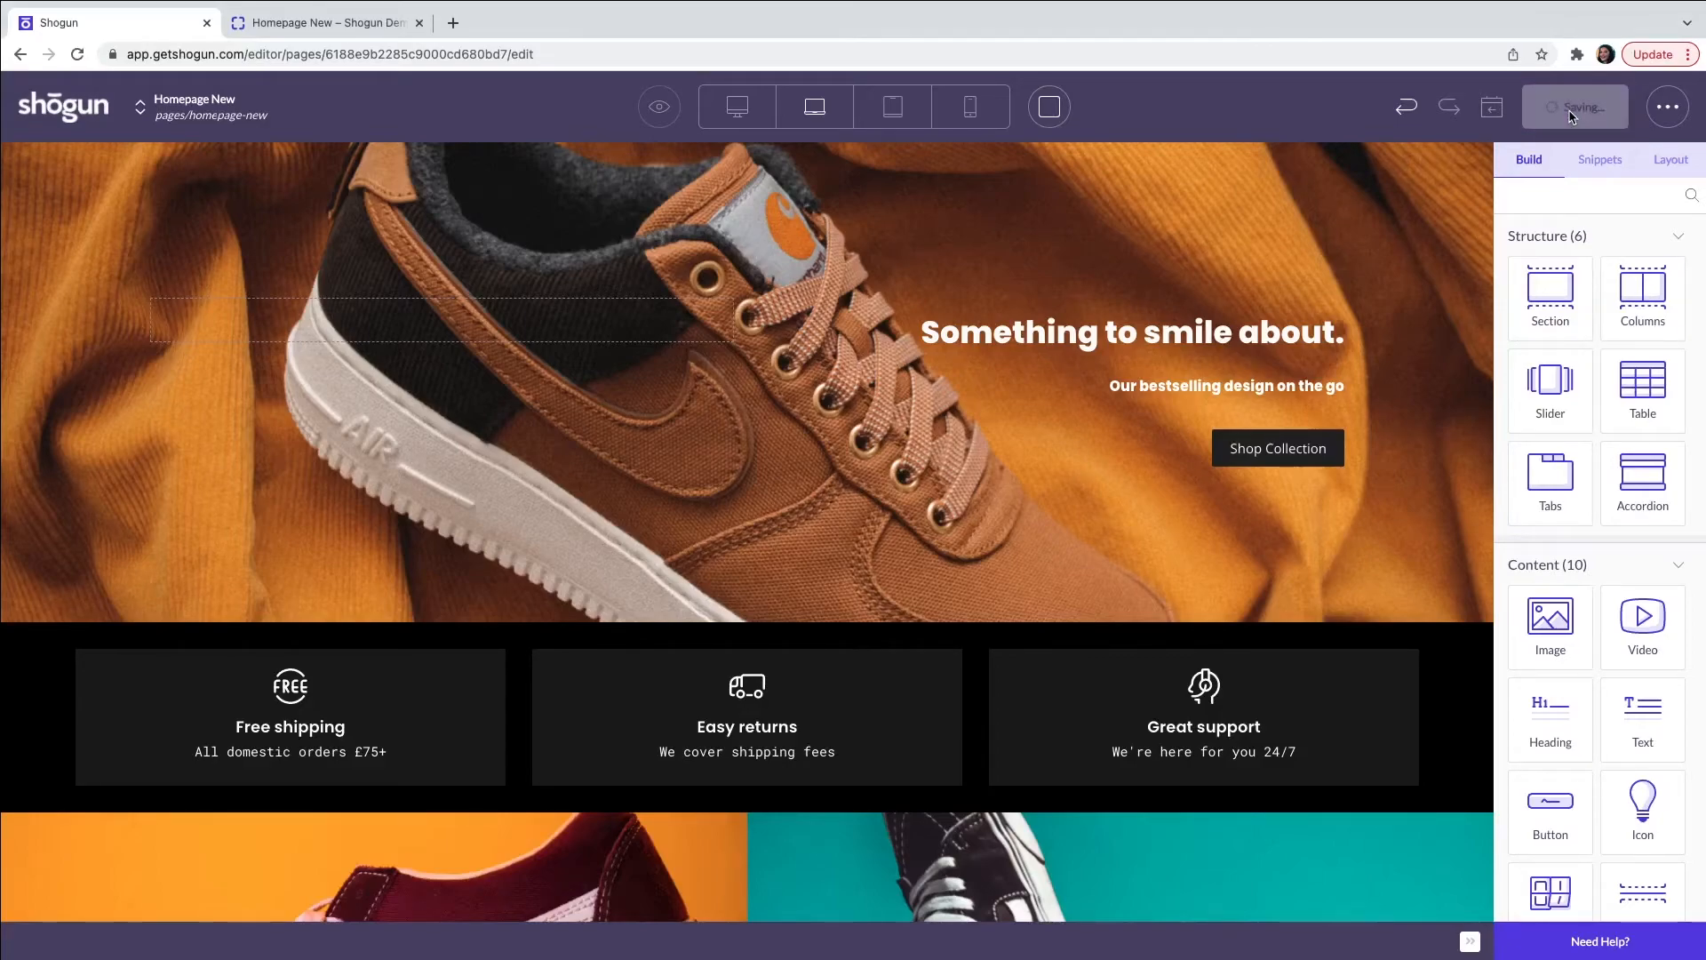
left_click(1570, 106)
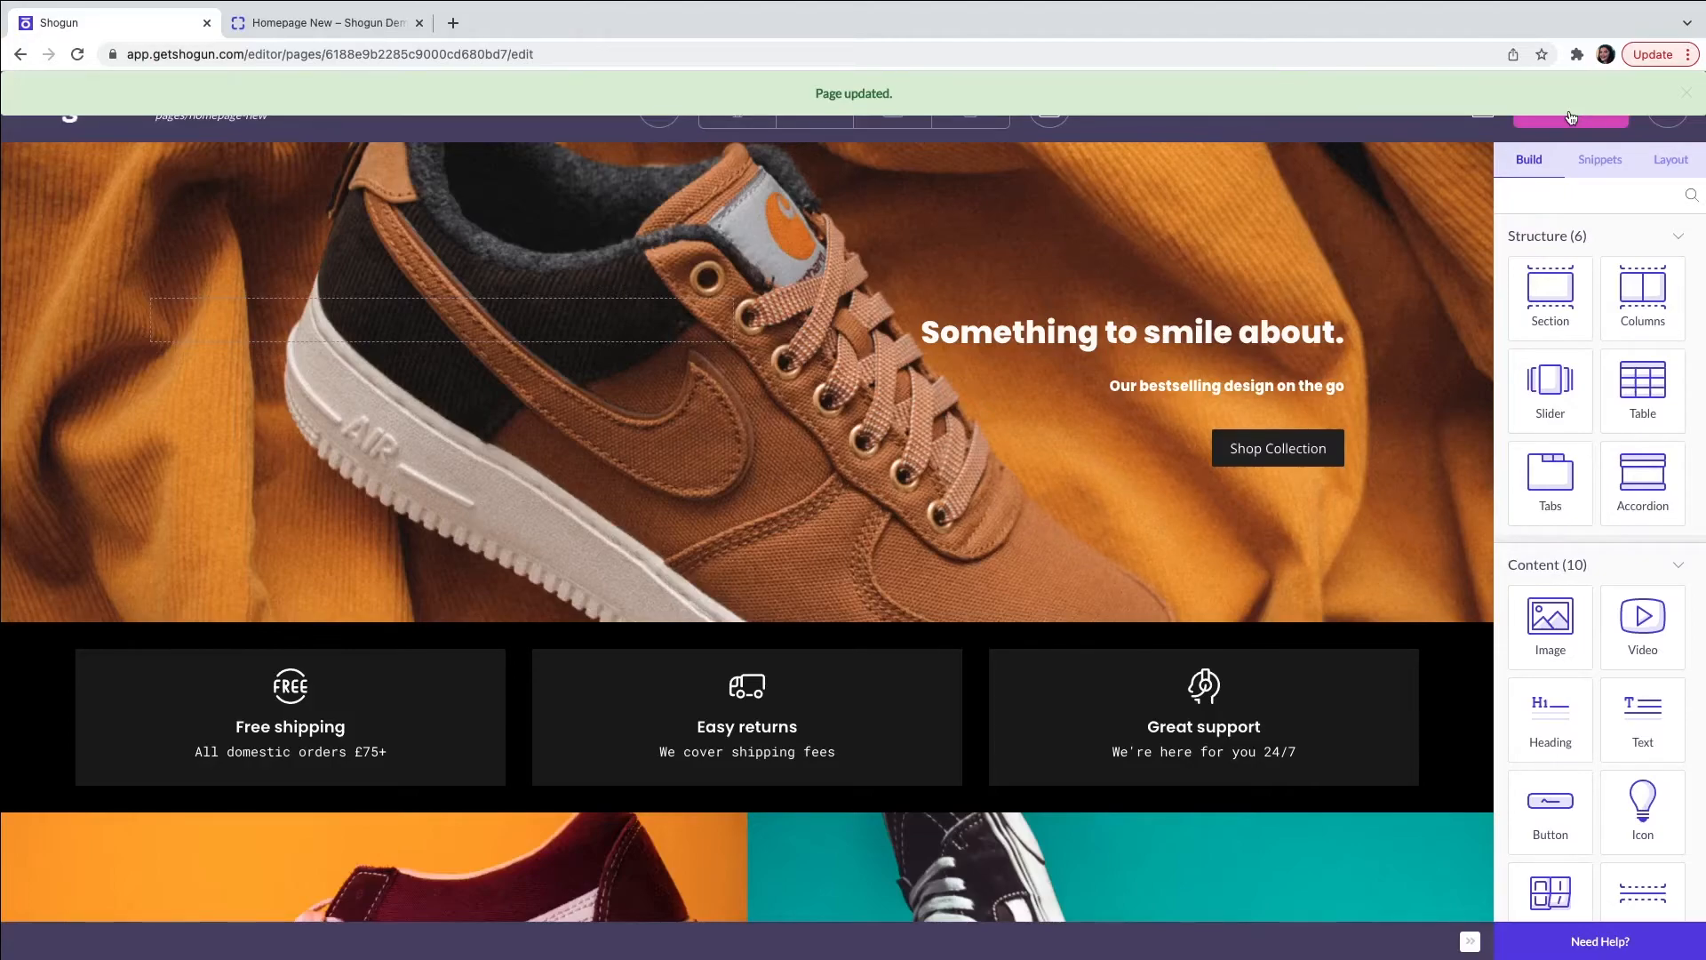
mouse_move(1555, 135)
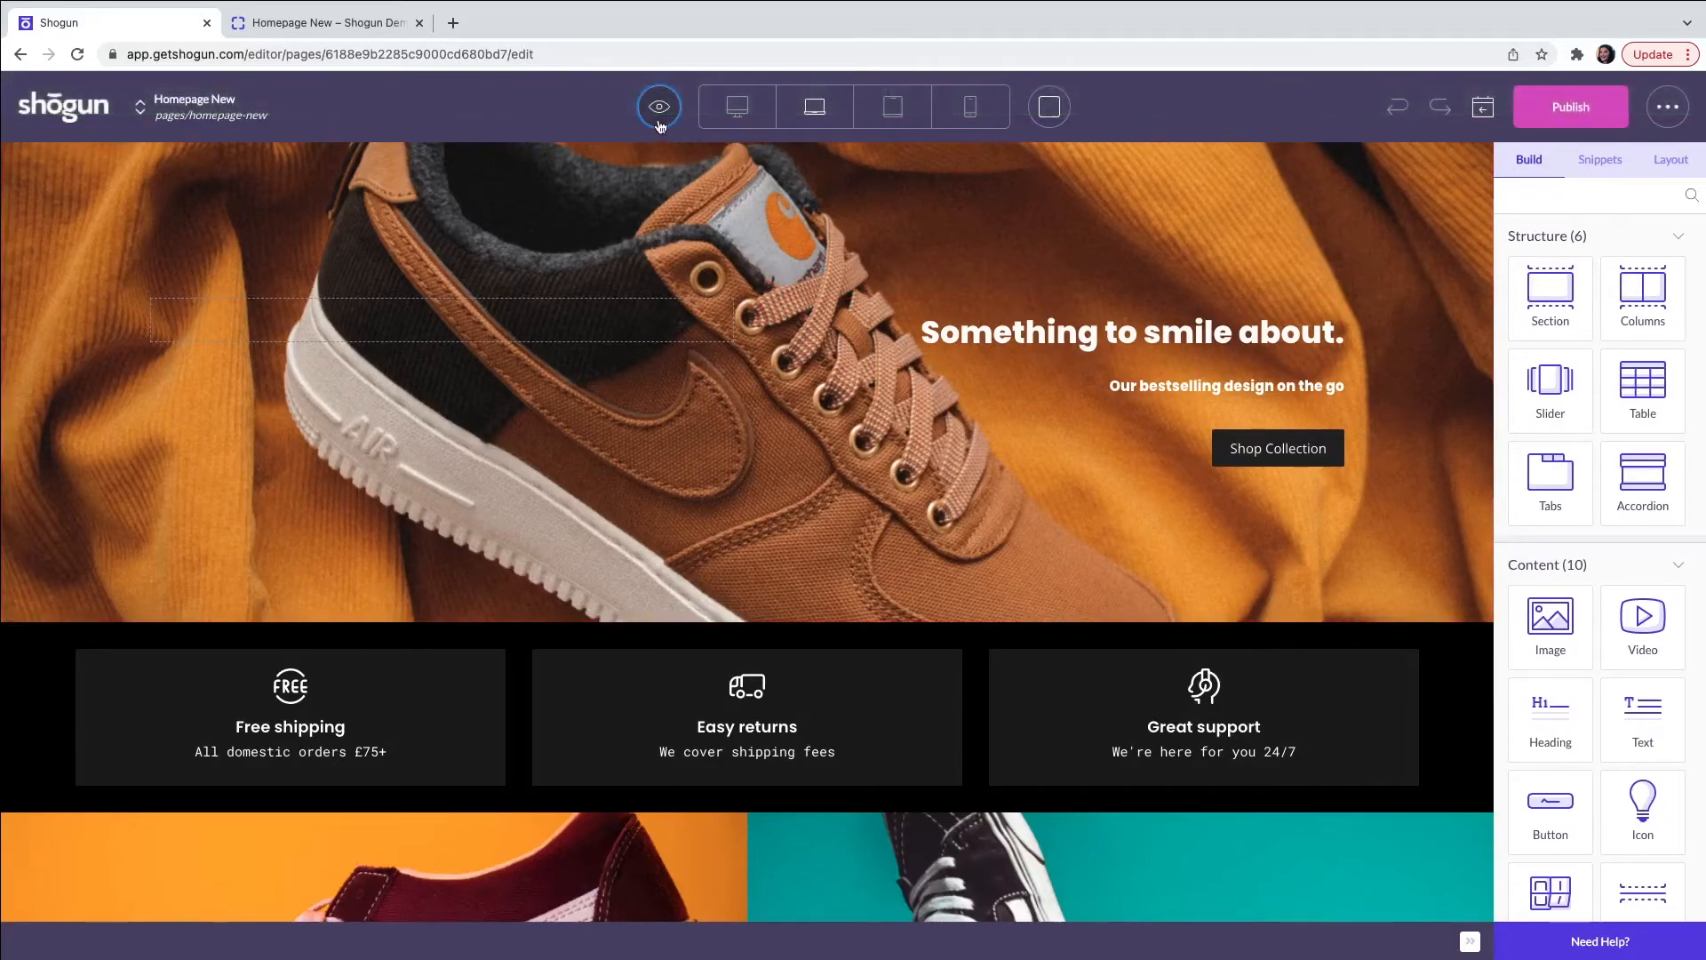
- Preview Homepage New in a new tab and scroll through it end to end
left_click(658, 105)
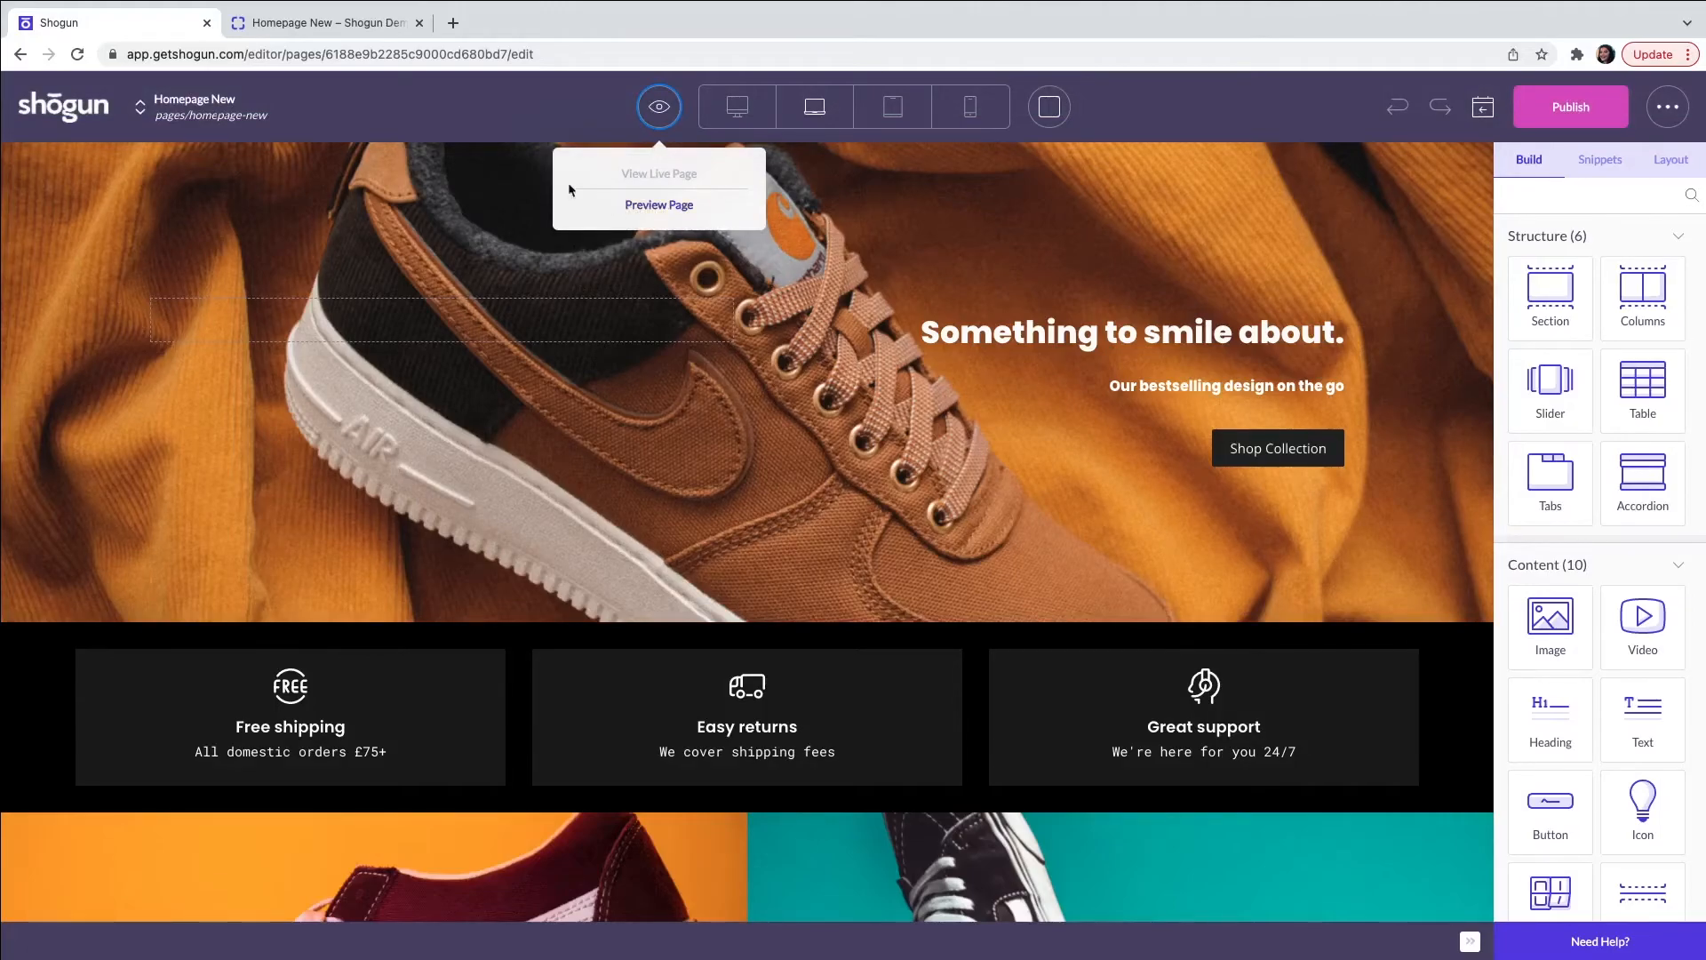
left_click(657, 206)
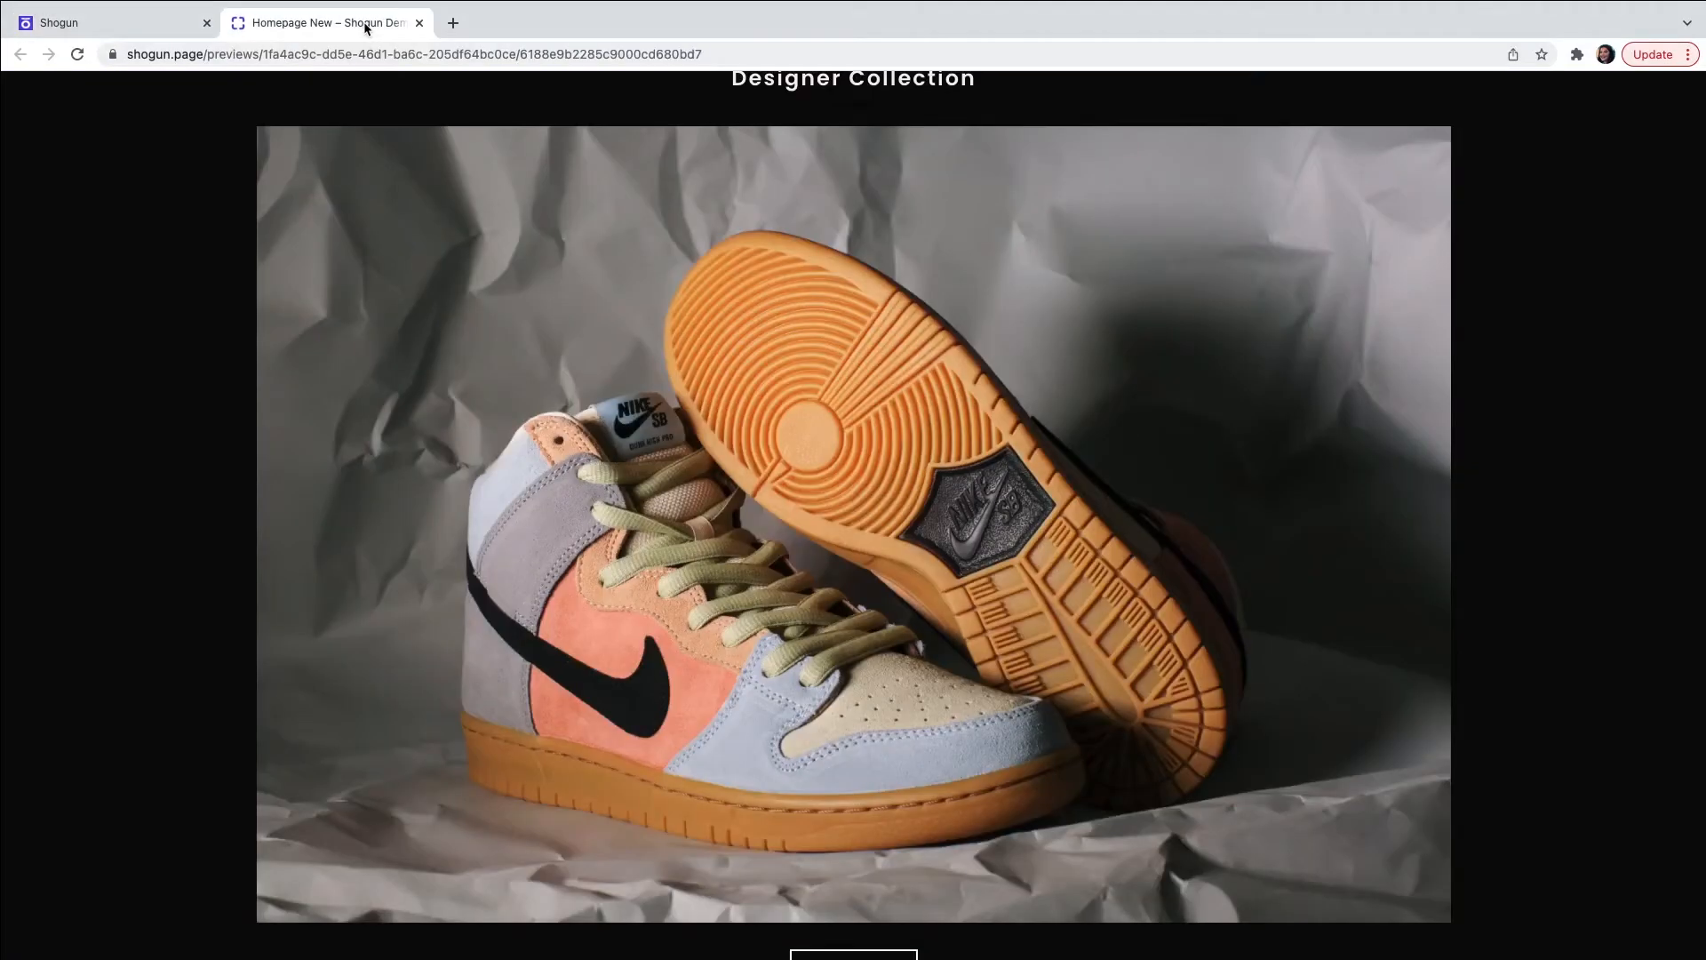
mouse_move(636, 268)
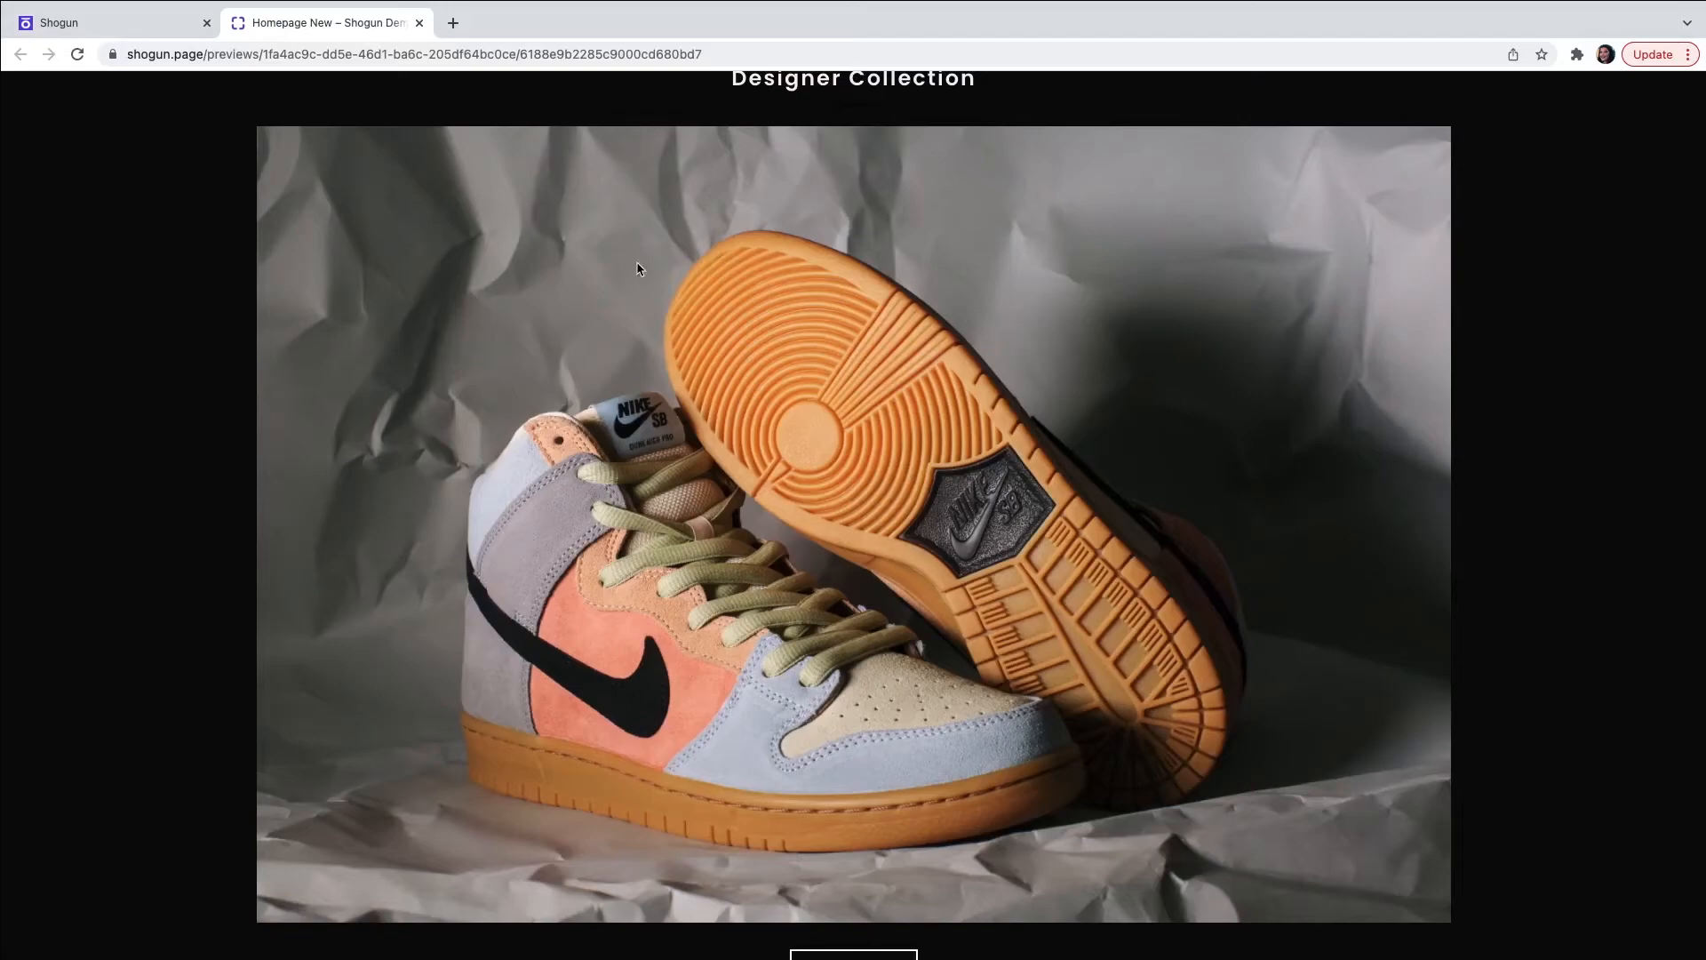
scroll("up", 3)
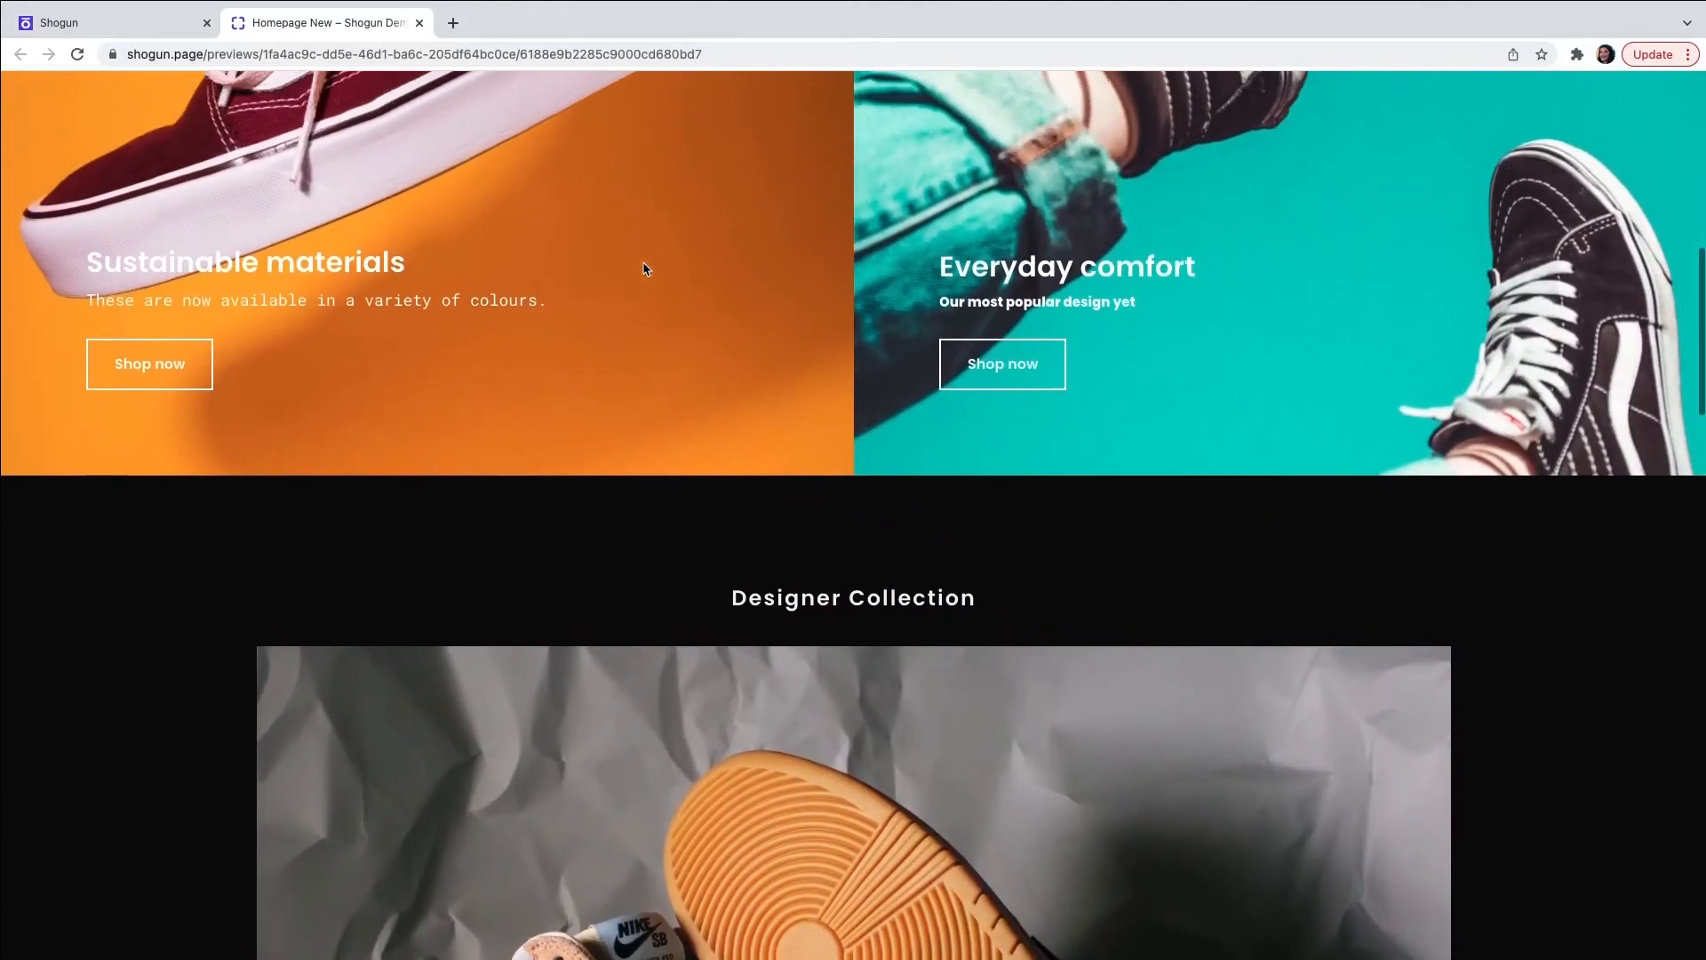
scroll("up", 3)
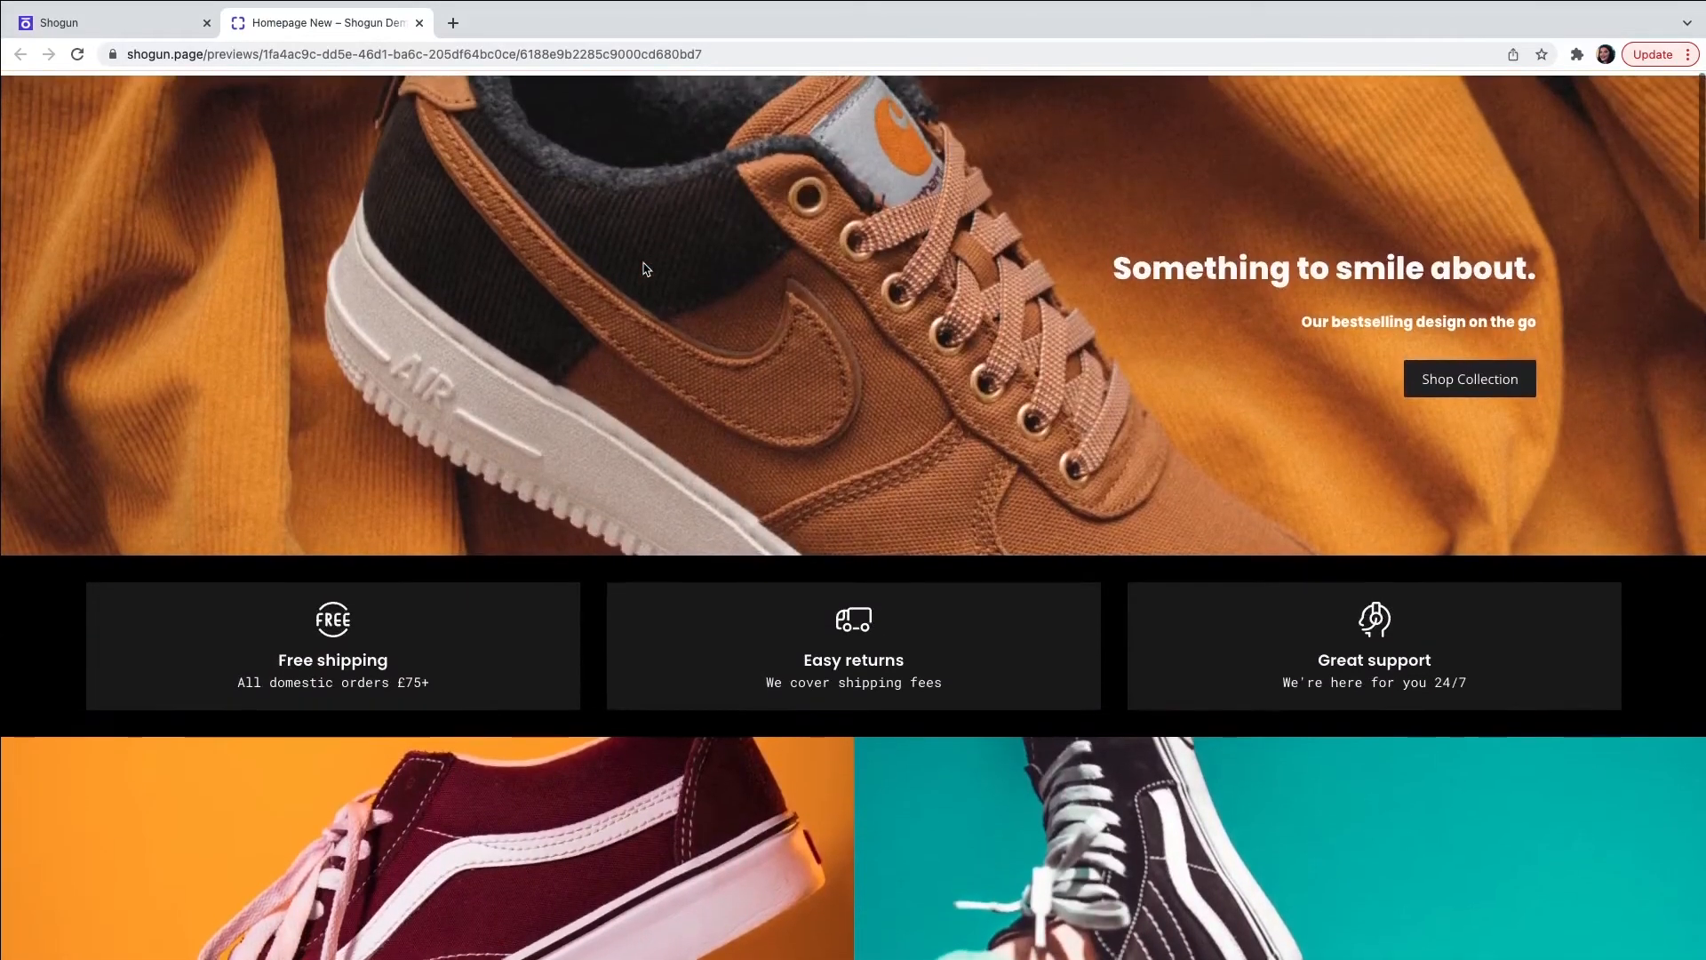
scroll("up", 3)
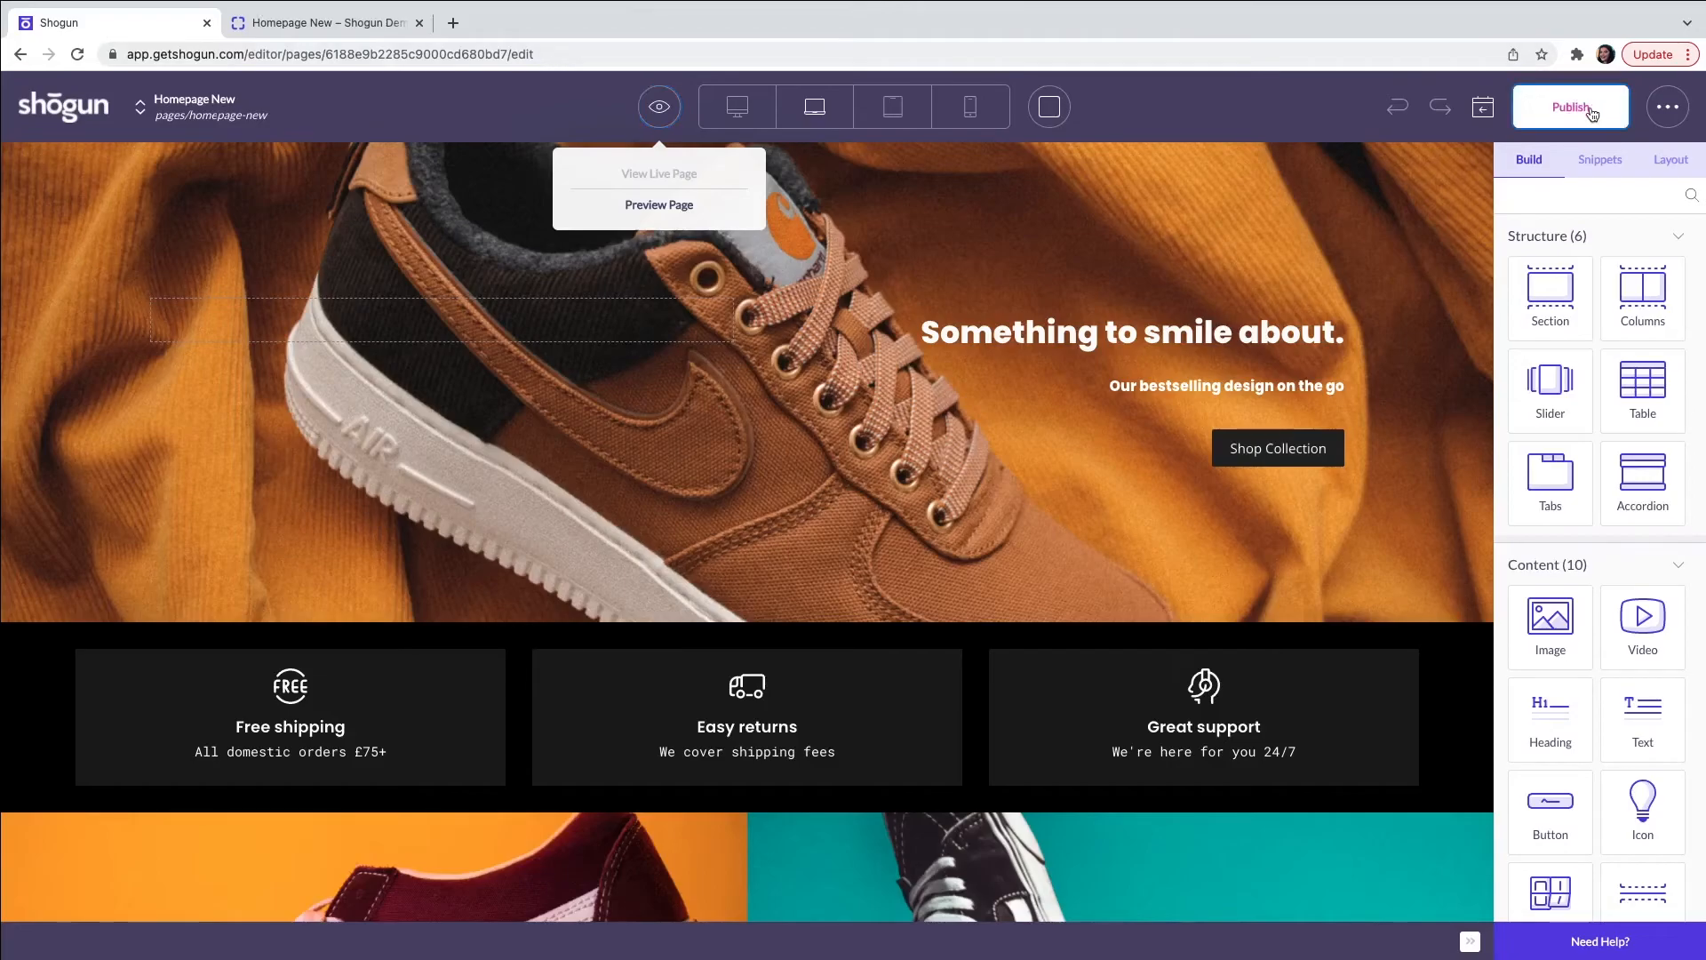
- Publish Homepage New live and confirm the 'Page published' notice
left_click(1570, 107)
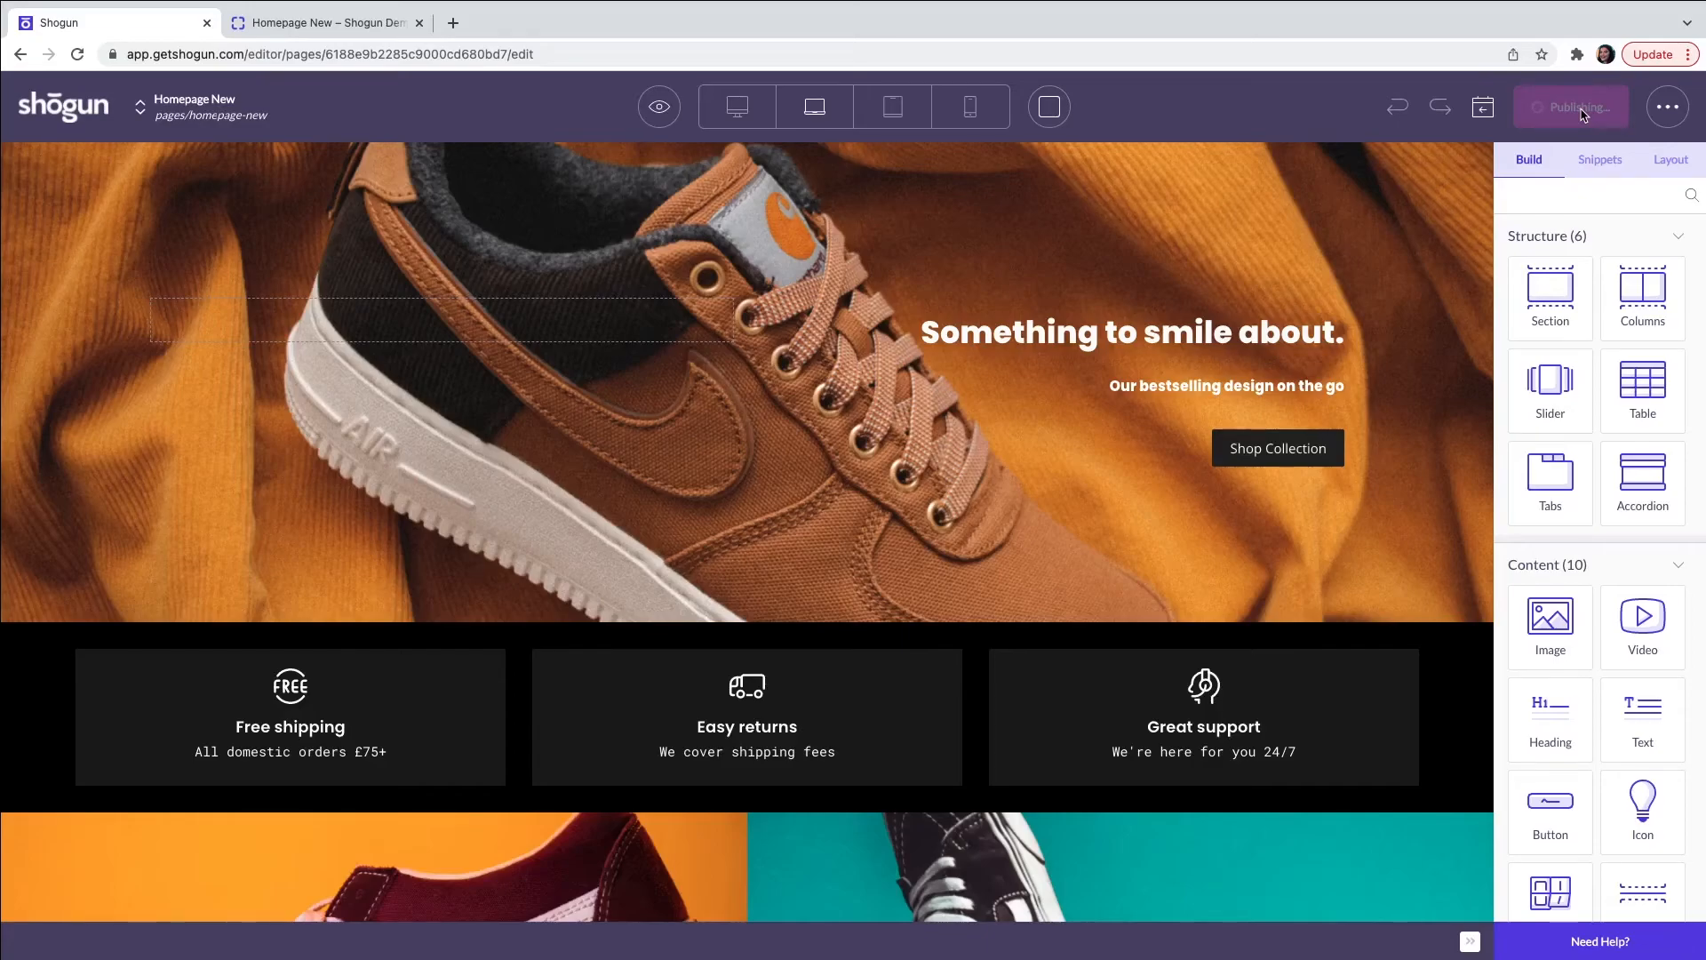
left_click(1569, 106)
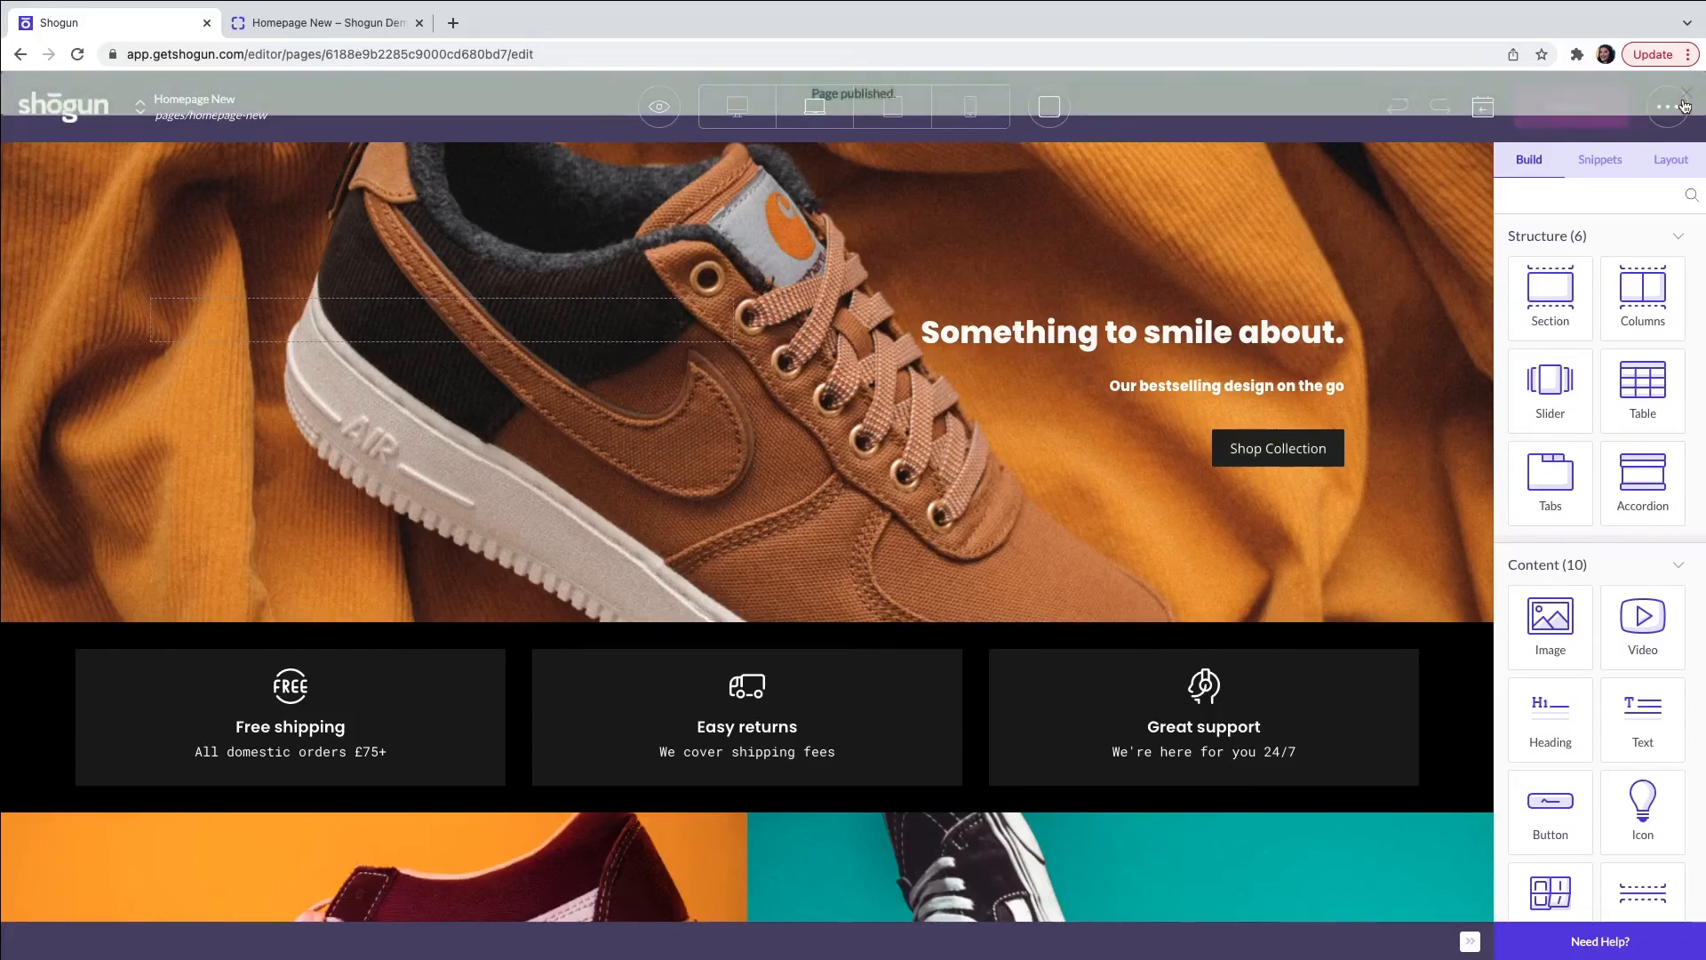
- Set Homepage New as the store homepage via Page Settings
left_click(1663, 105)
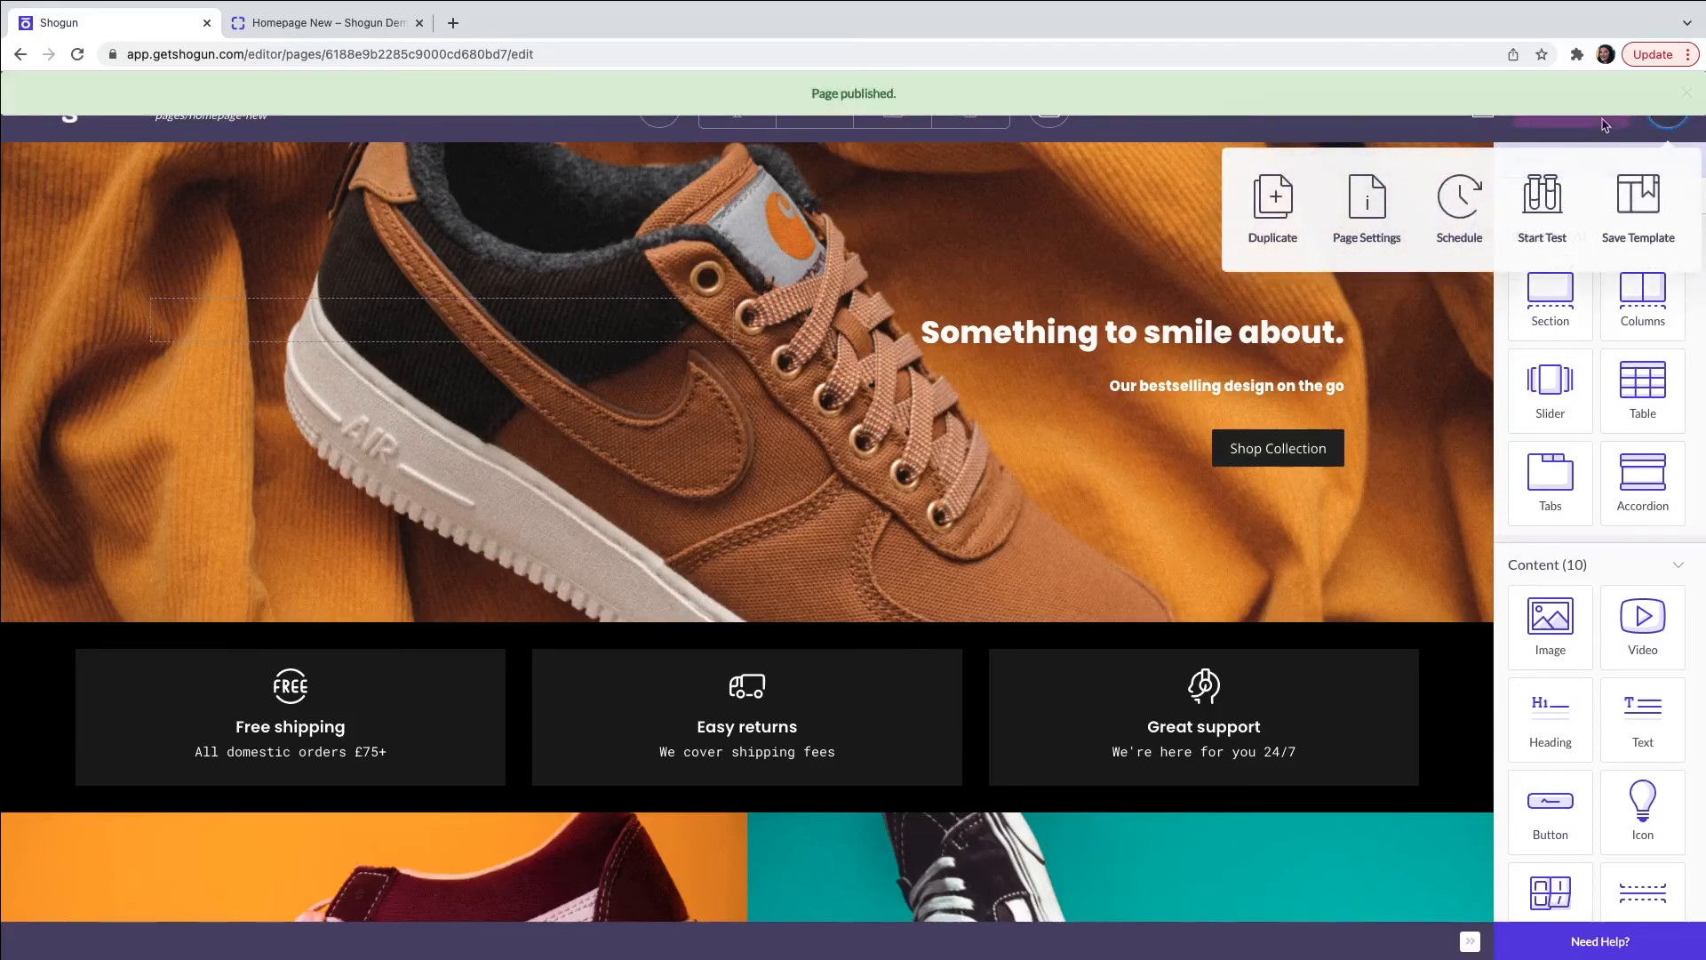
left_click(1364, 206)
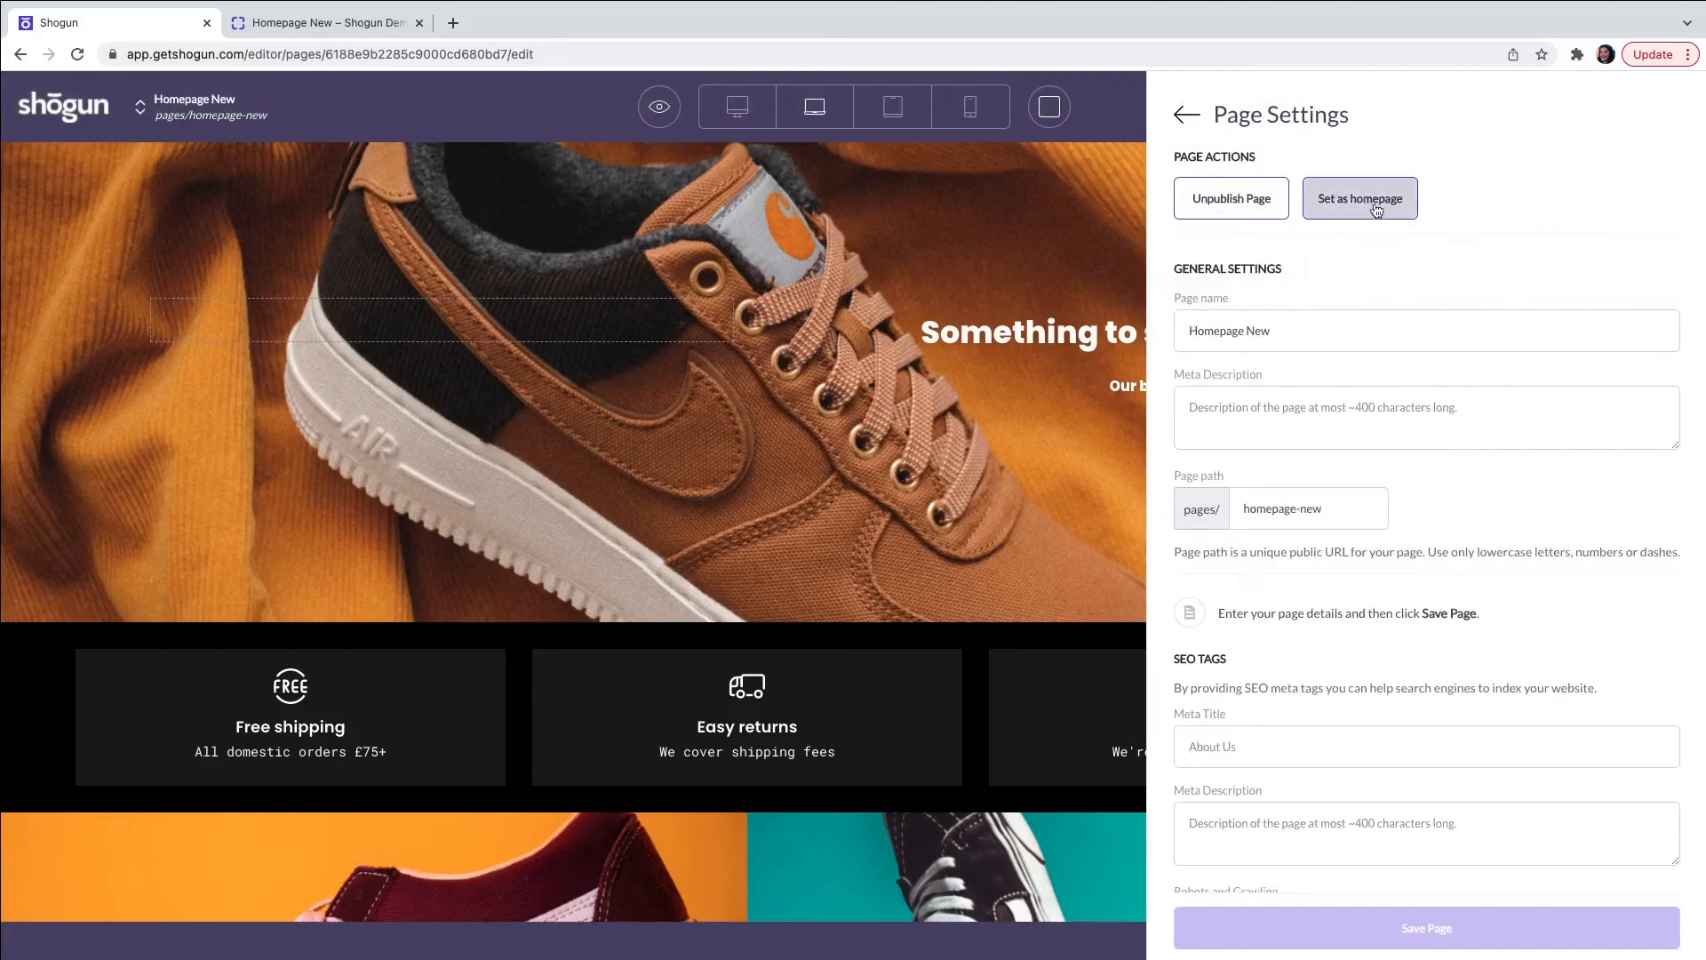
left_click(1360, 198)
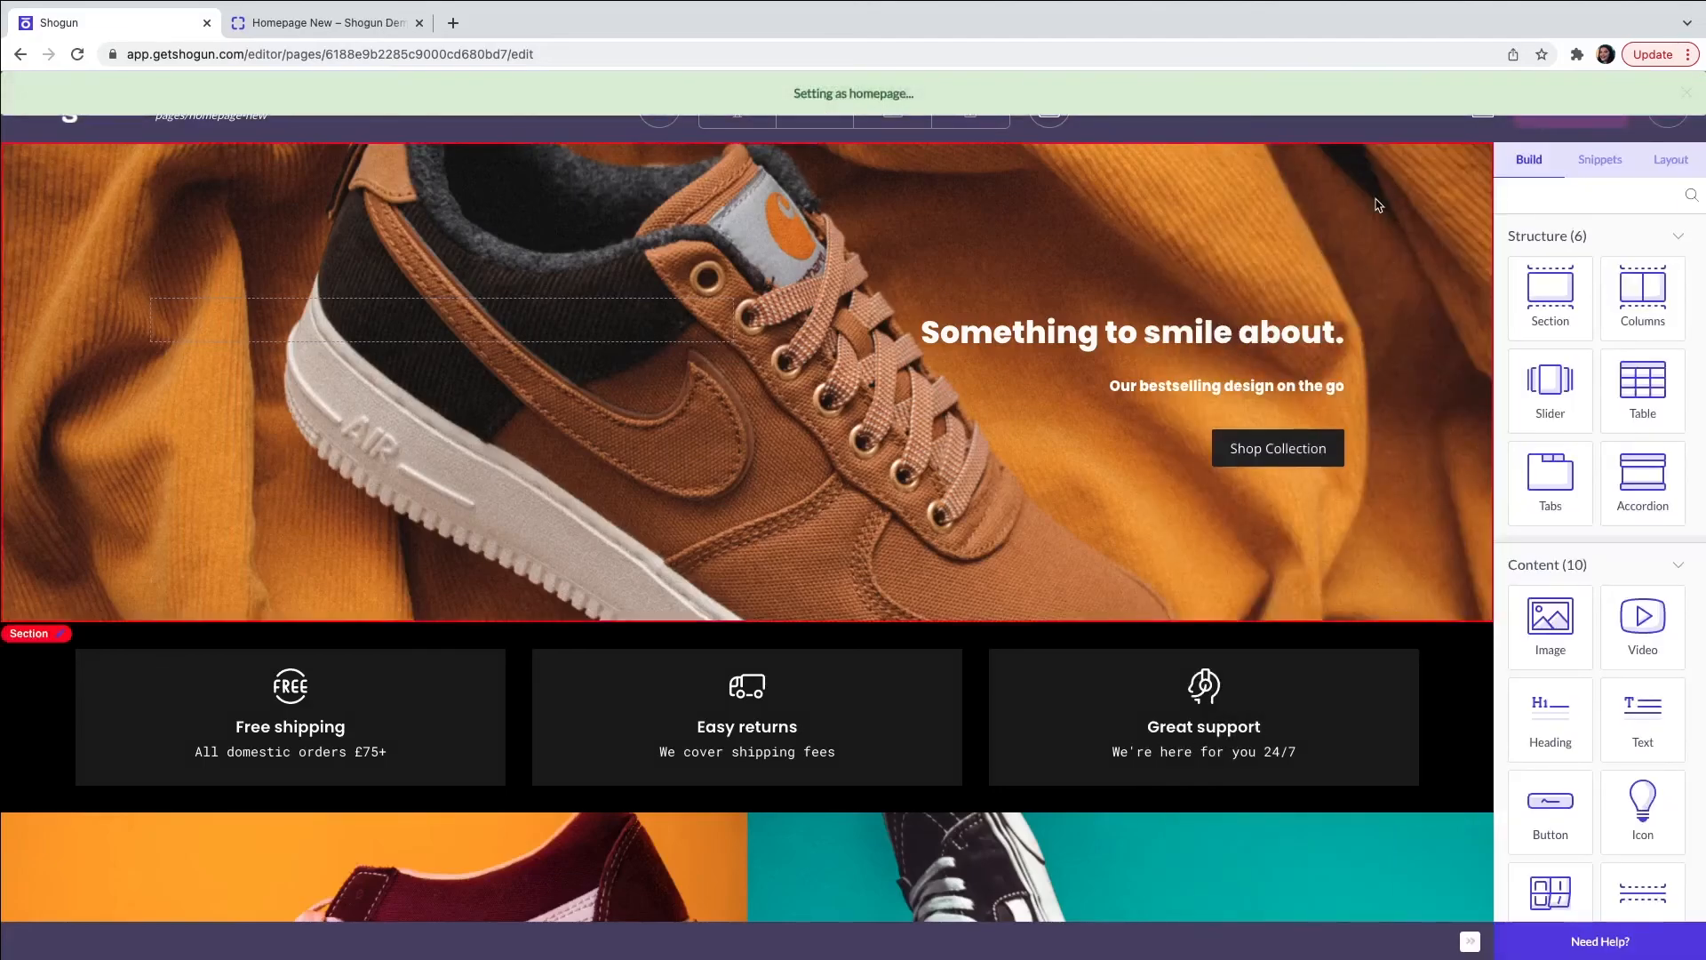